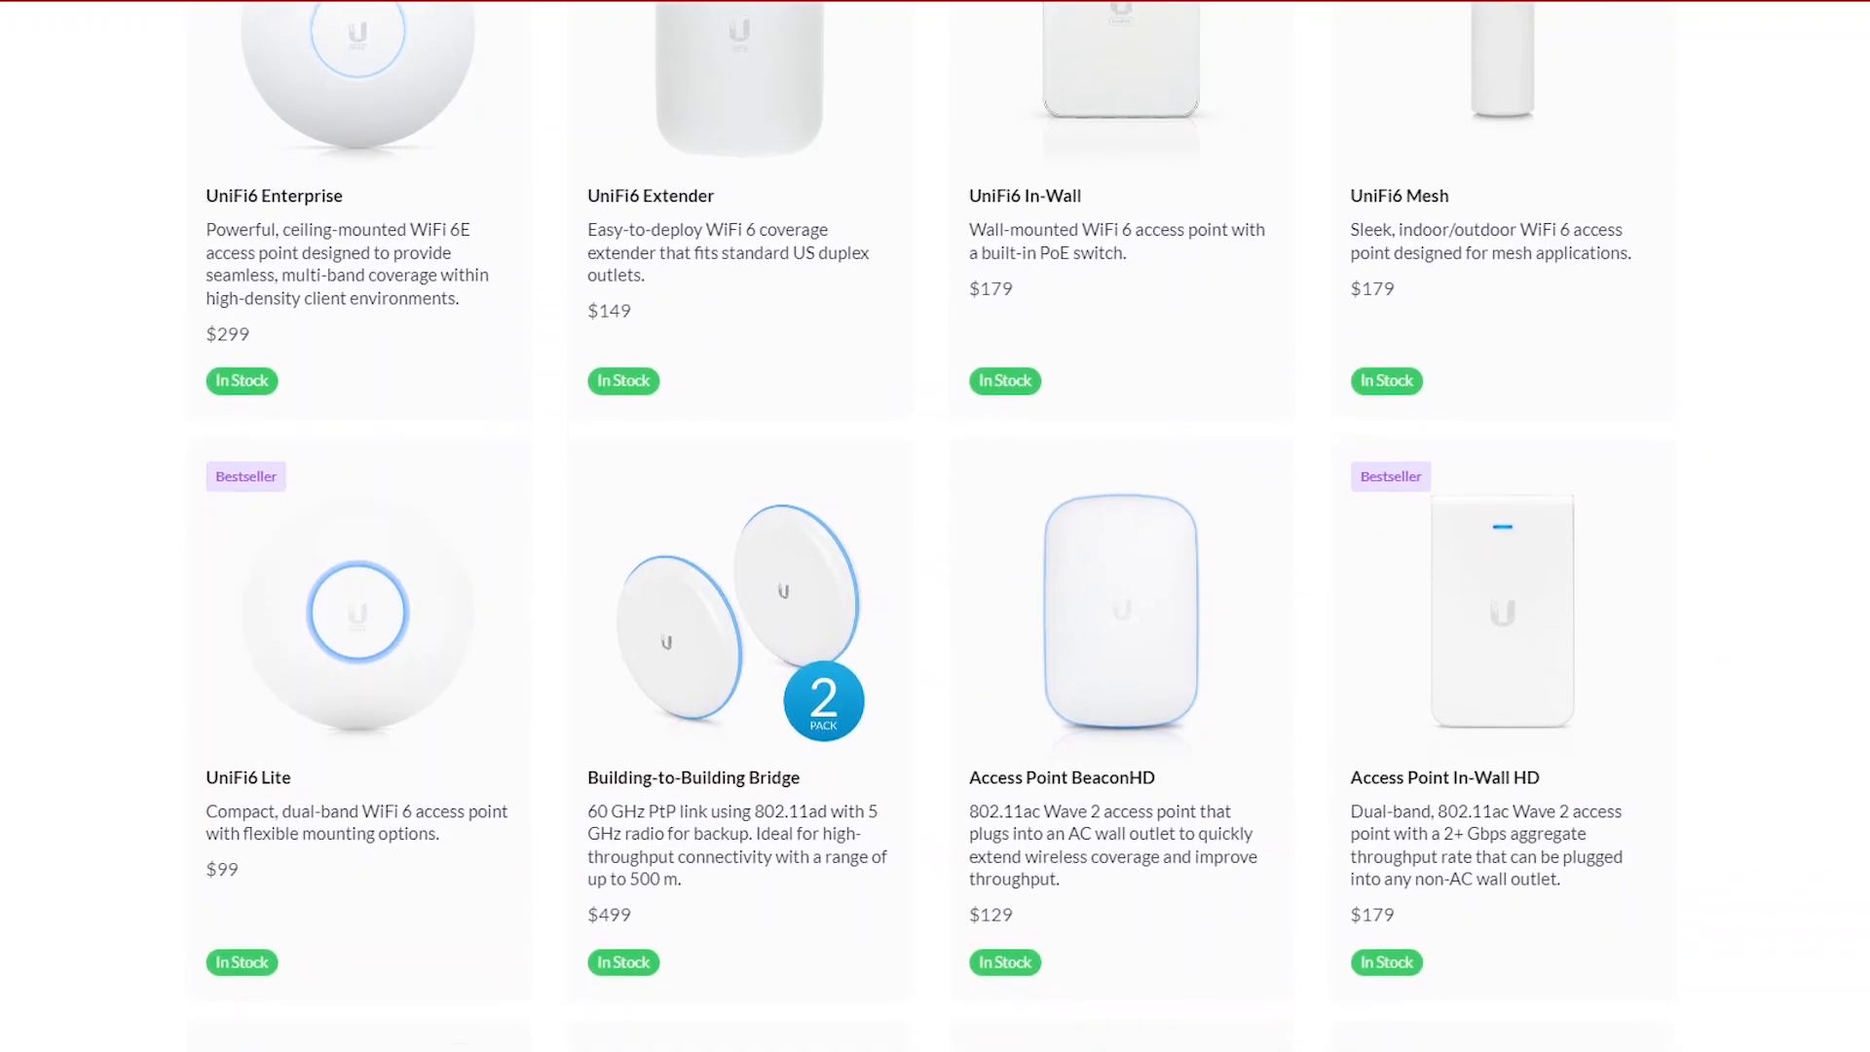
Highlight the AC Long-Range access point's 867 Mbps rate and 183-meter signal range
{"action": "scroll", "scroll_direction": "down", "scroll_amount": 3}
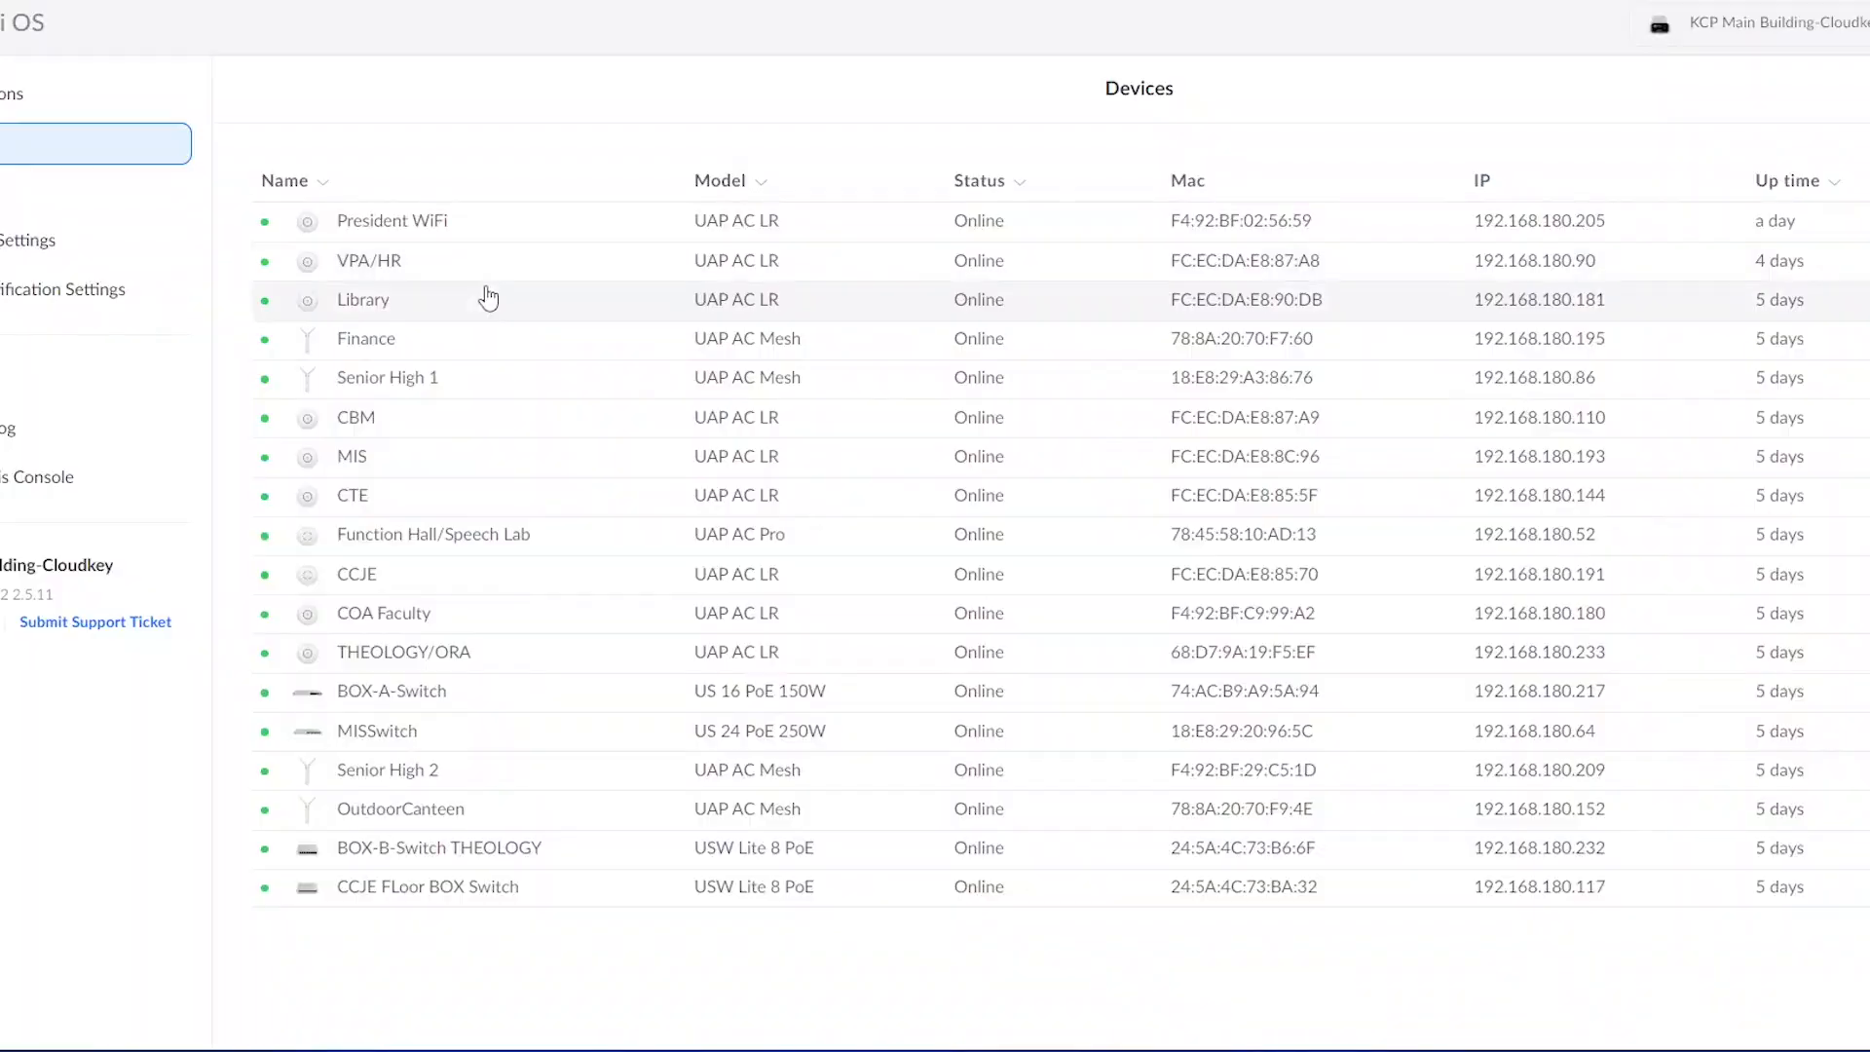
{"action": "mouse_move", "coordinate": [717, 228]}
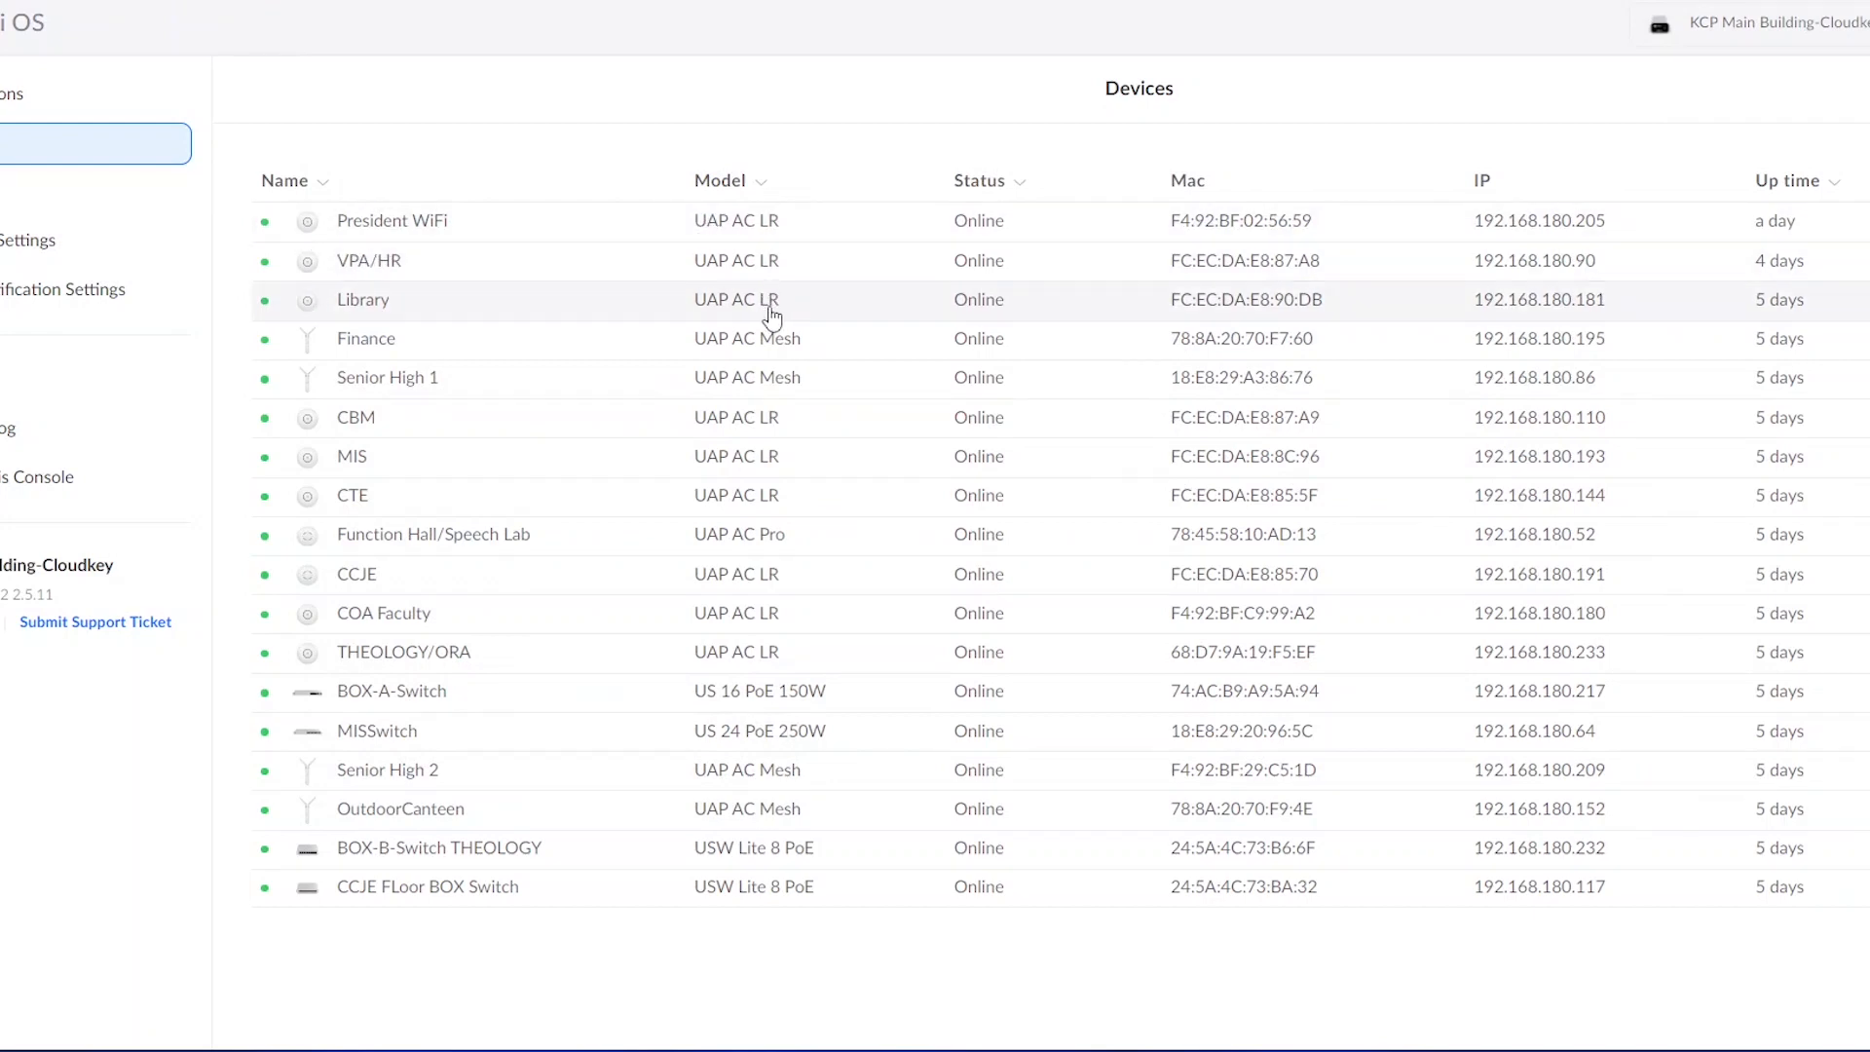
{"action": "mouse_move", "coordinate": [570, 439]}
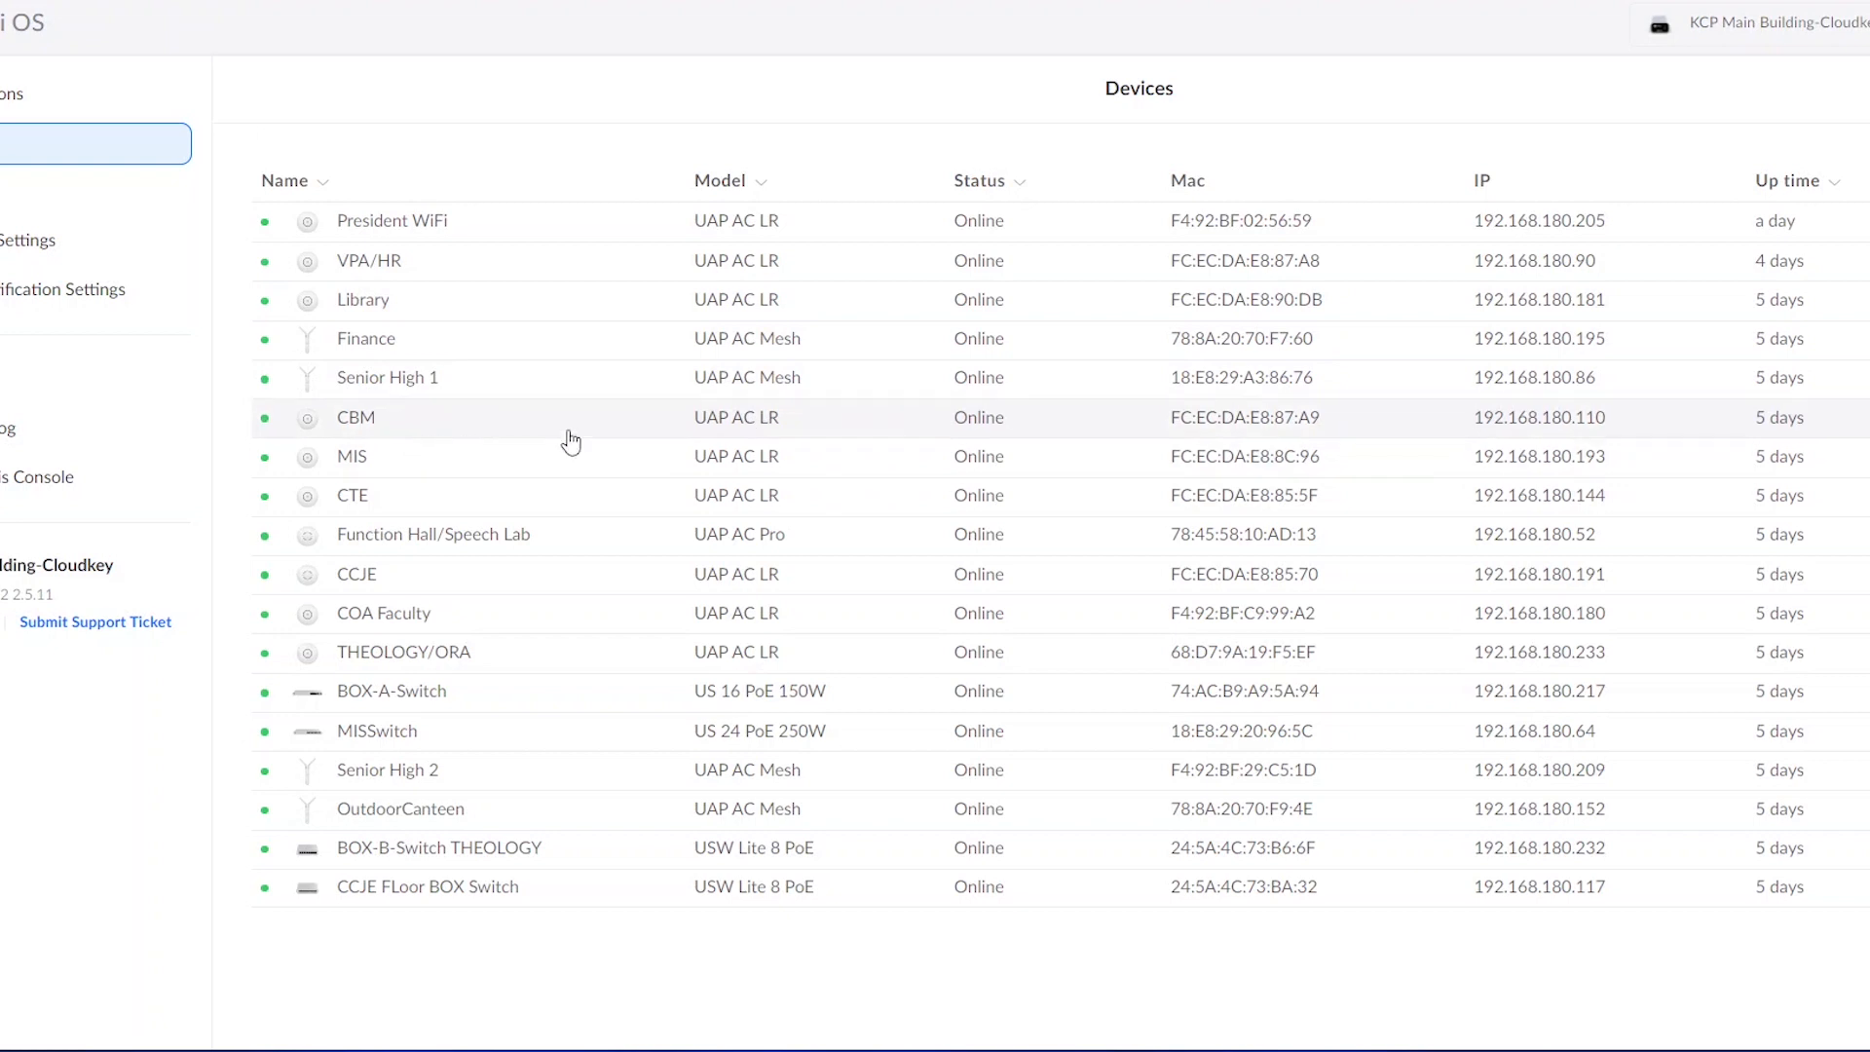
{"action": "mouse_move", "coordinate": [775, 666]}
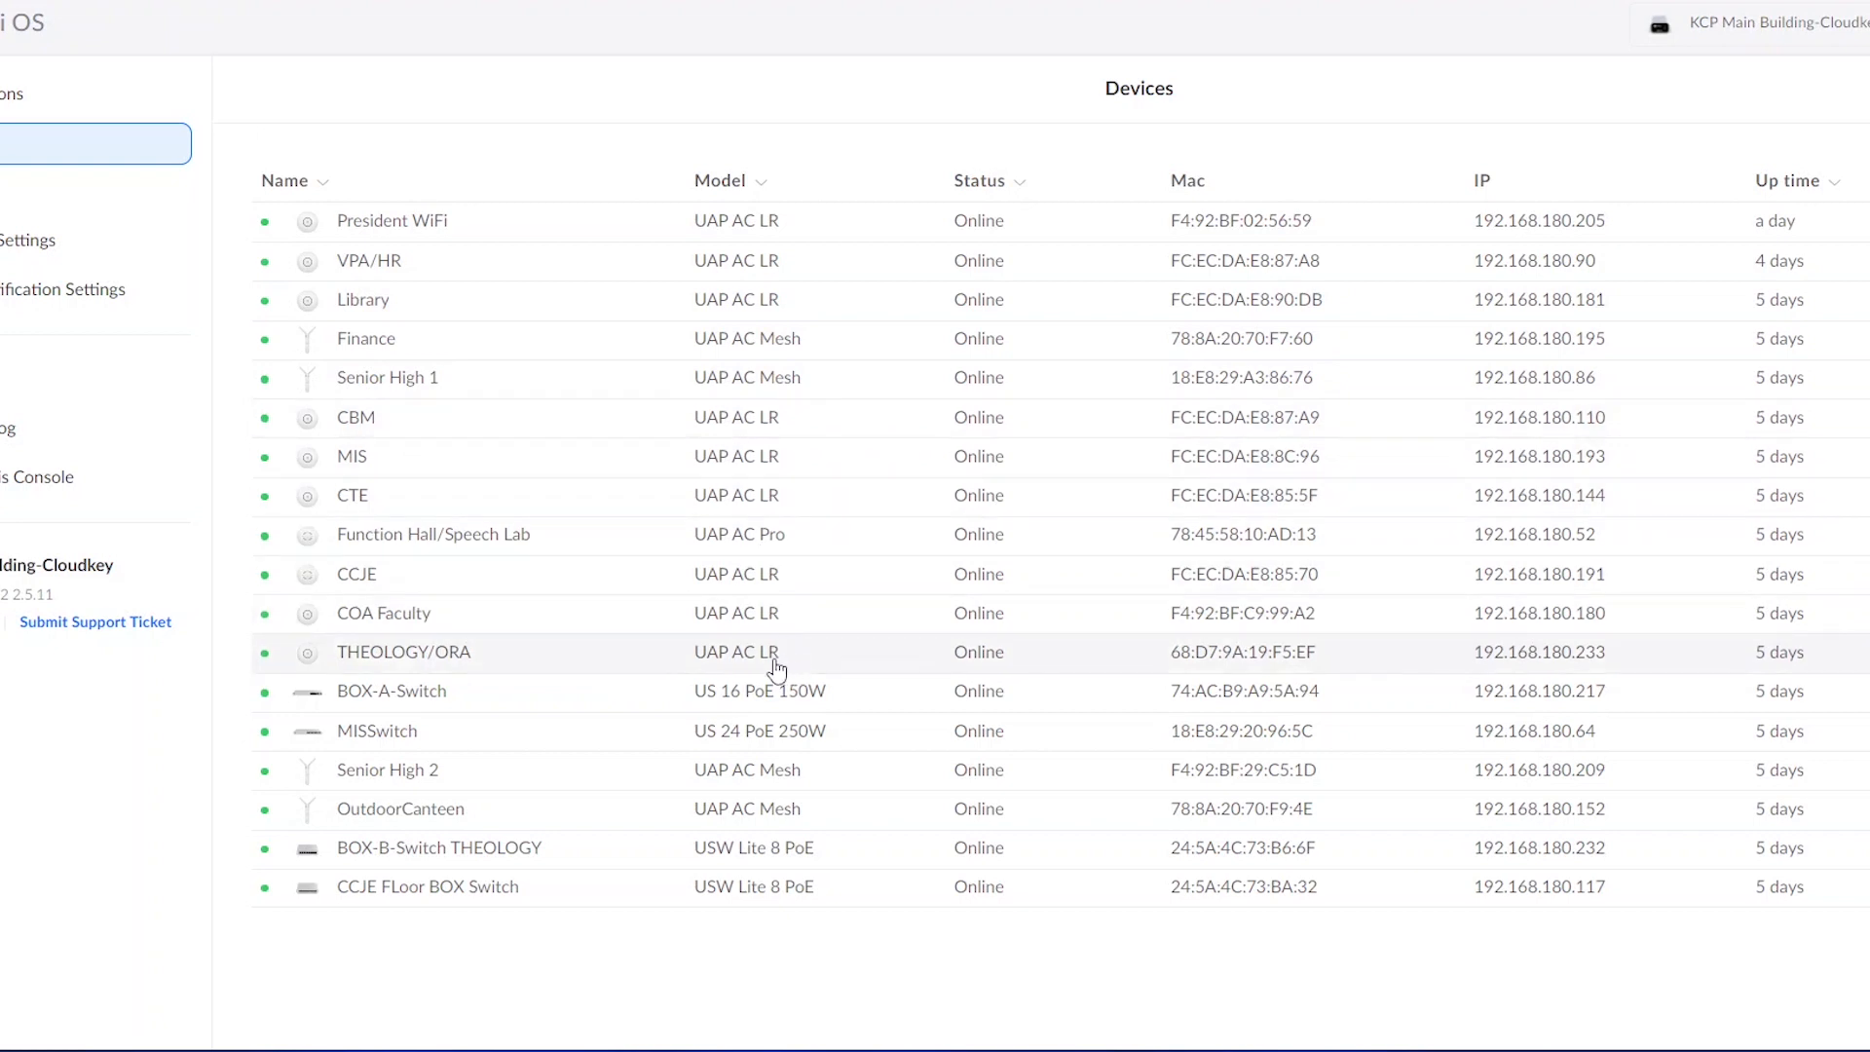
{"action": "mouse_move", "coordinate": [772, 326]}
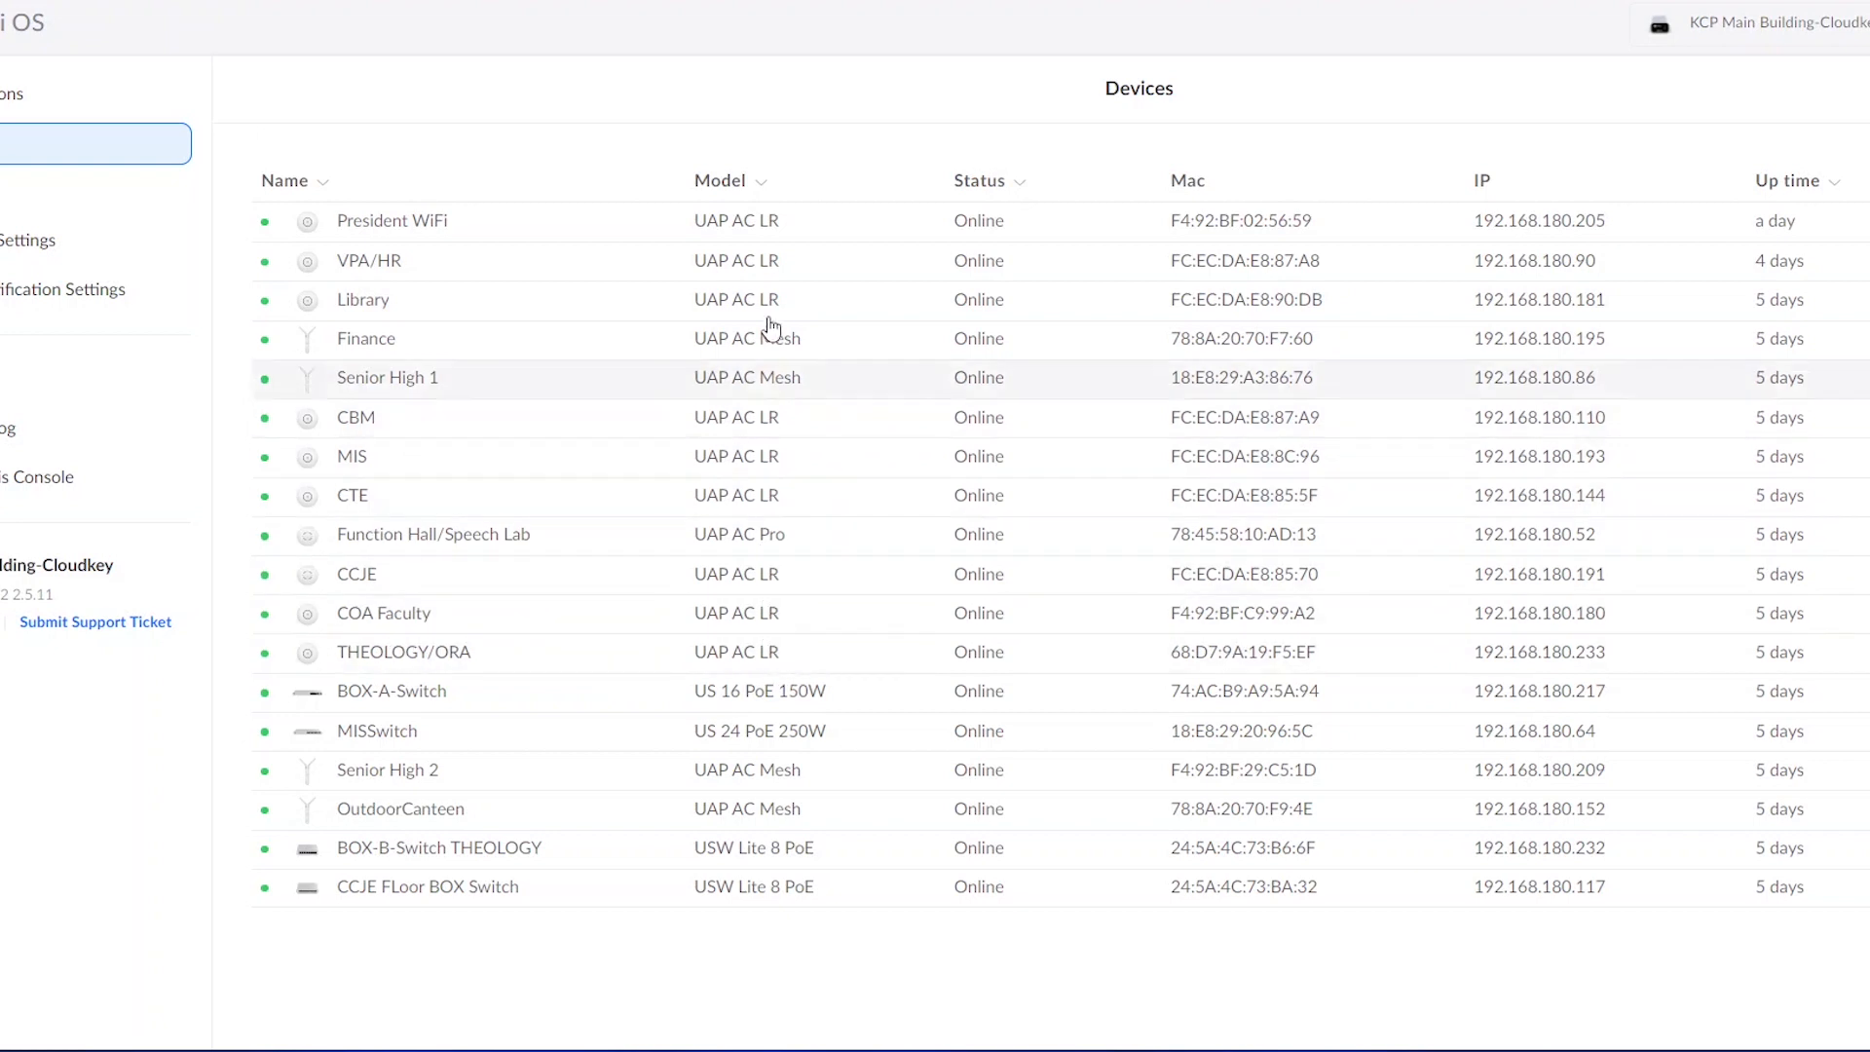
{"action": "left_click", "coordinate": [392, 220]}
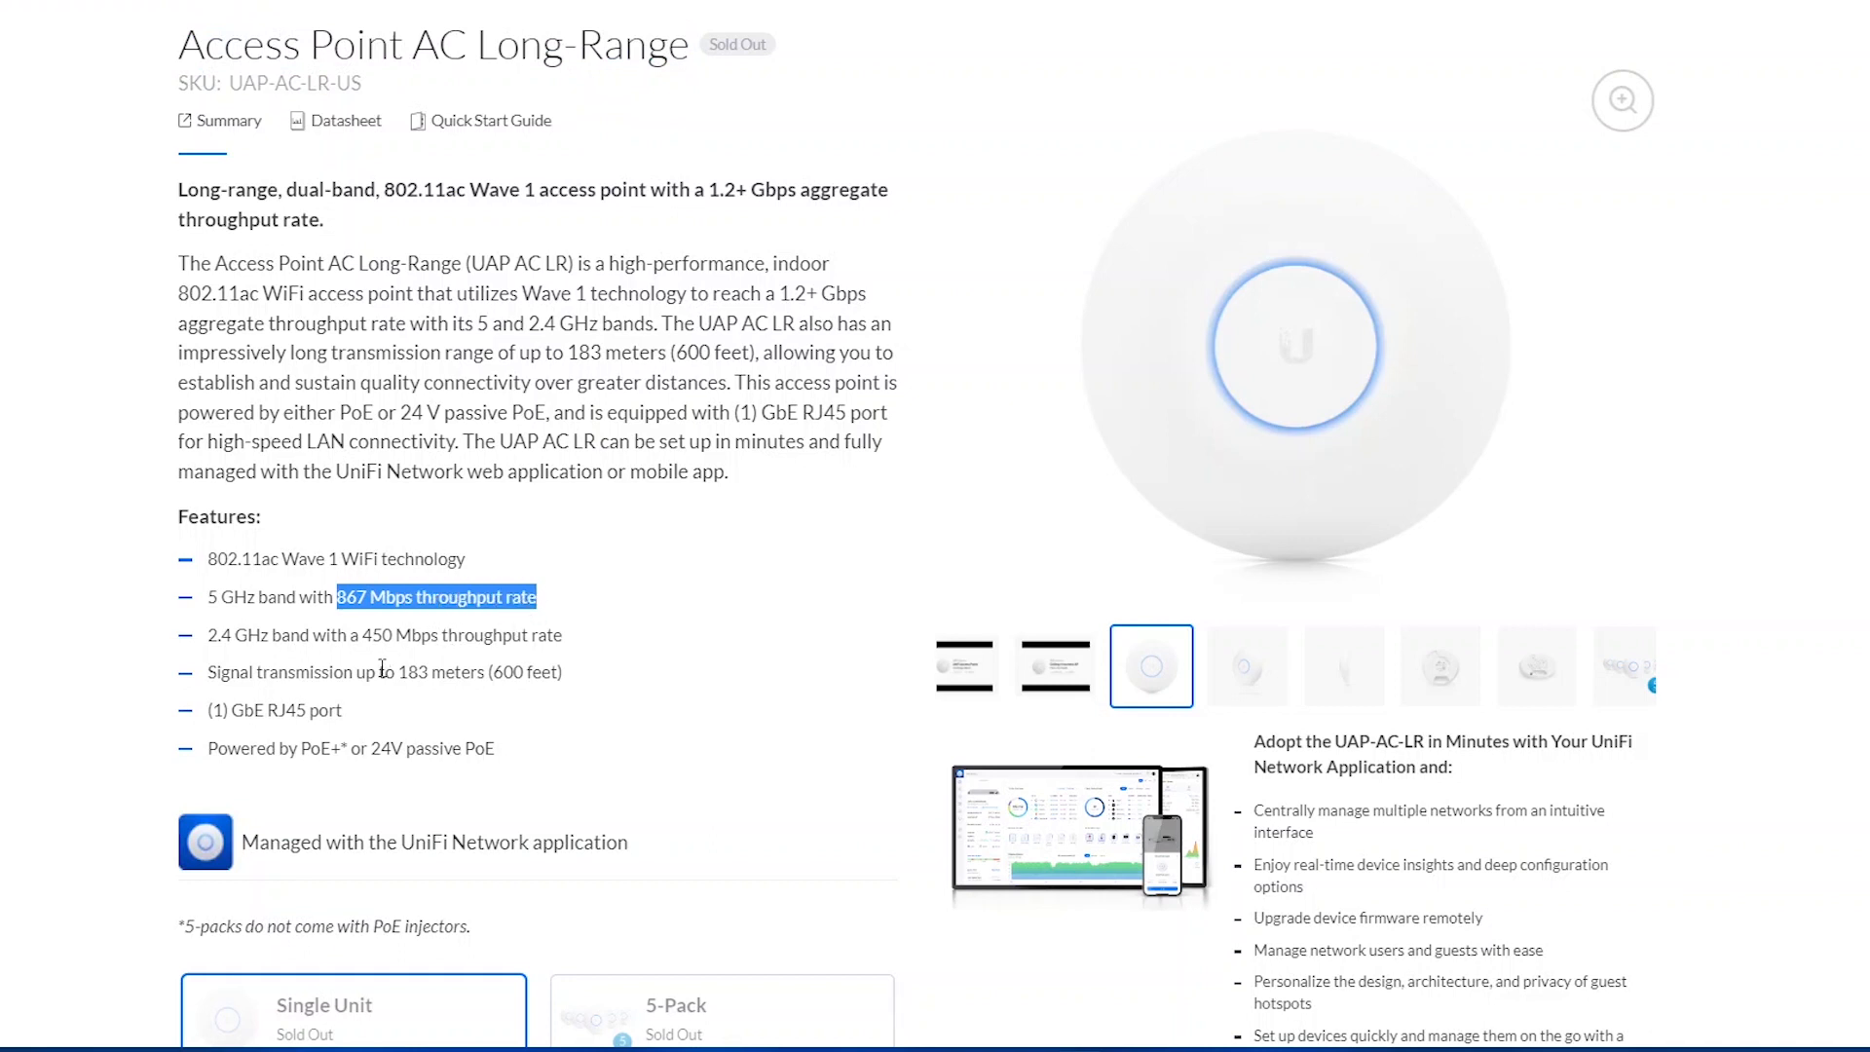
{"action": "left_click_drag", "start_coordinate": [337, 596], "coordinate": [558, 634]}
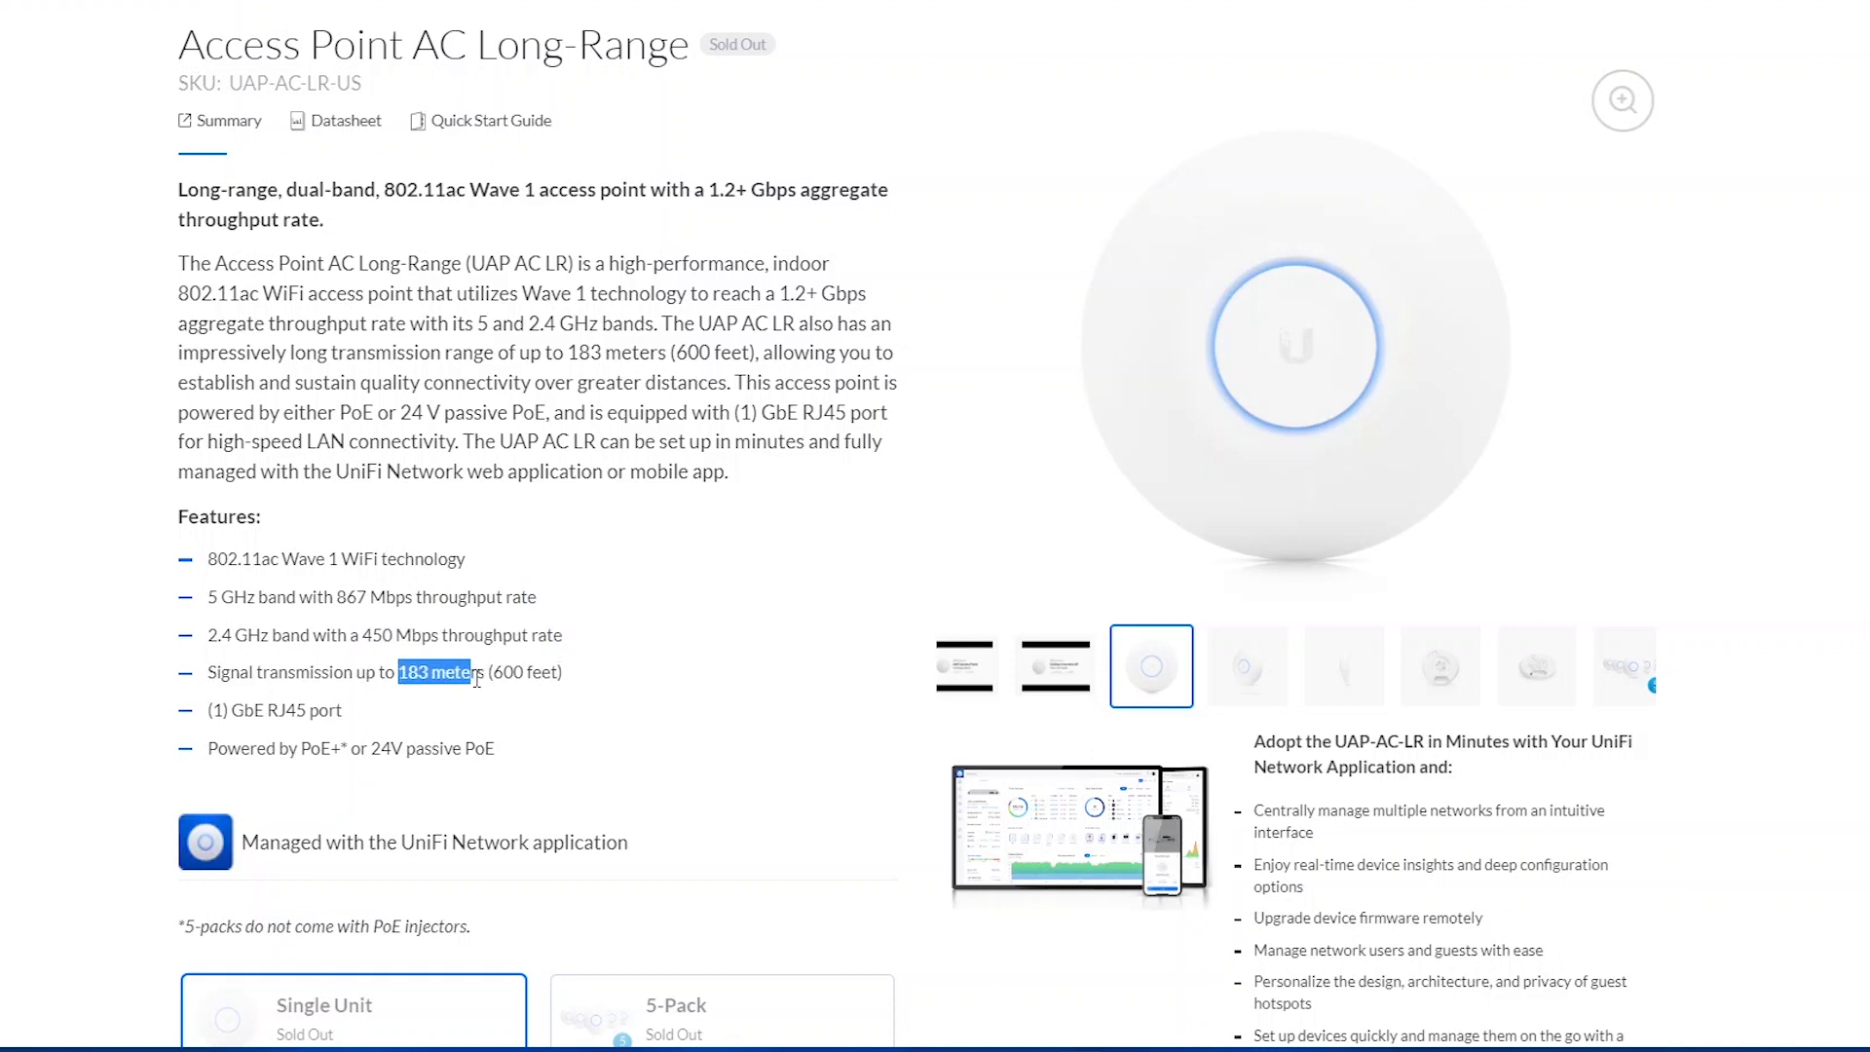
{"action": "scroll", "scroll_direction": "down", "scroll_amount": 3}
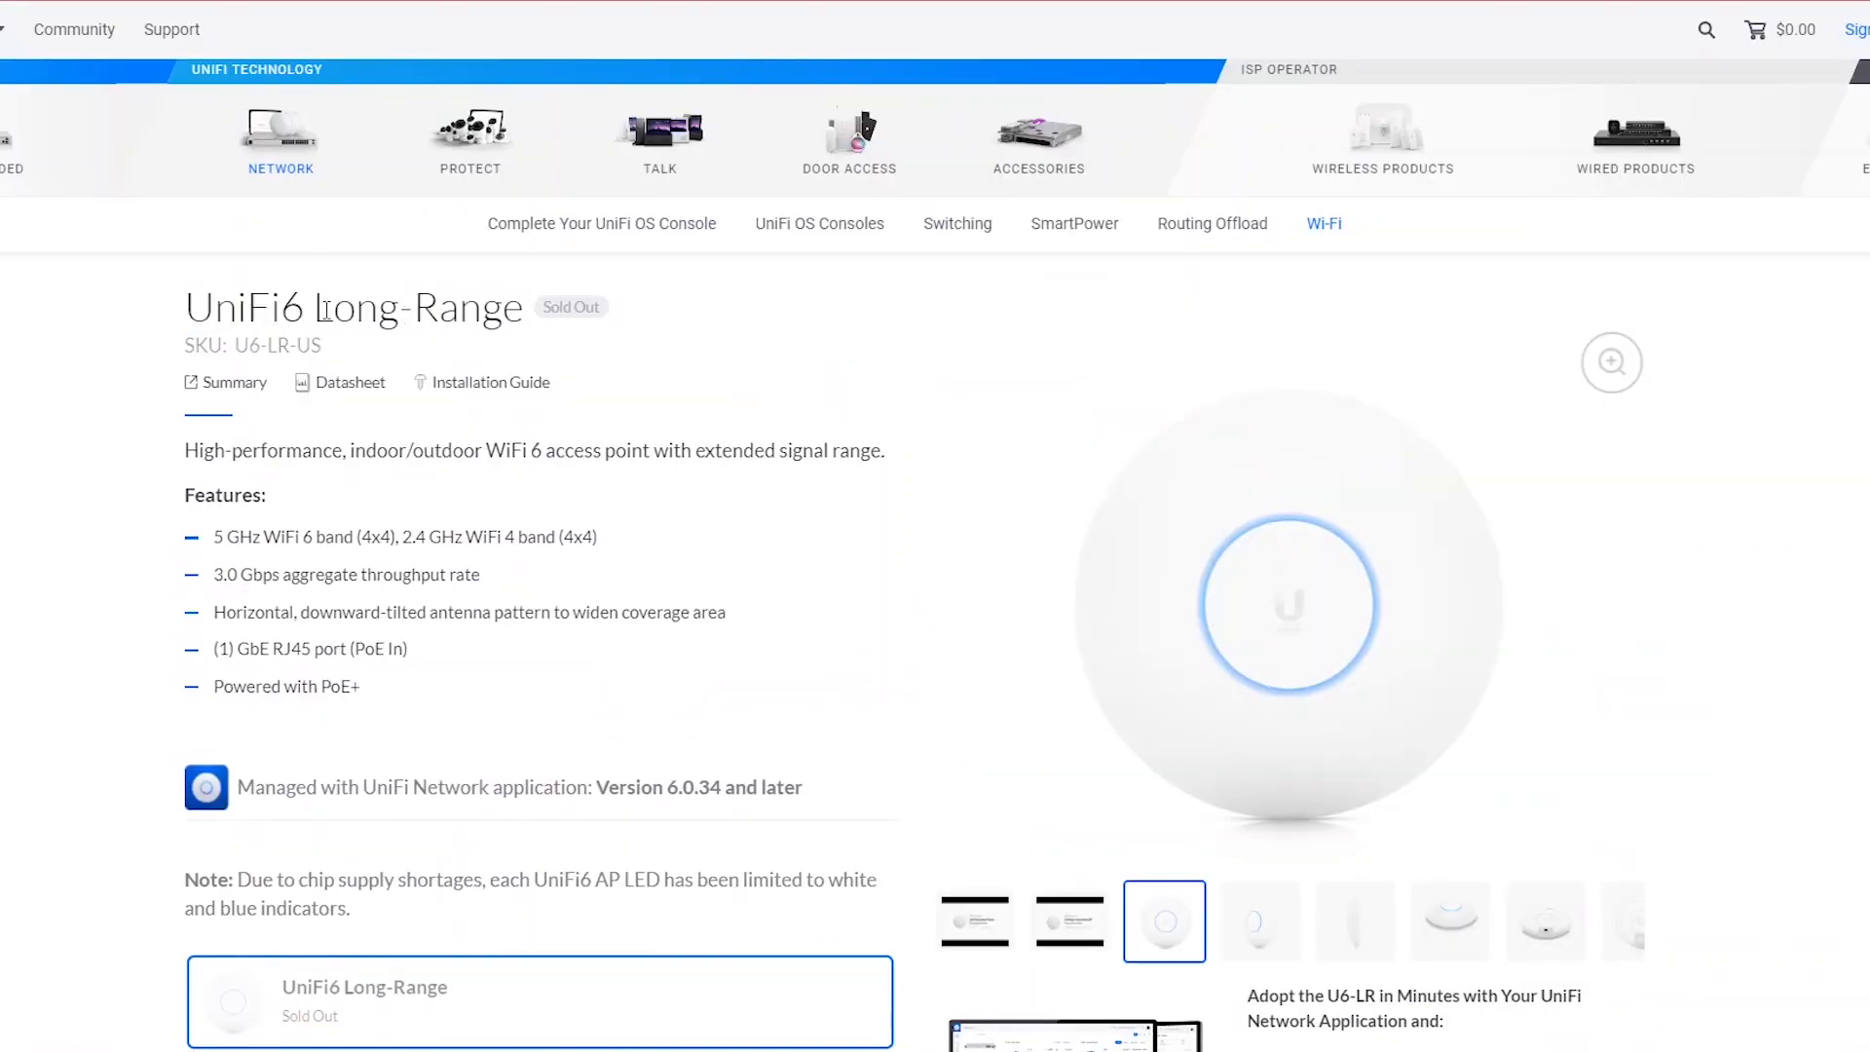
Mark the Long-Range product name and review the UniFi6 LR's 3.0 Gbps throughput and $179 price
{"action": "double_click", "coordinate": [413, 306]}
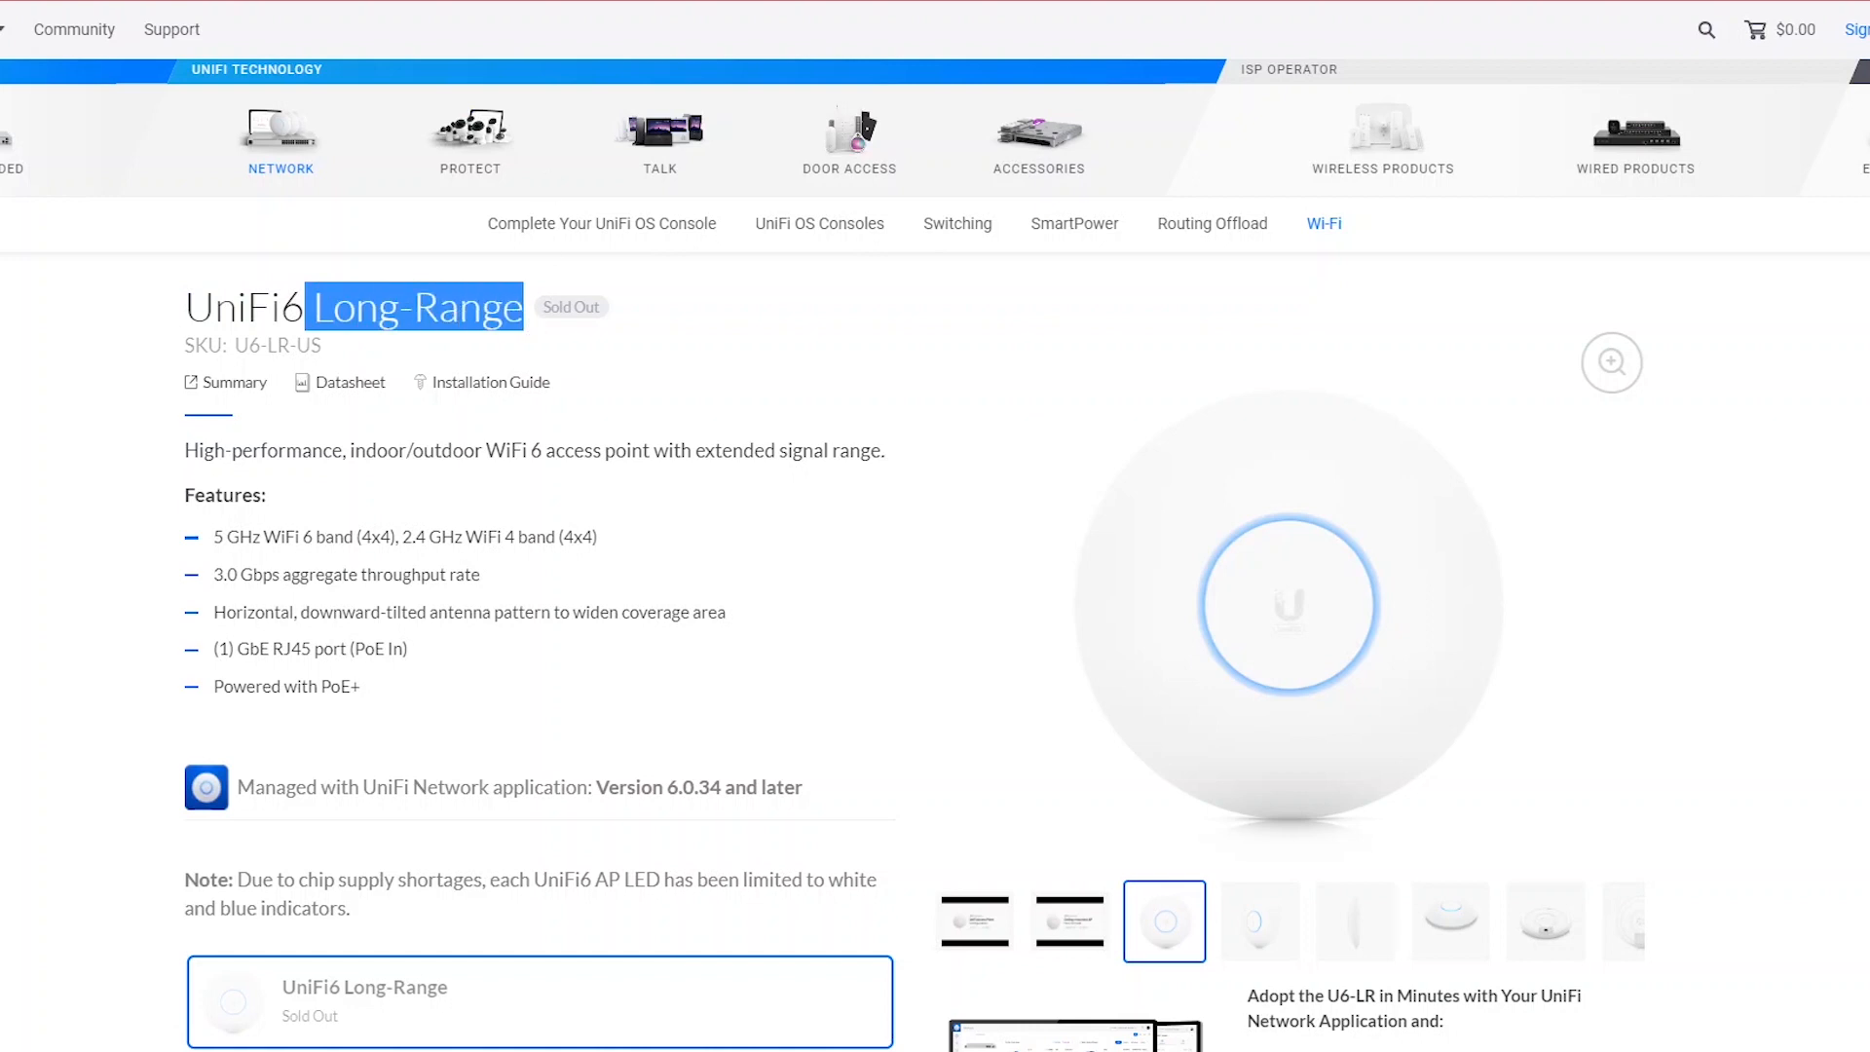
{"action": "scroll", "scroll_direction": "down", "scroll_amount": 3}
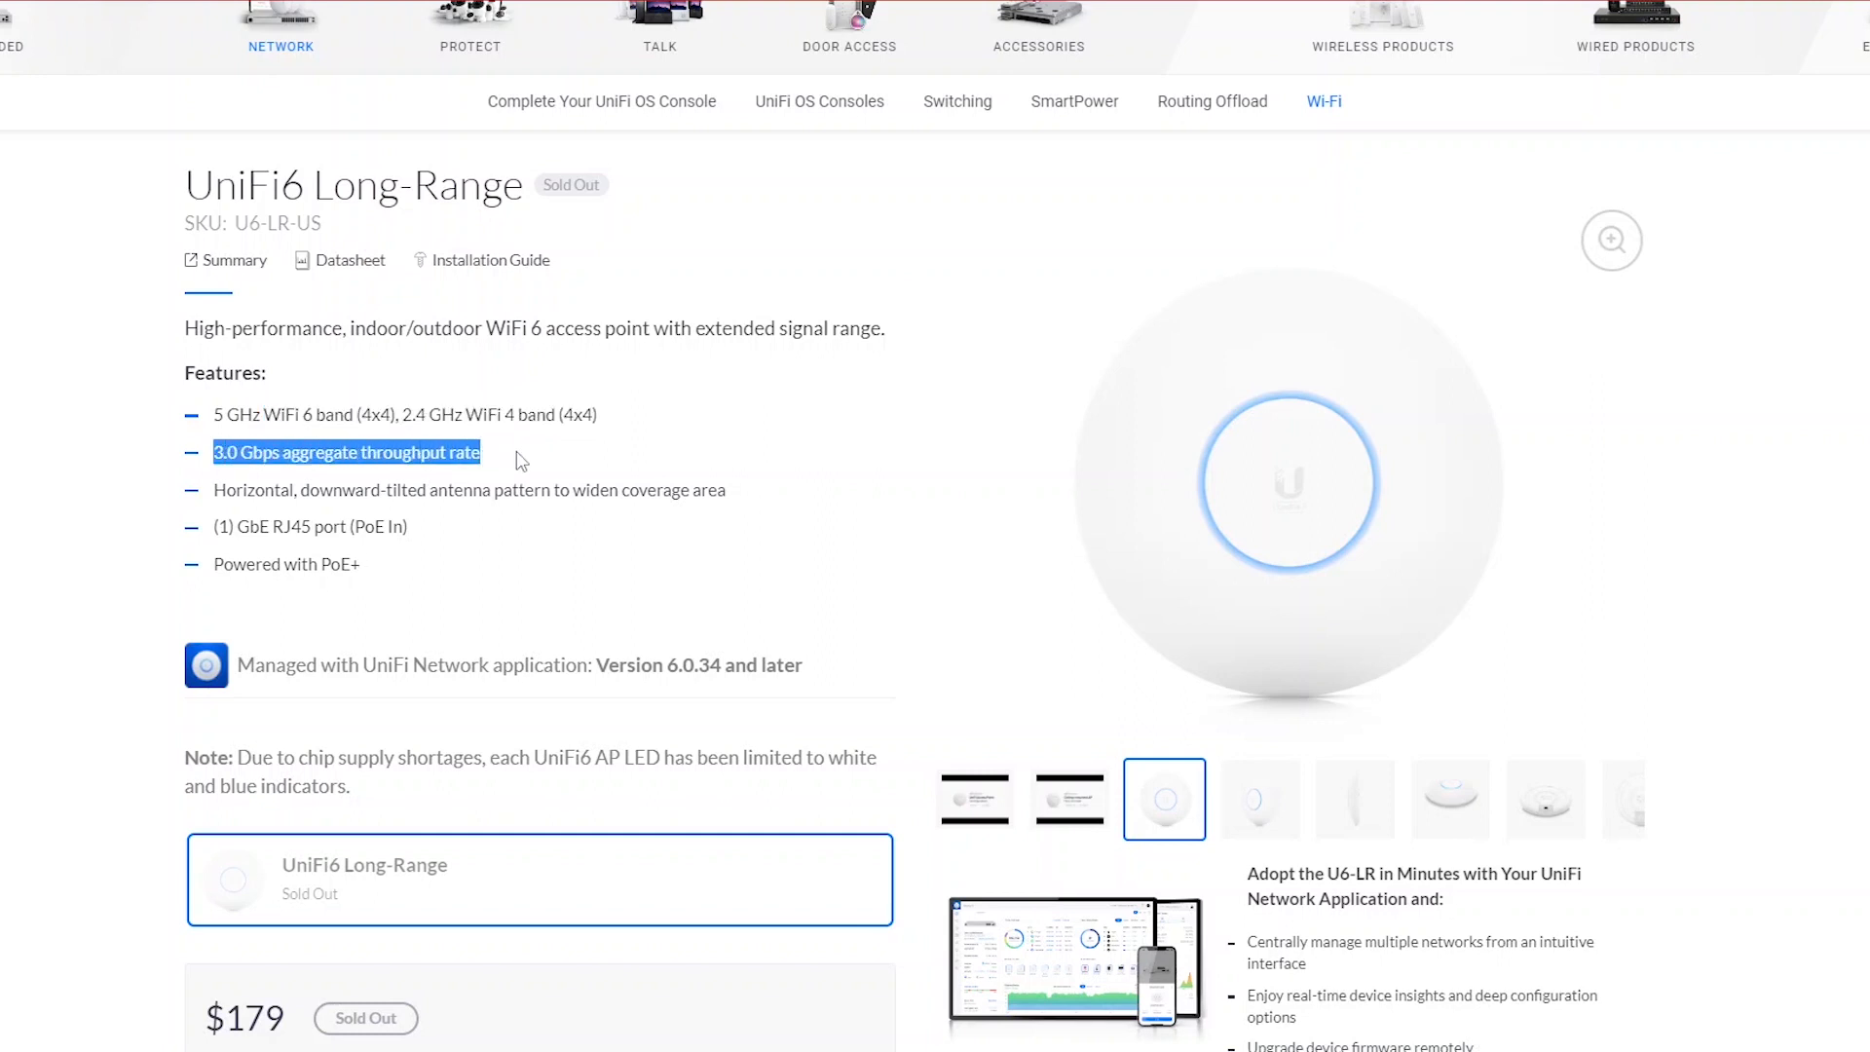
{"action": "scroll", "scroll_direction": "down", "scroll_amount": 3}
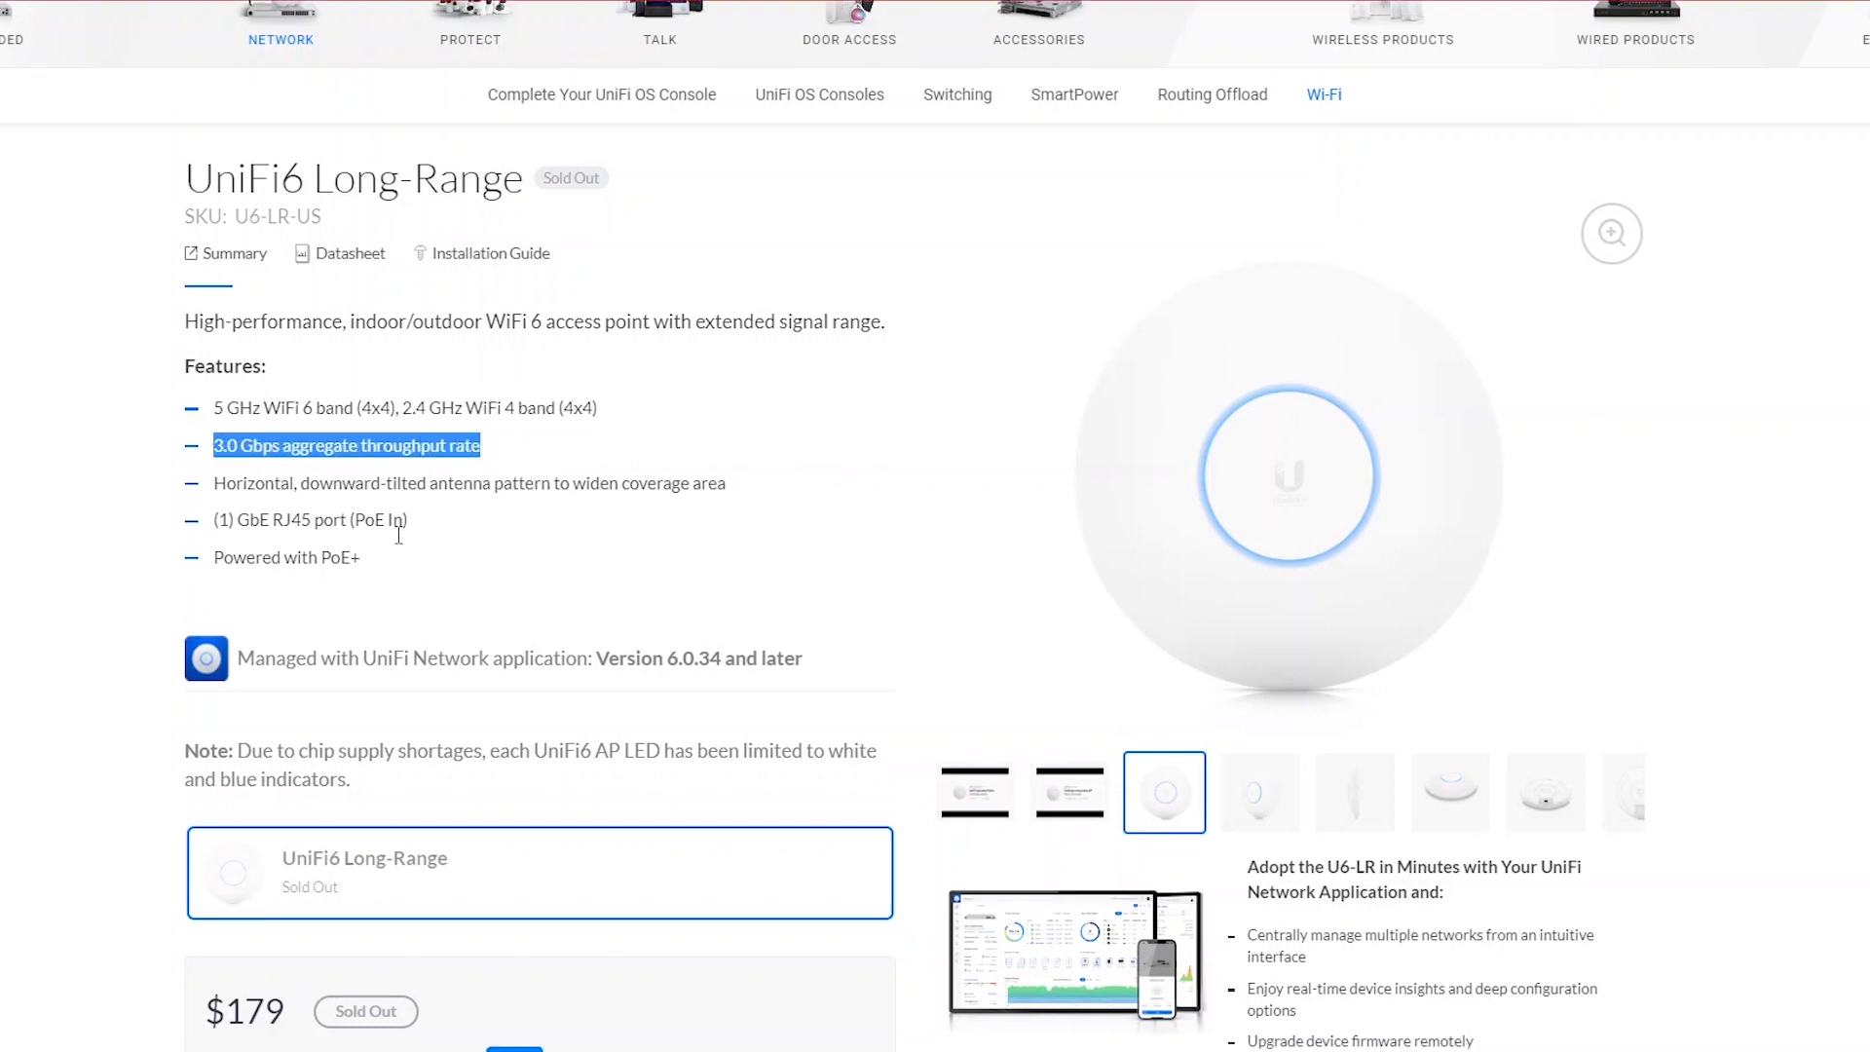
{"action": "scroll", "scroll_direction": "down", "scroll_amount": 3}
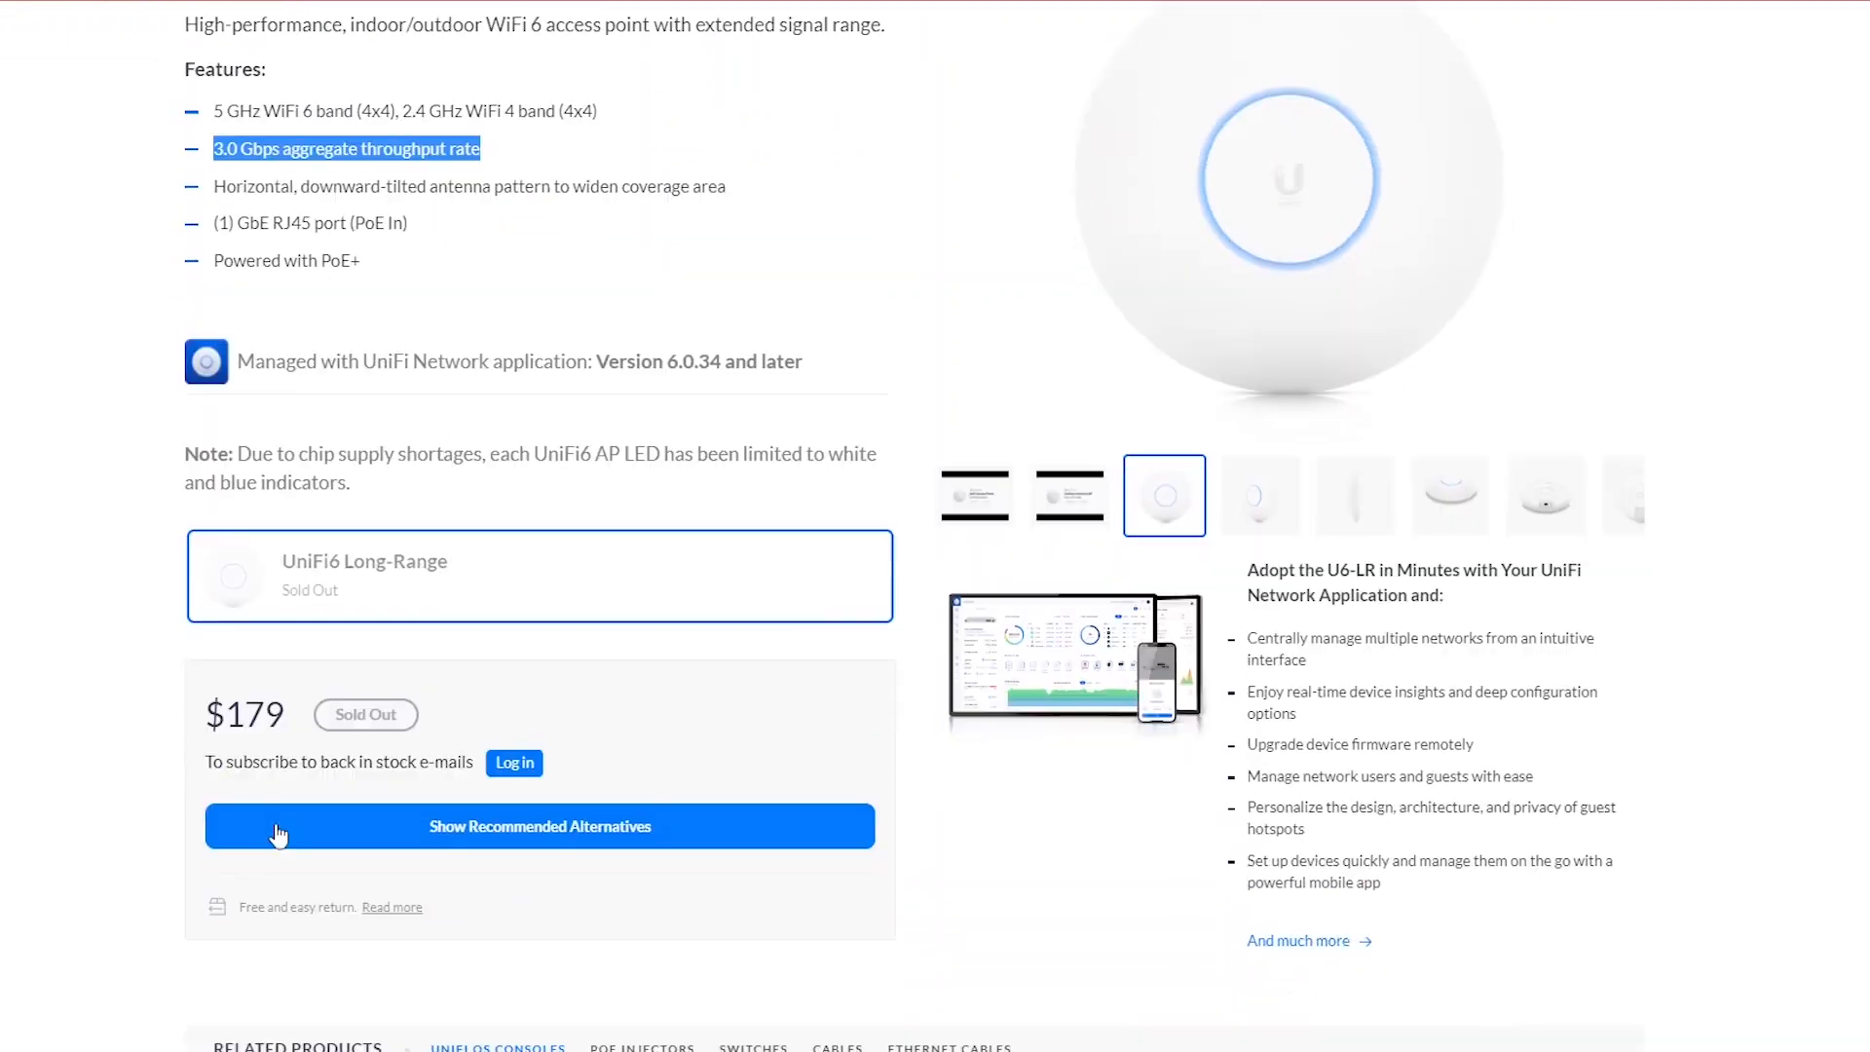
{"action": "scroll", "scroll_direction": "down", "scroll_amount": 3}
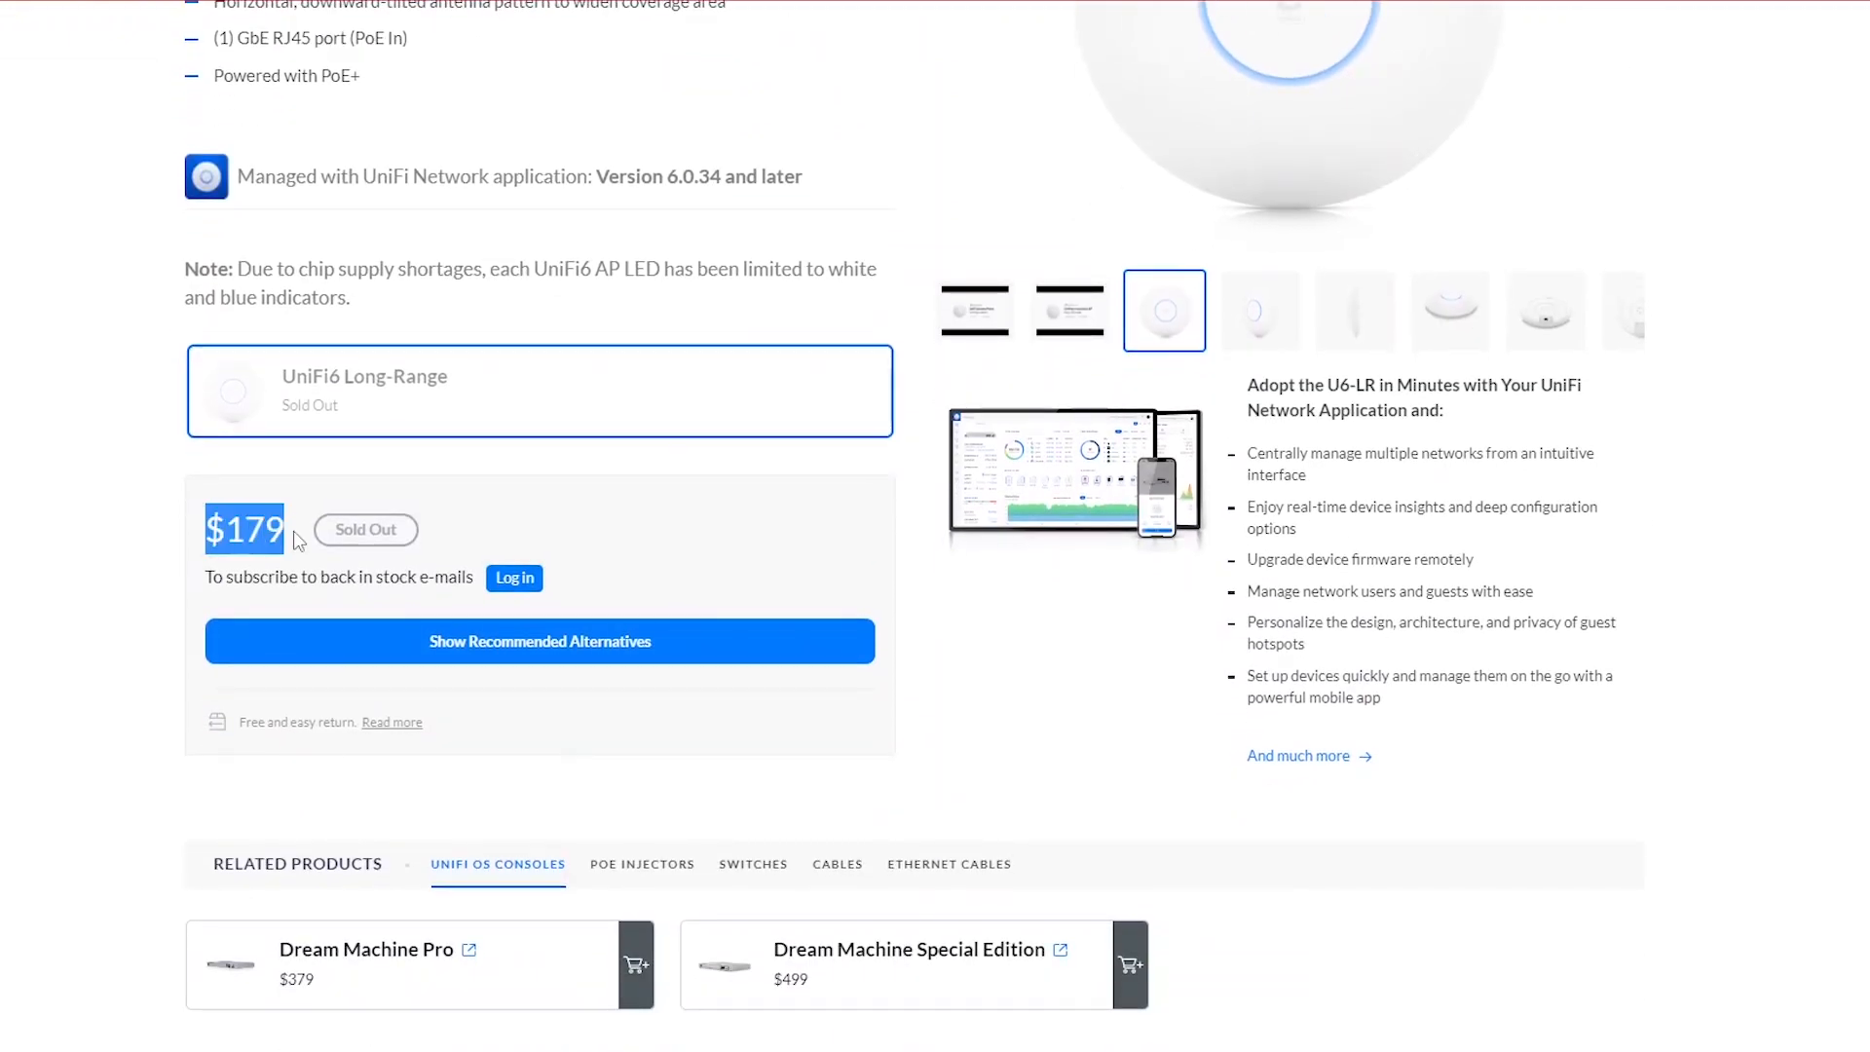
{"action": "scroll", "scroll_direction": "down", "scroll_amount": 3}
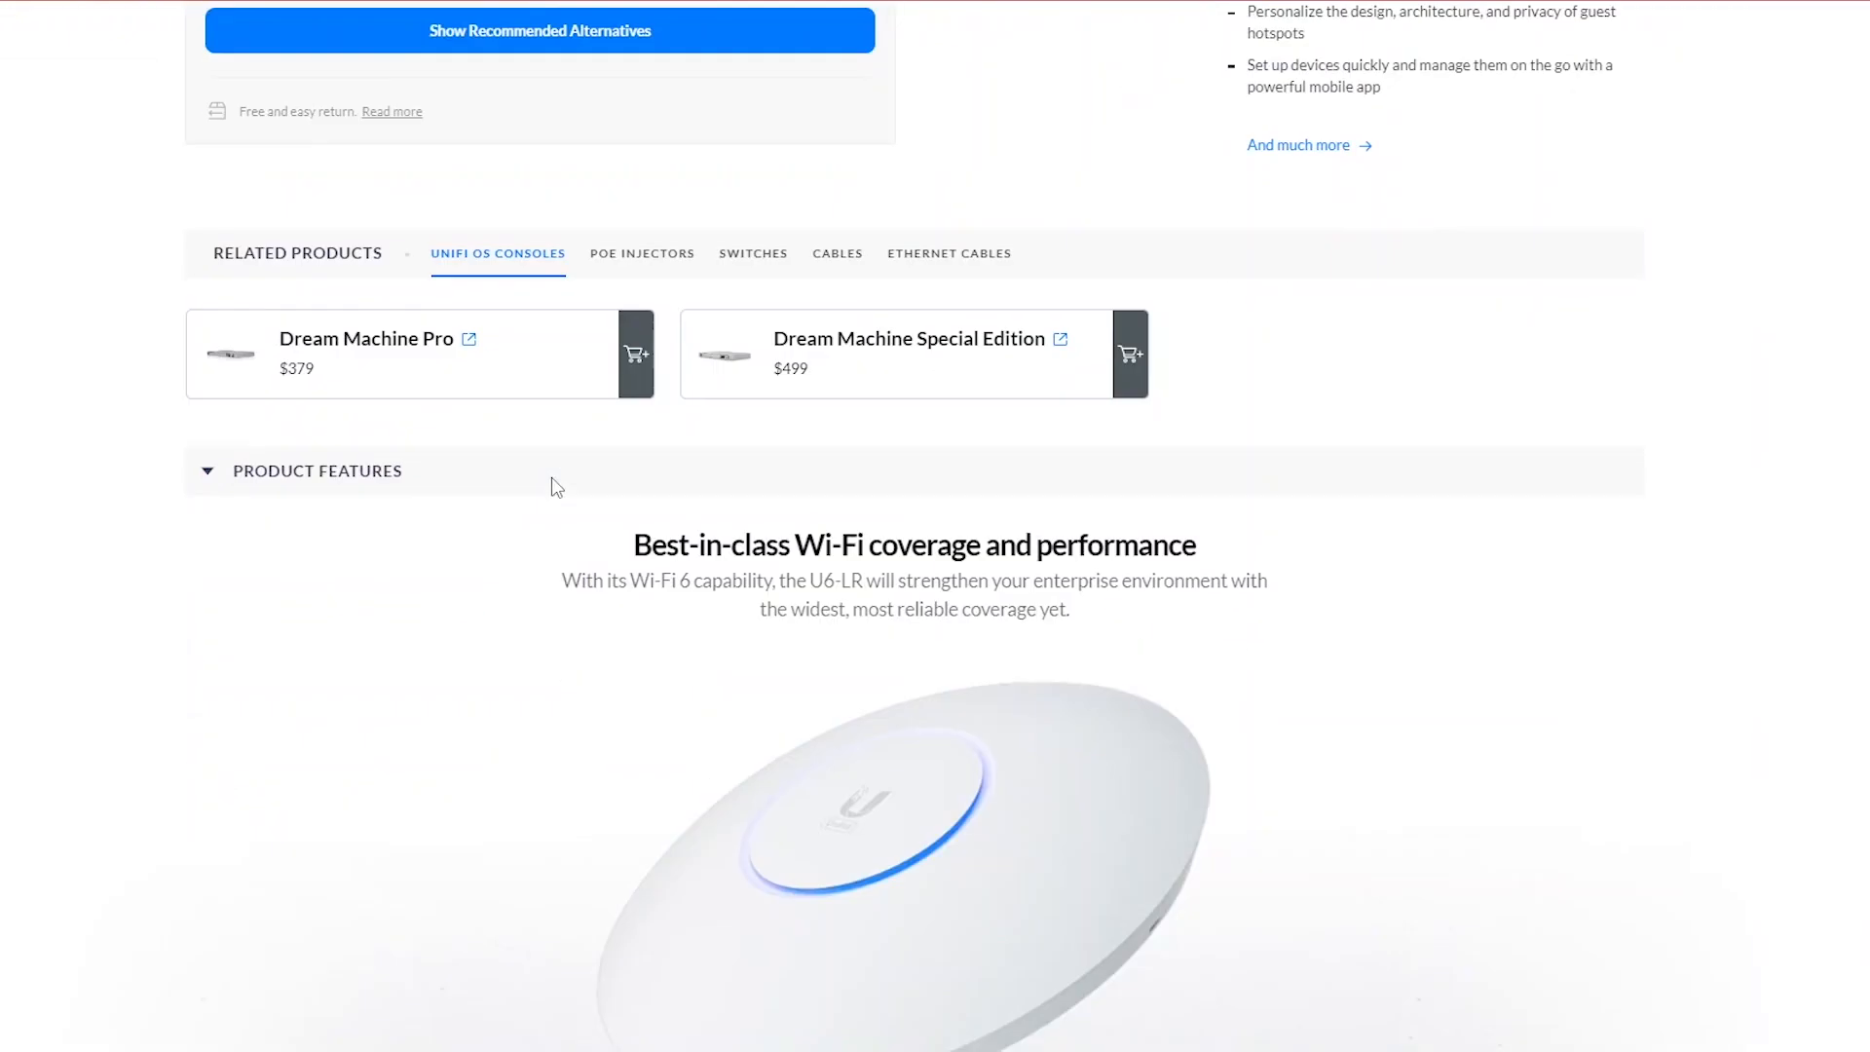
Scroll through the comparison charts showing 124% speed increase and 2x coverage over the AC LR
{"action": "scroll", "scroll_direction": "down", "scroll_amount": 3}
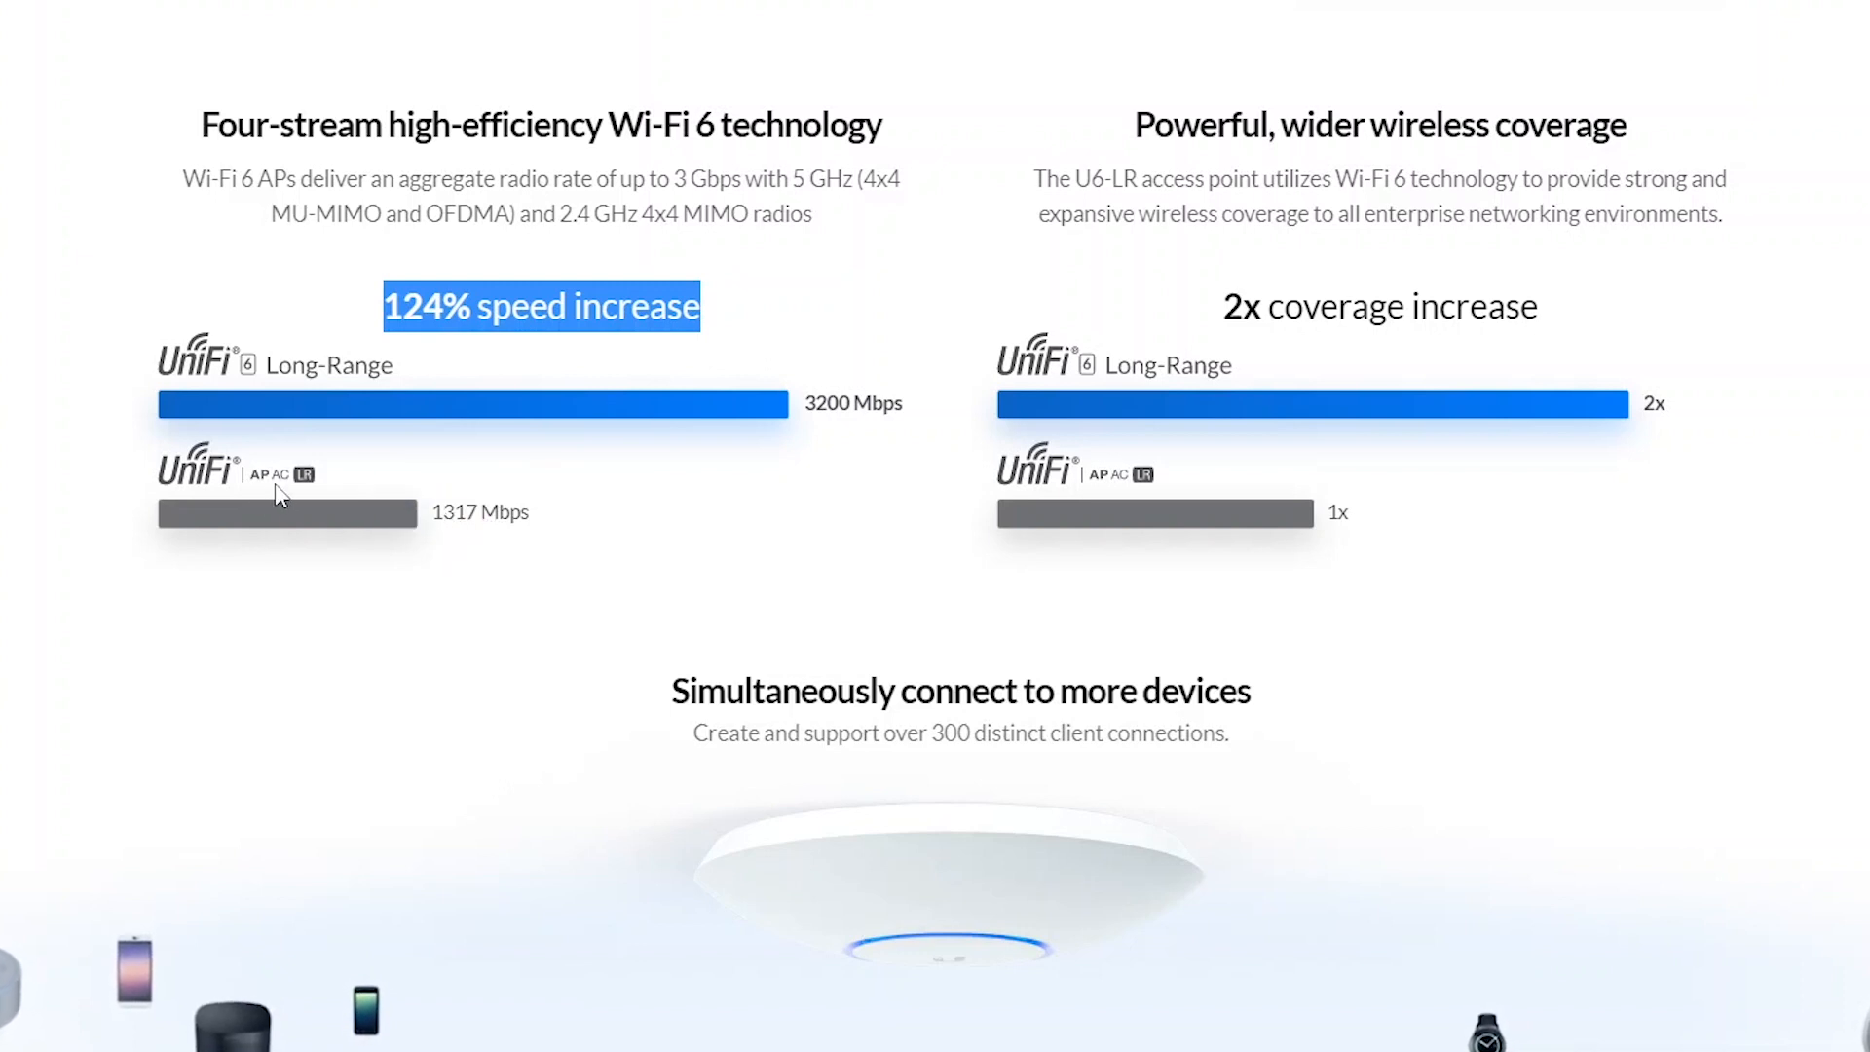
{"action": "mouse_move", "coordinate": [763, 460]}
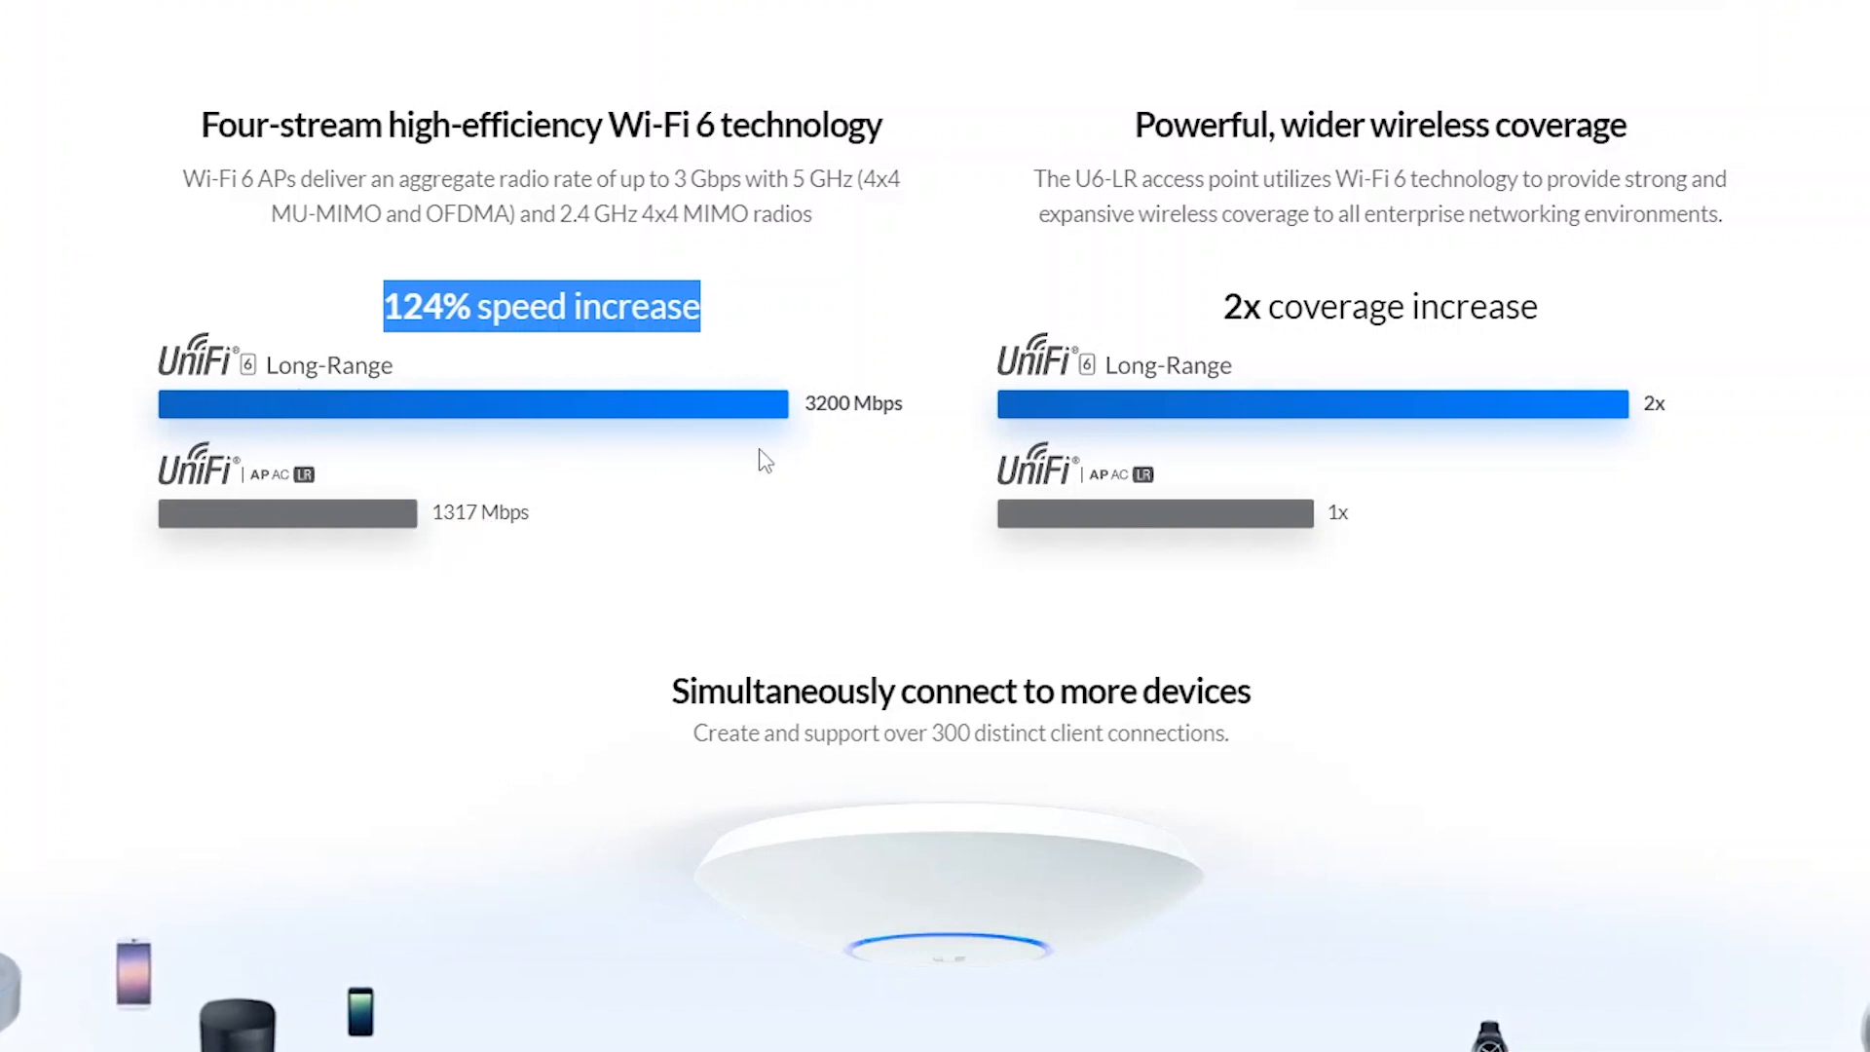
{"action": "mouse_move", "coordinate": [208, 397]}
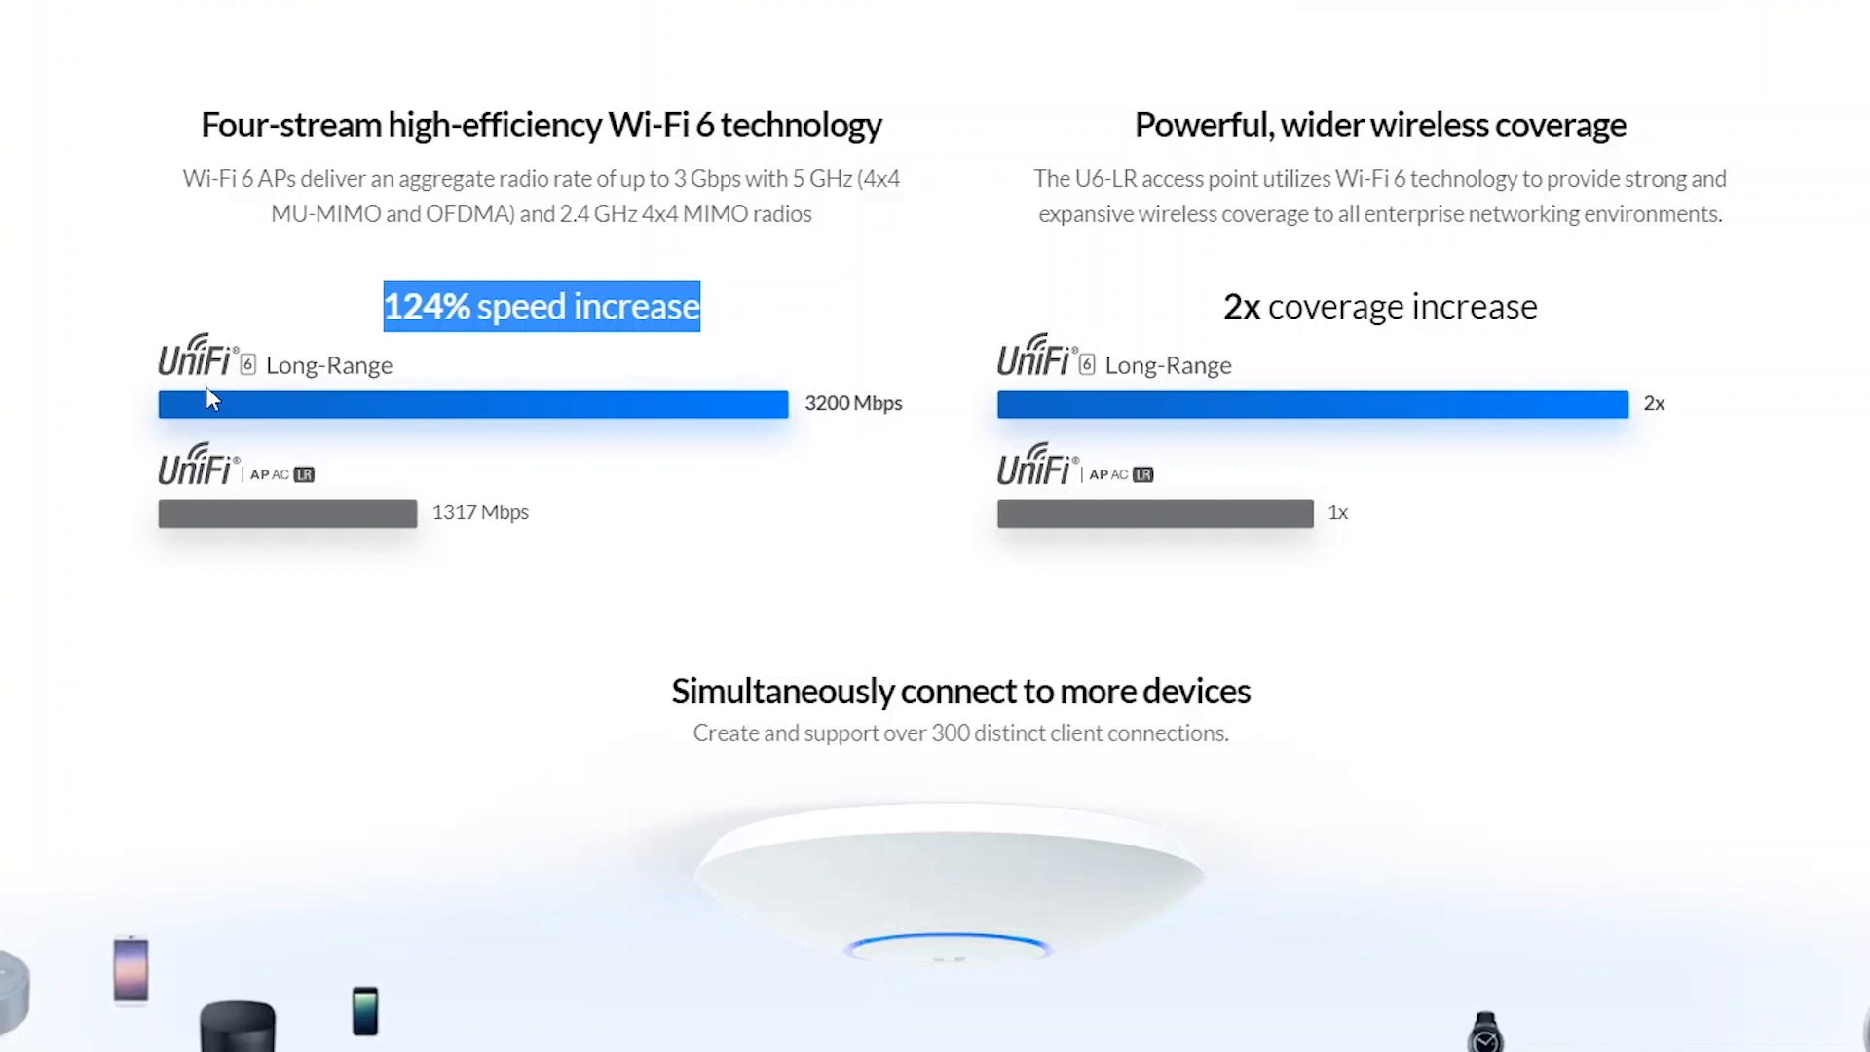
{"action": "mouse_move", "coordinate": [298, 499]}
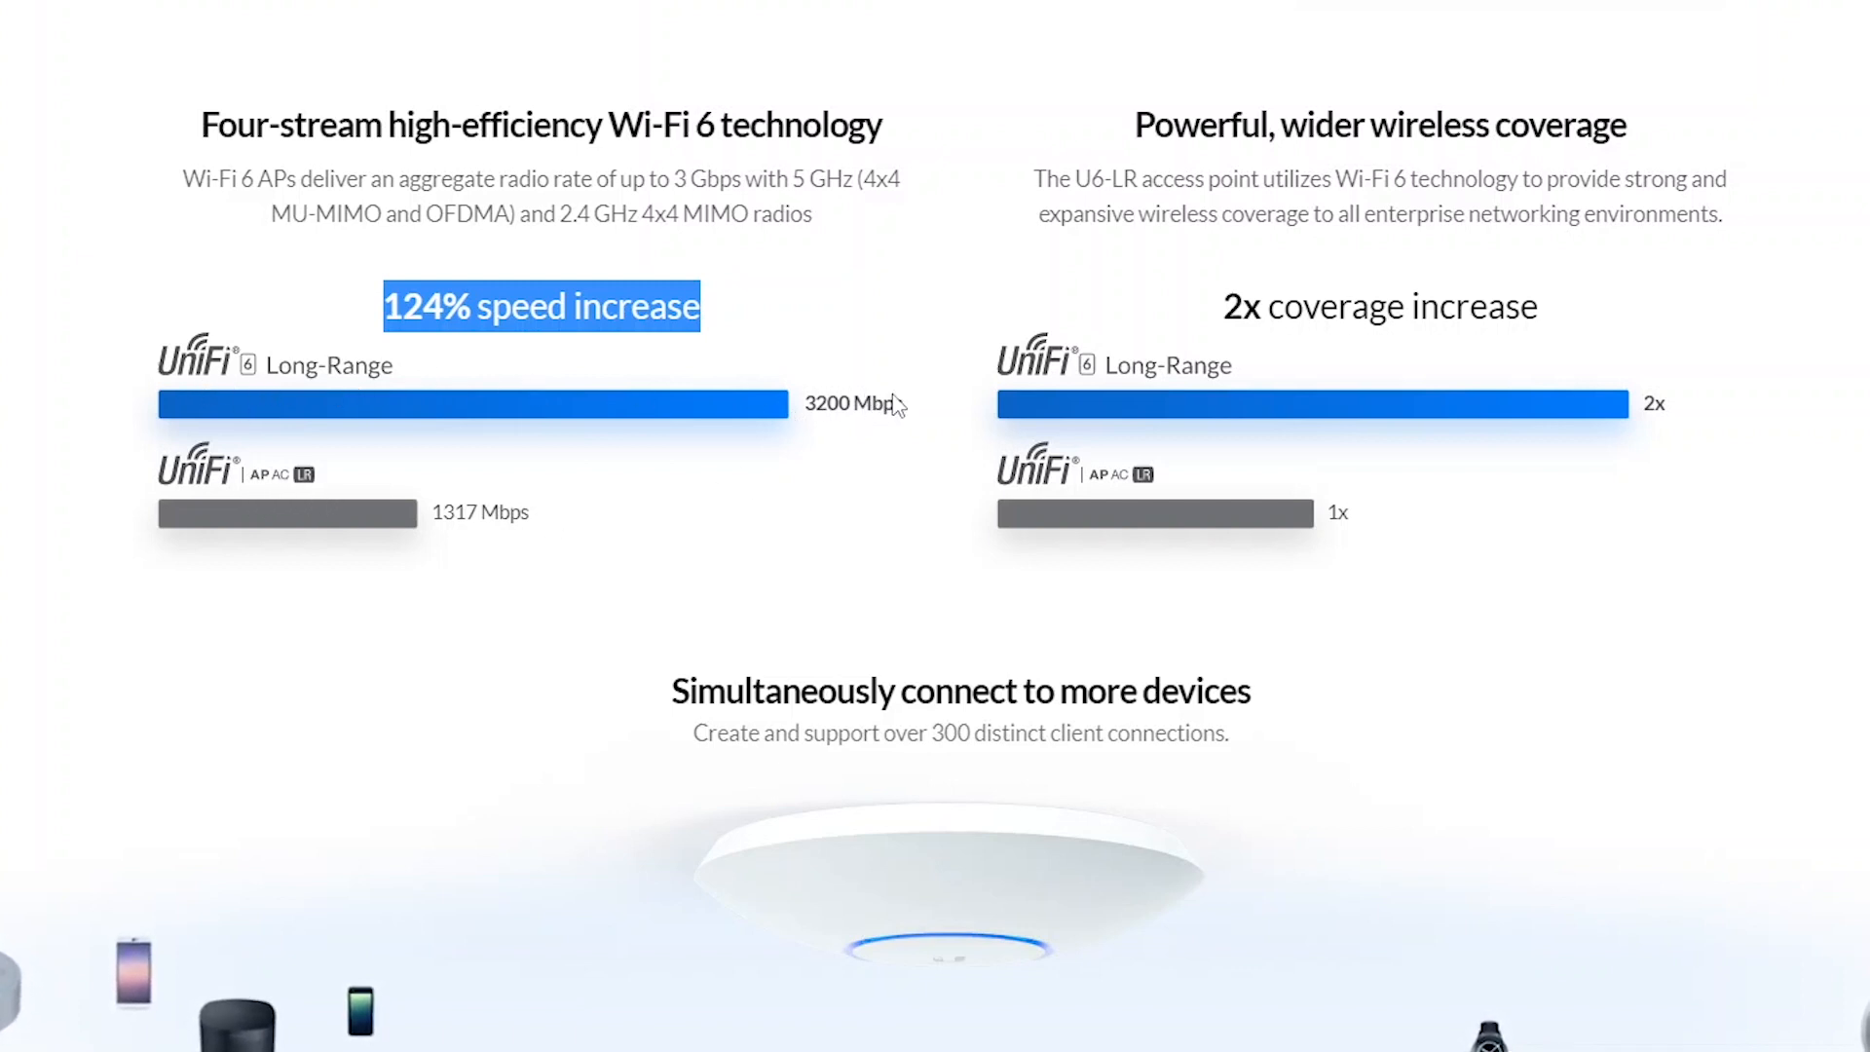
{"action": "mouse_move", "coordinate": [847, 409]}
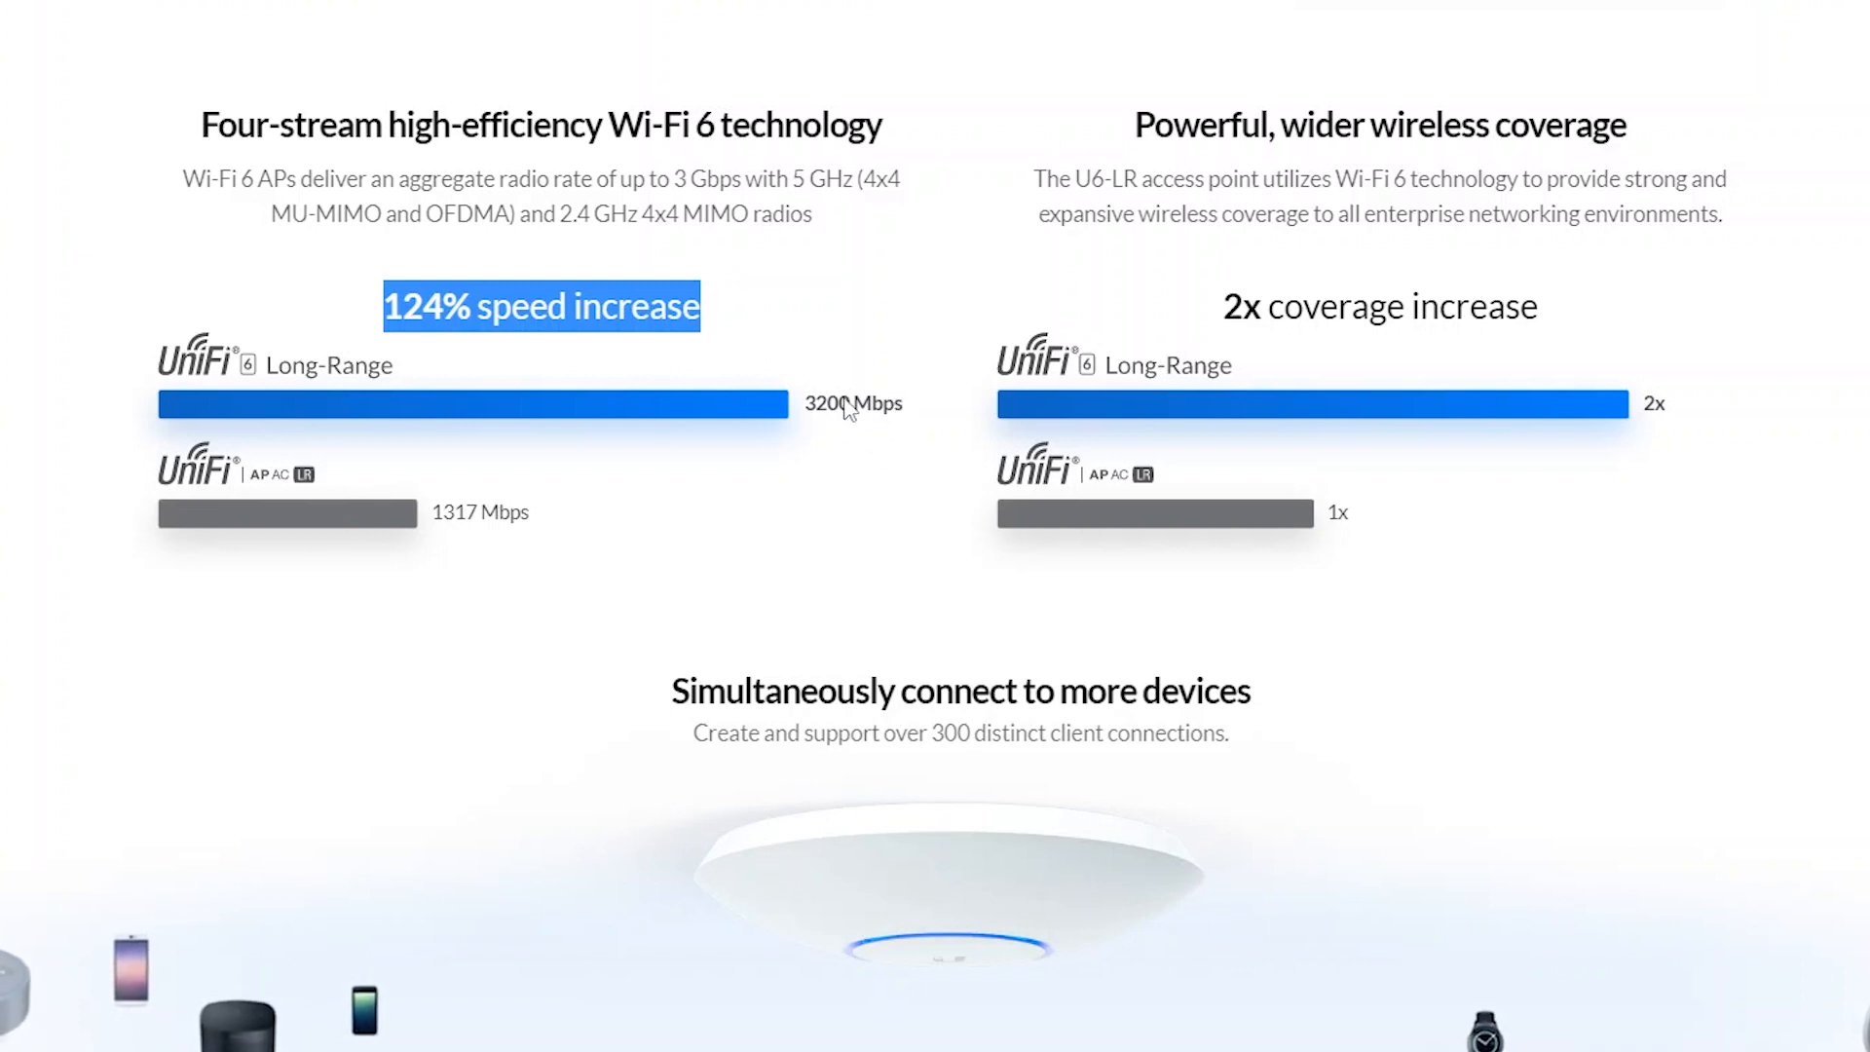
{"action": "mouse_move", "coordinate": [1141, 345]}
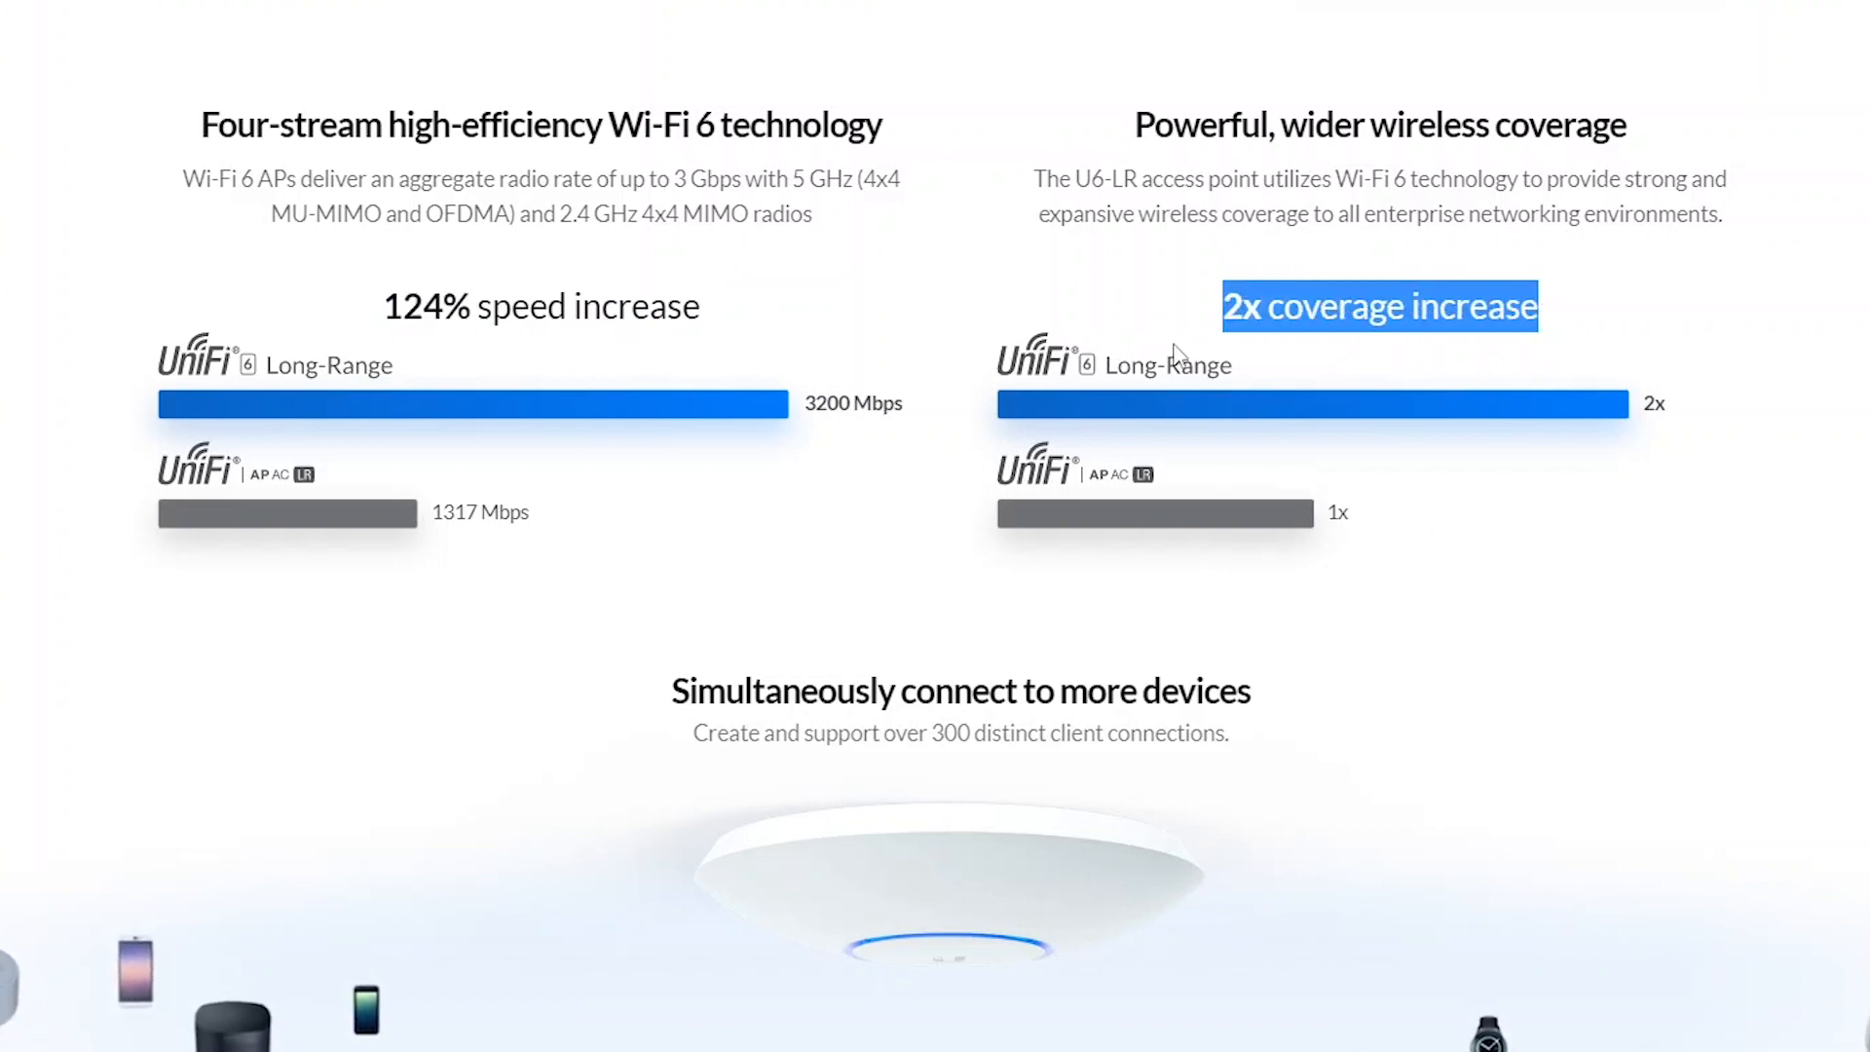
{"action": "mouse_move", "coordinate": [1272, 423]}
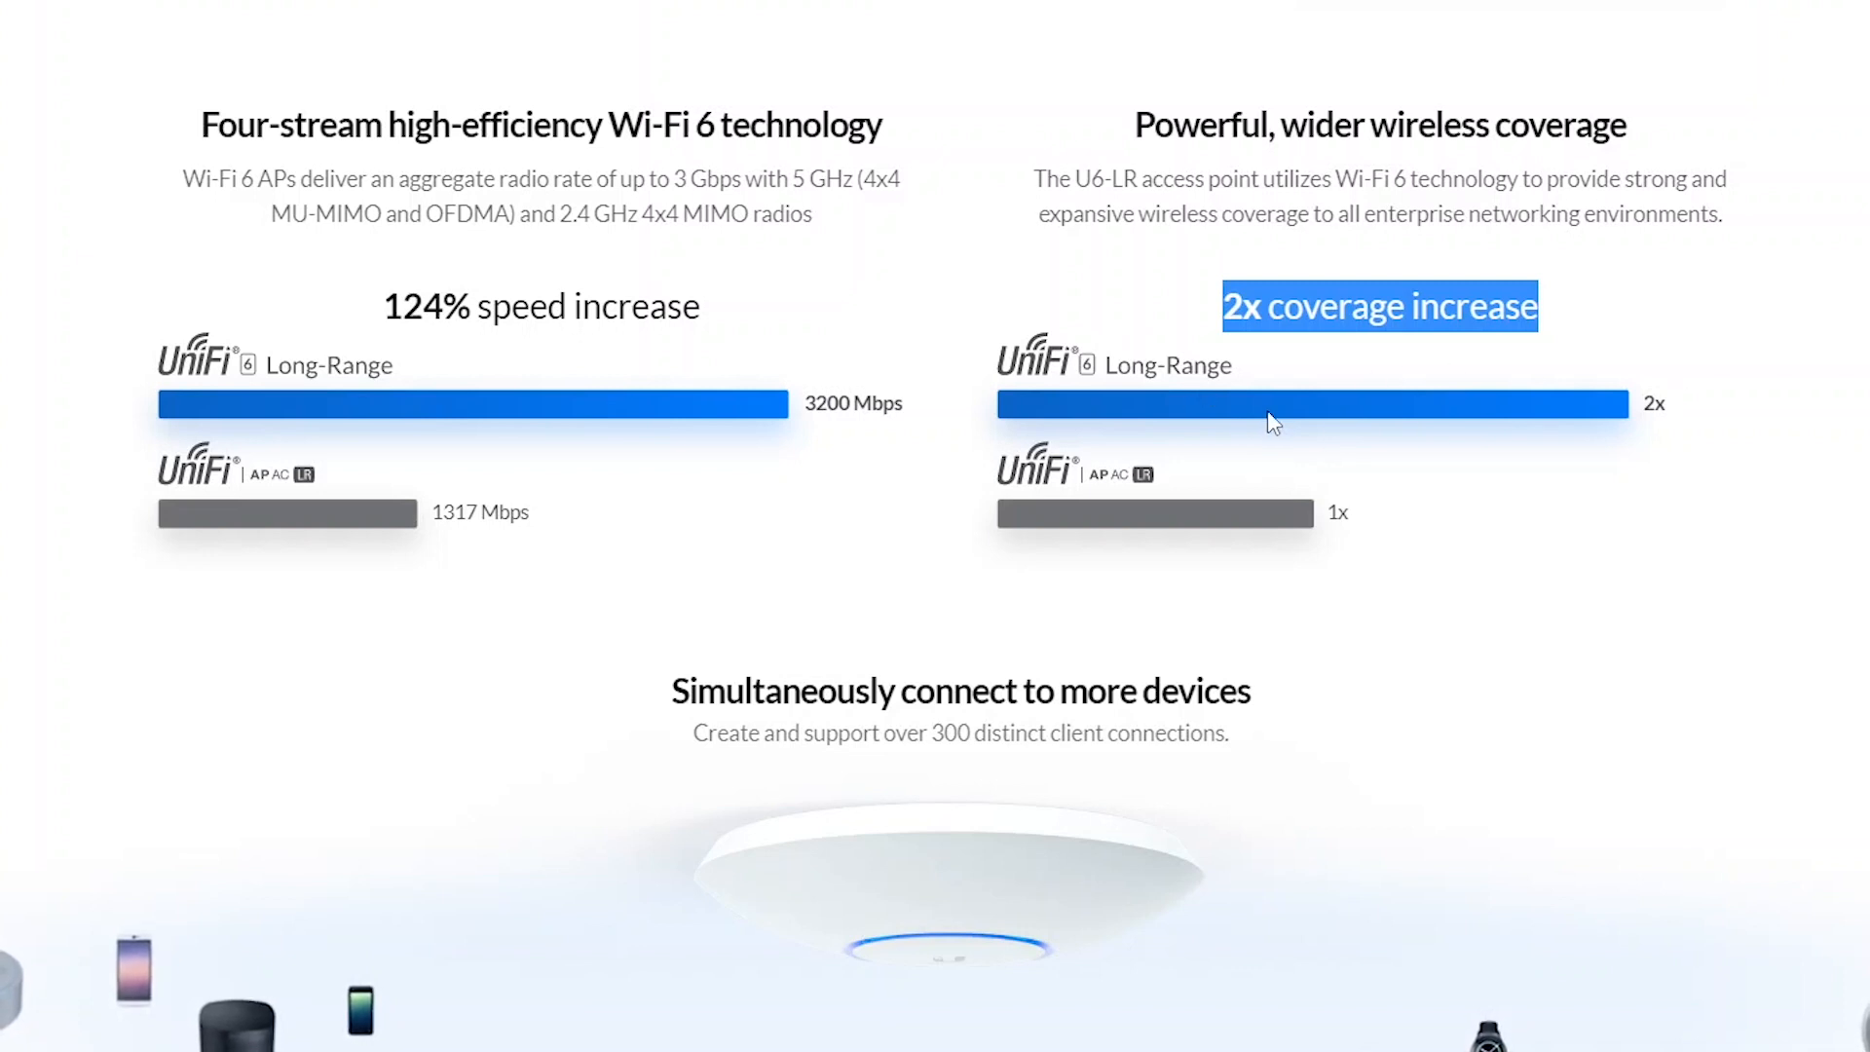
{"action": "mouse_move", "coordinate": [1684, 448]}
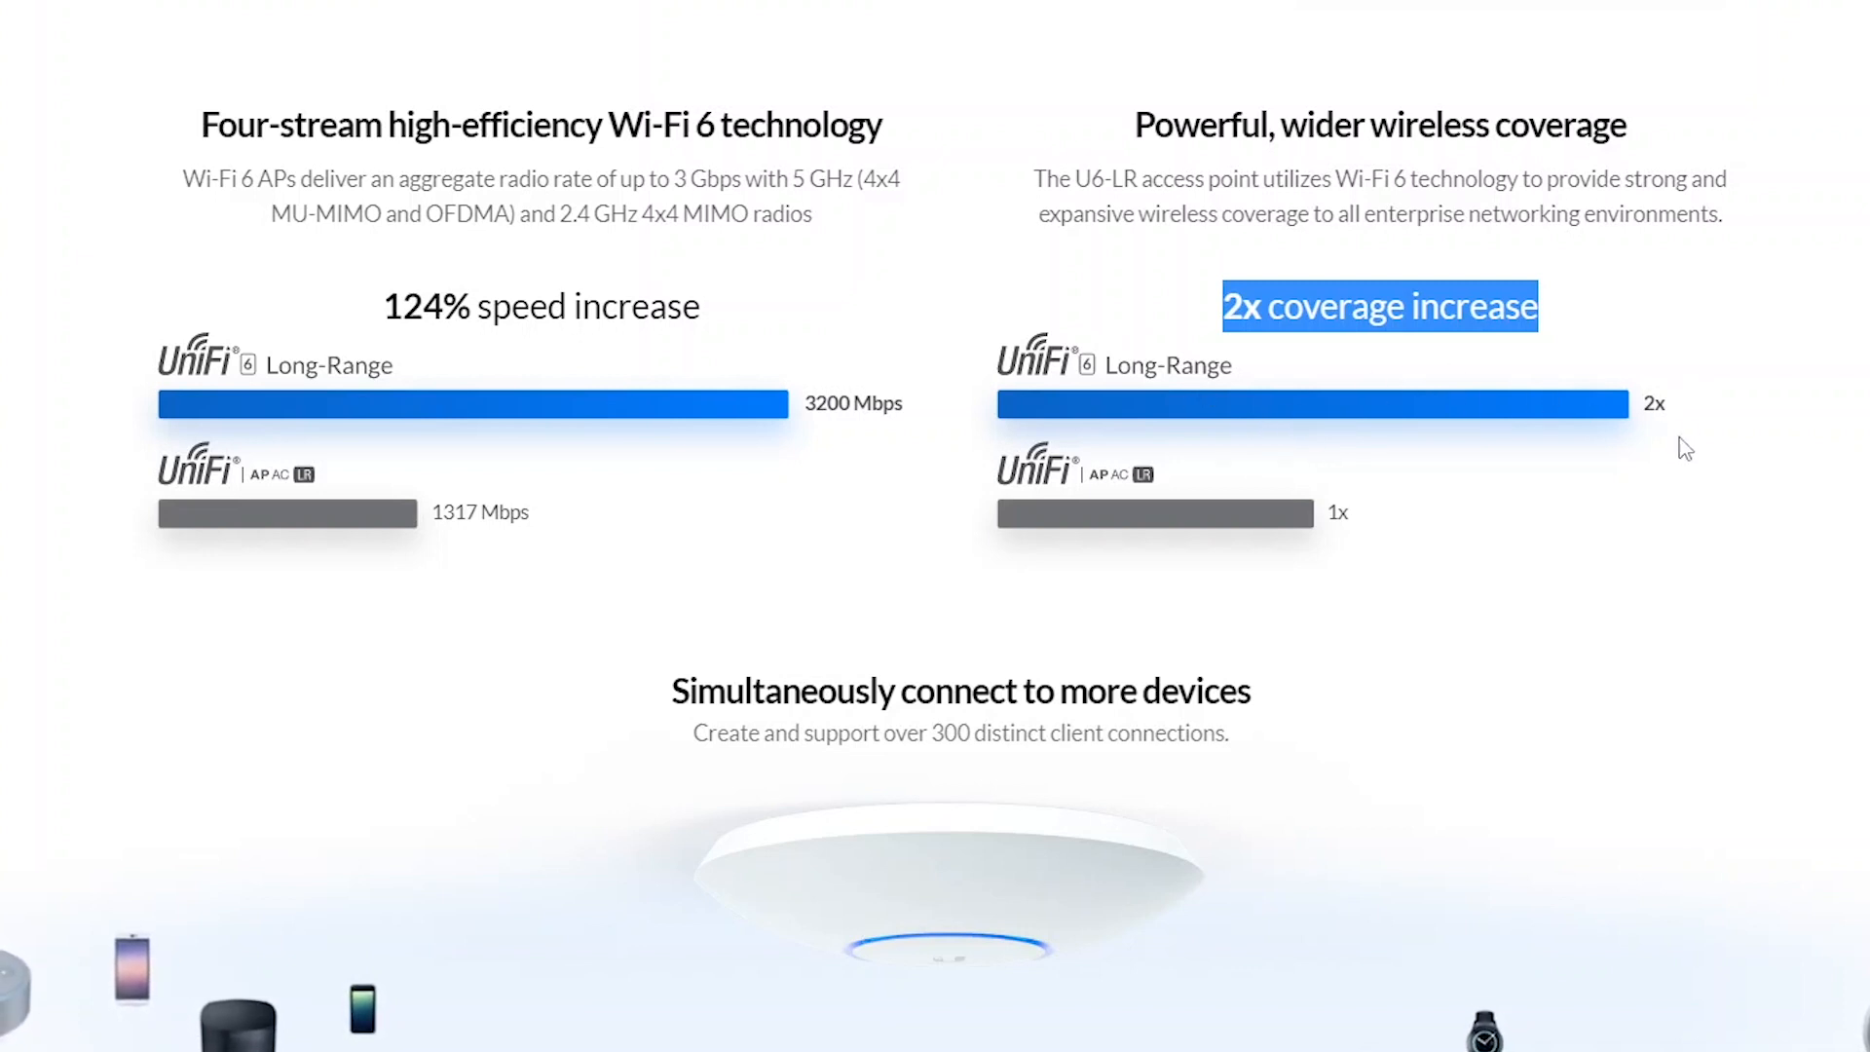
{"action": "scroll", "scroll_direction": "down", "scroll_amount": 3}
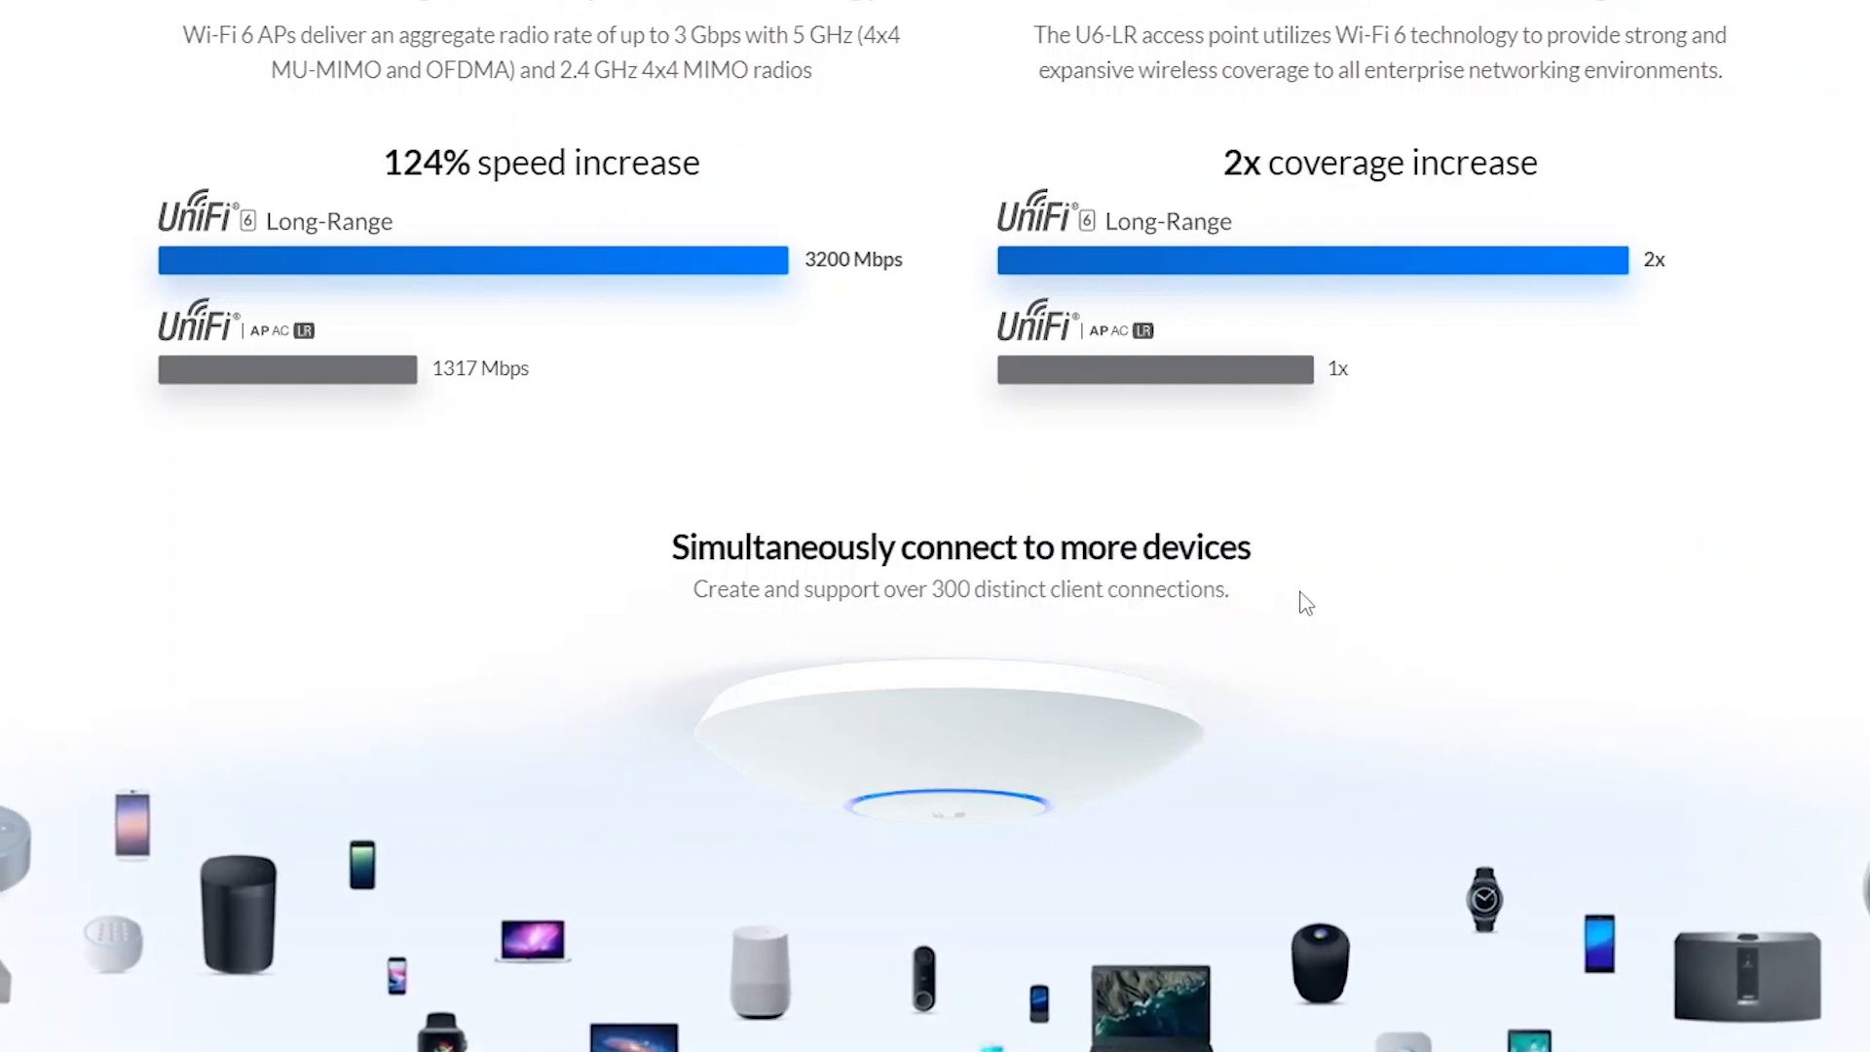
{"action": "scroll", "scroll_direction": "up", "scroll_amount": 3}
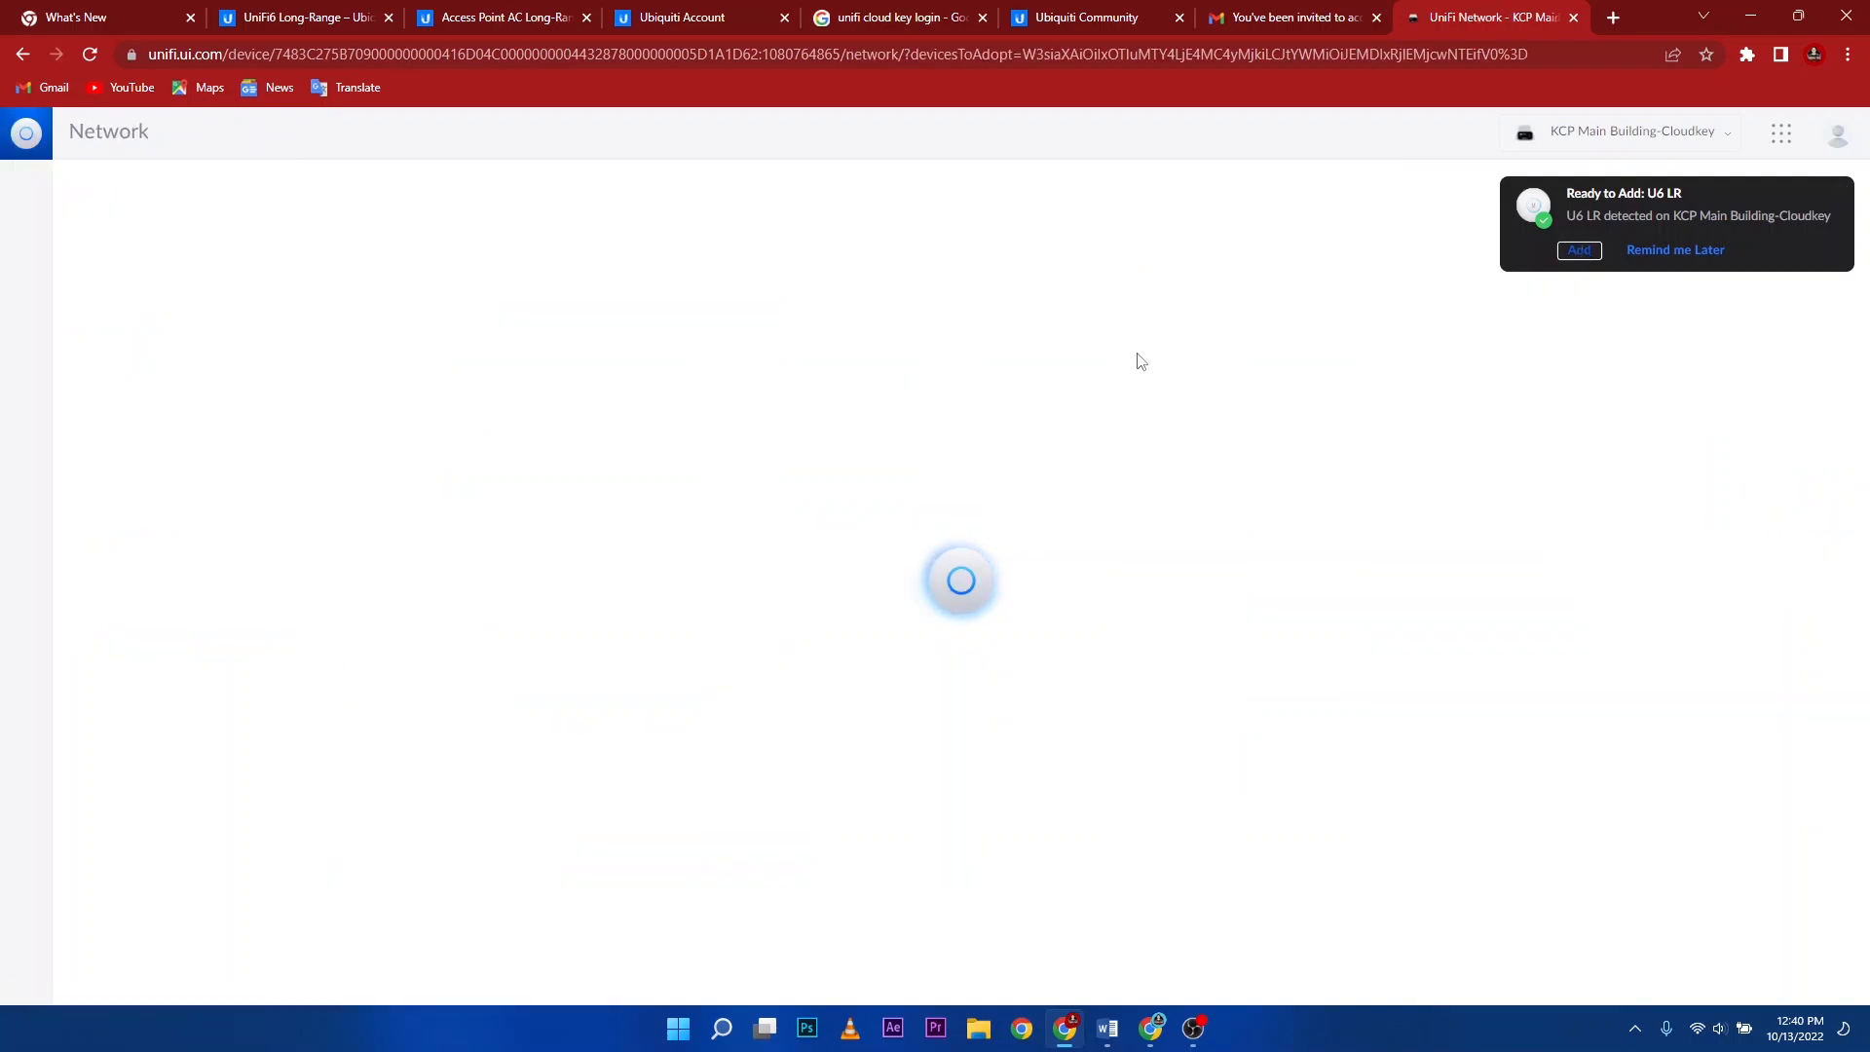
Adopt the newly detected U6 LR and load the UniFi Devices page with 19 devices online
{"action": "left_click", "coordinate": [1578, 249]}
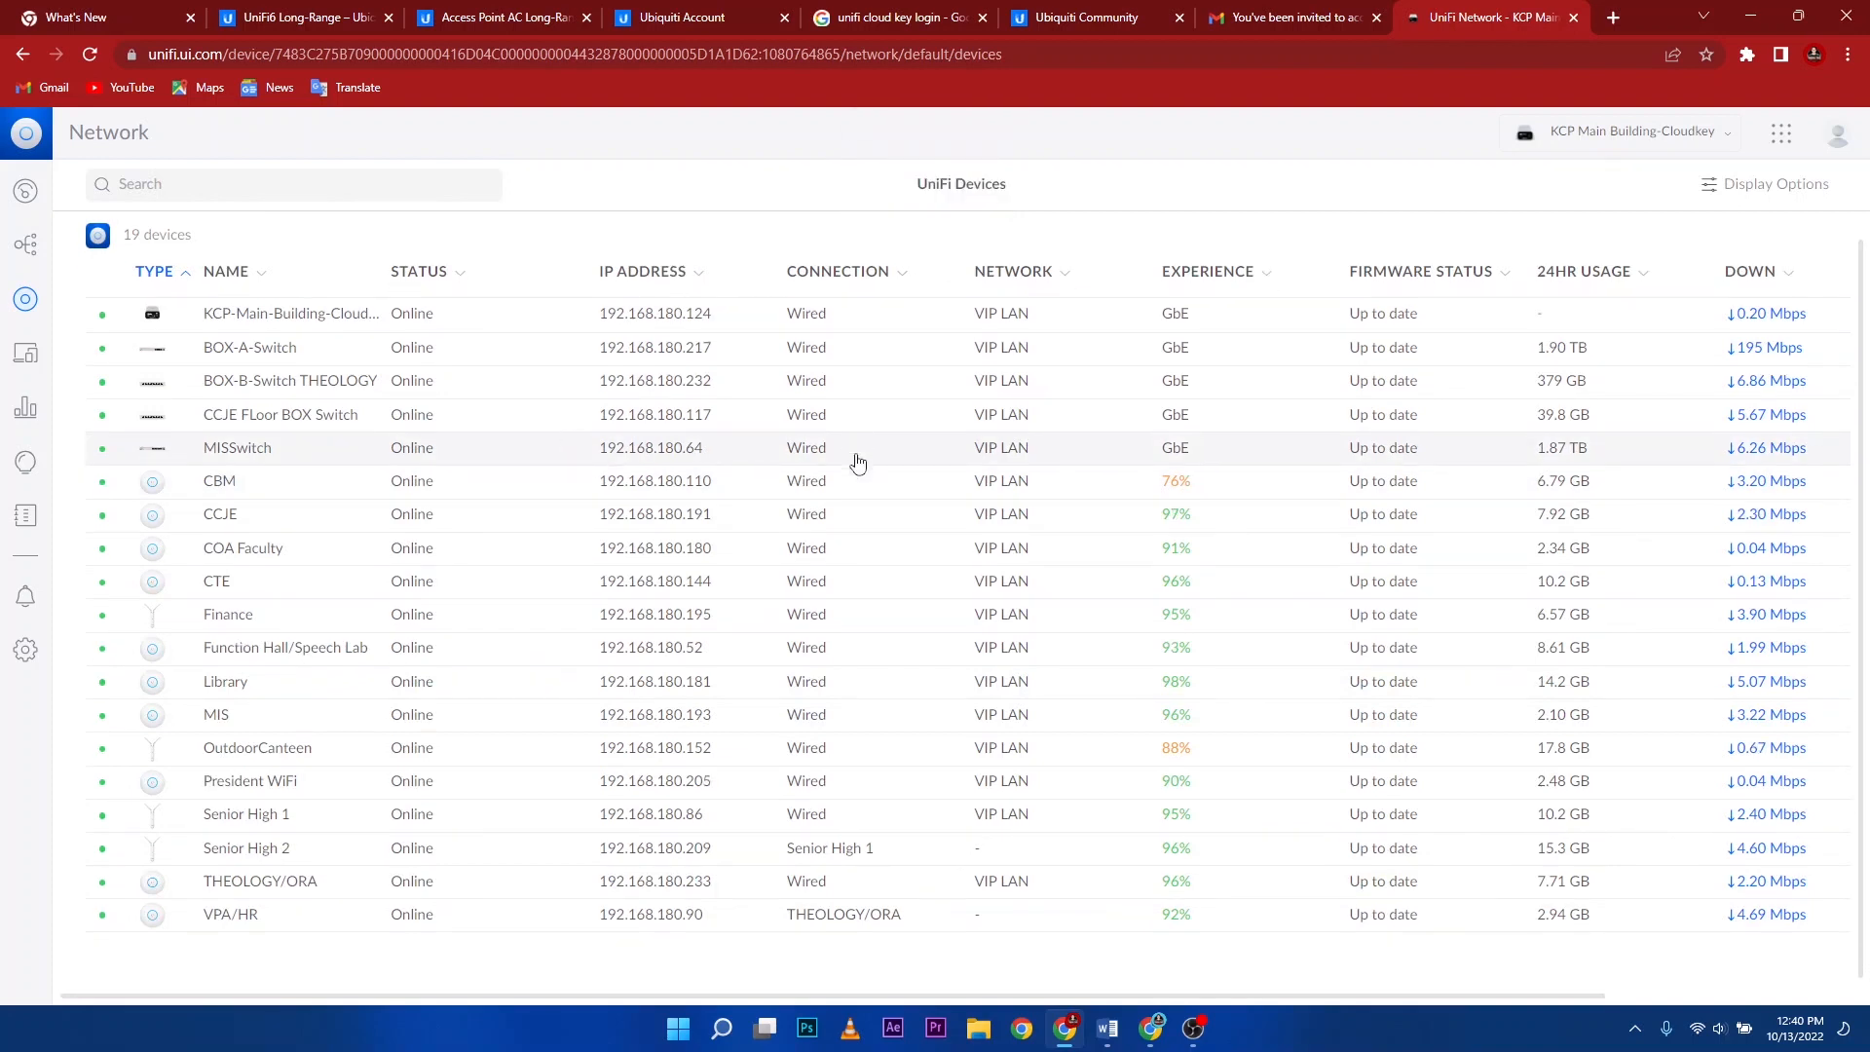
{"action": "mouse_move", "coordinate": [459, 954]}
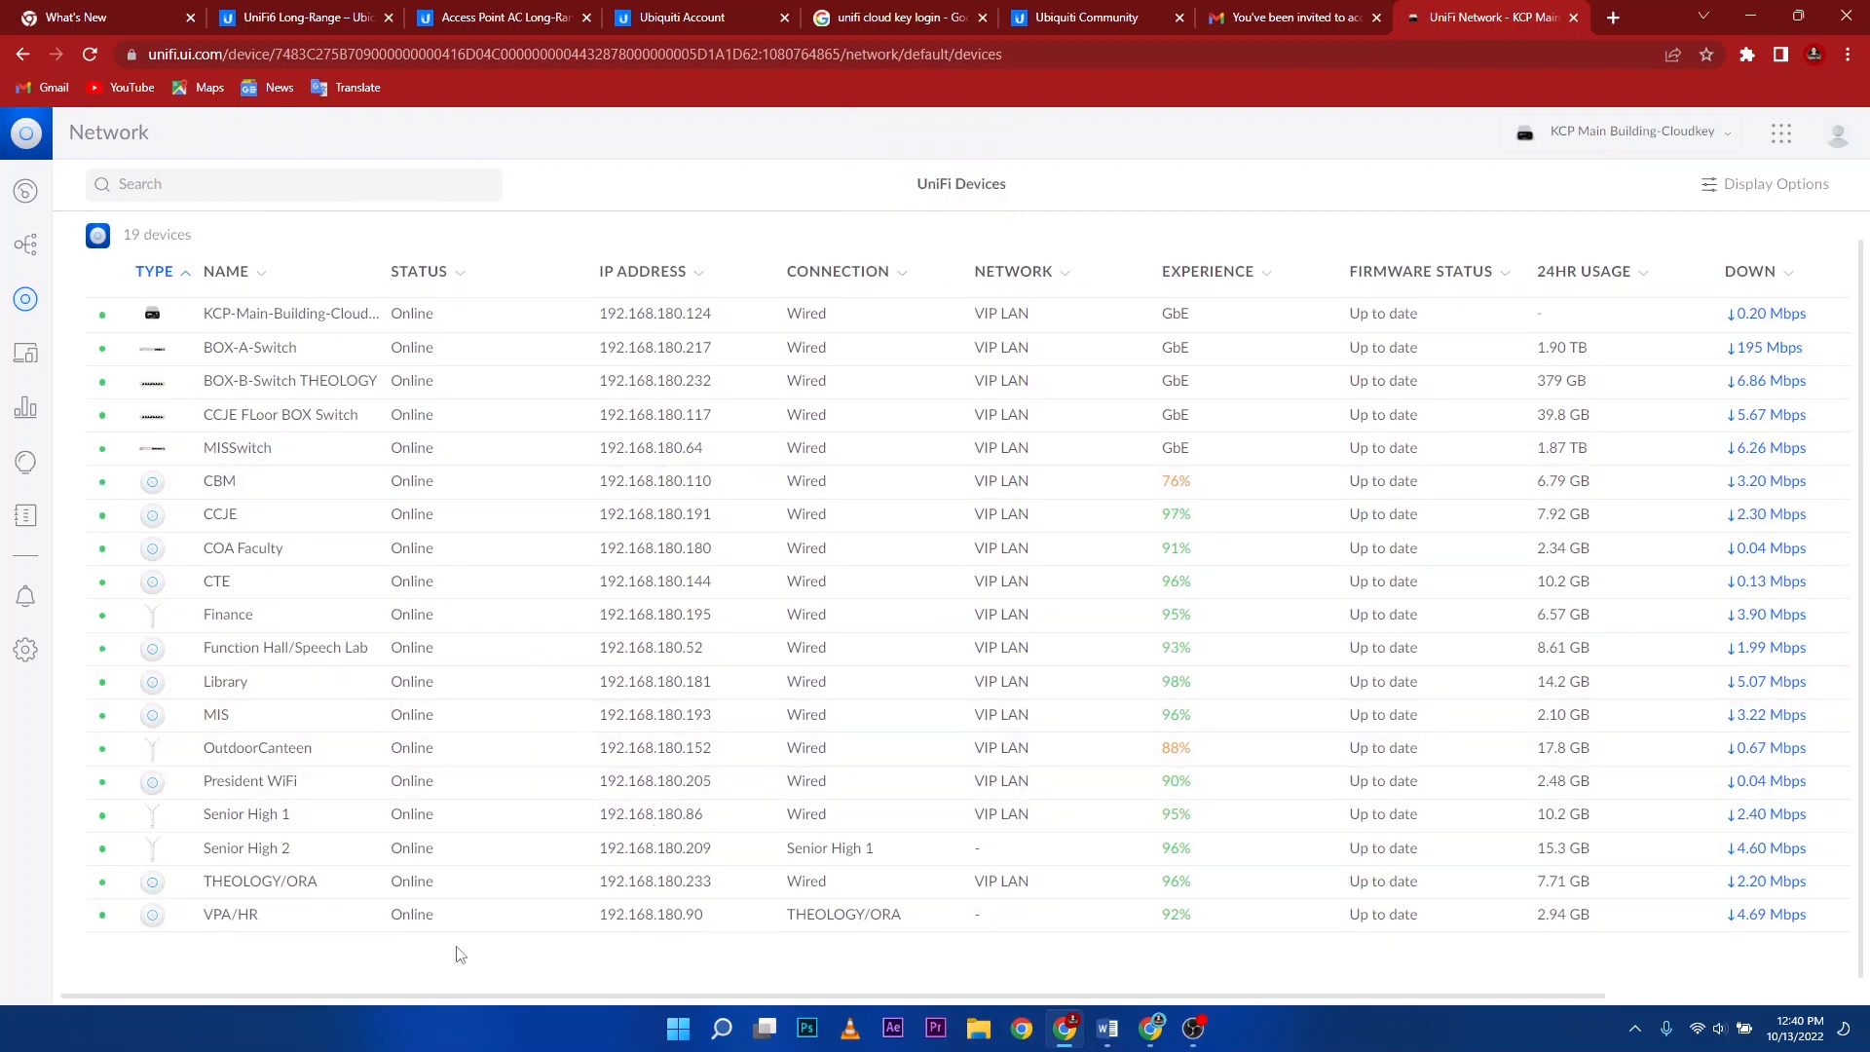
{"action": "mouse_move", "coordinate": [904, 898]}
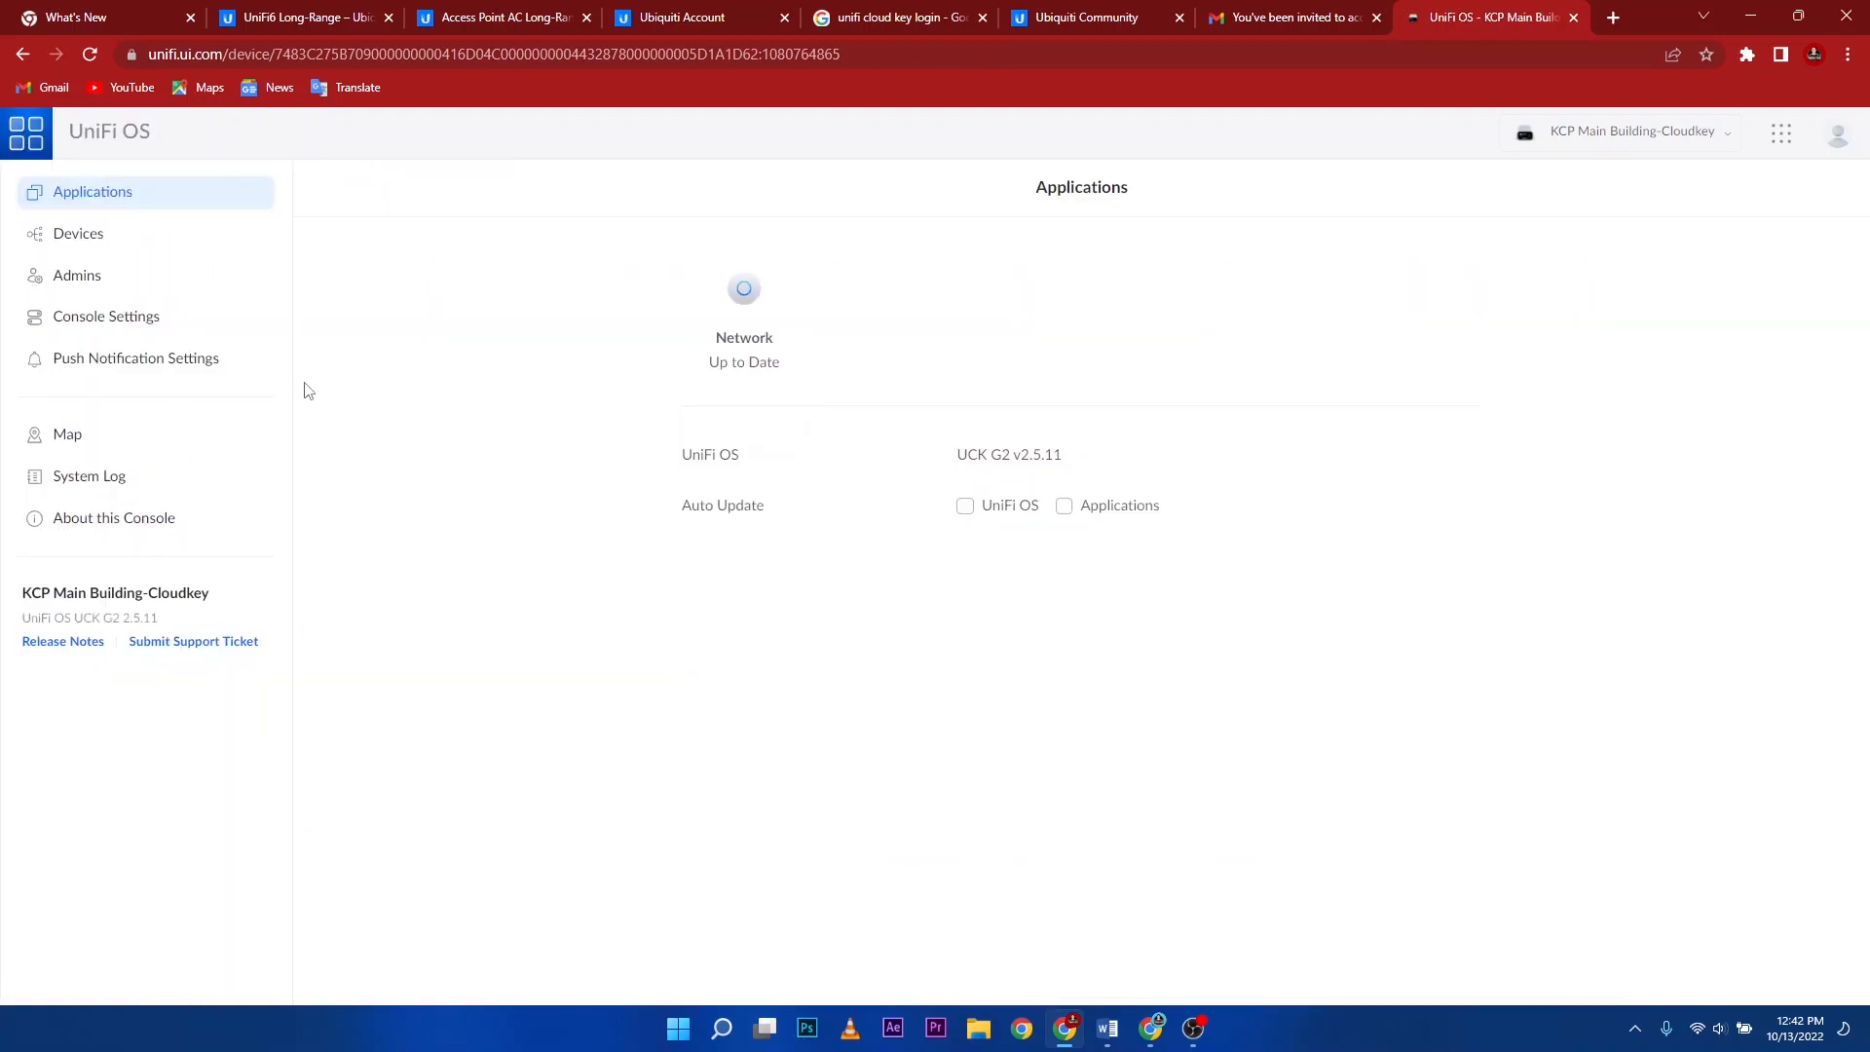
Show the UniFi OS console's device list with the new U6-LR access point updating
{"action": "left_click", "coordinate": [78, 231]}
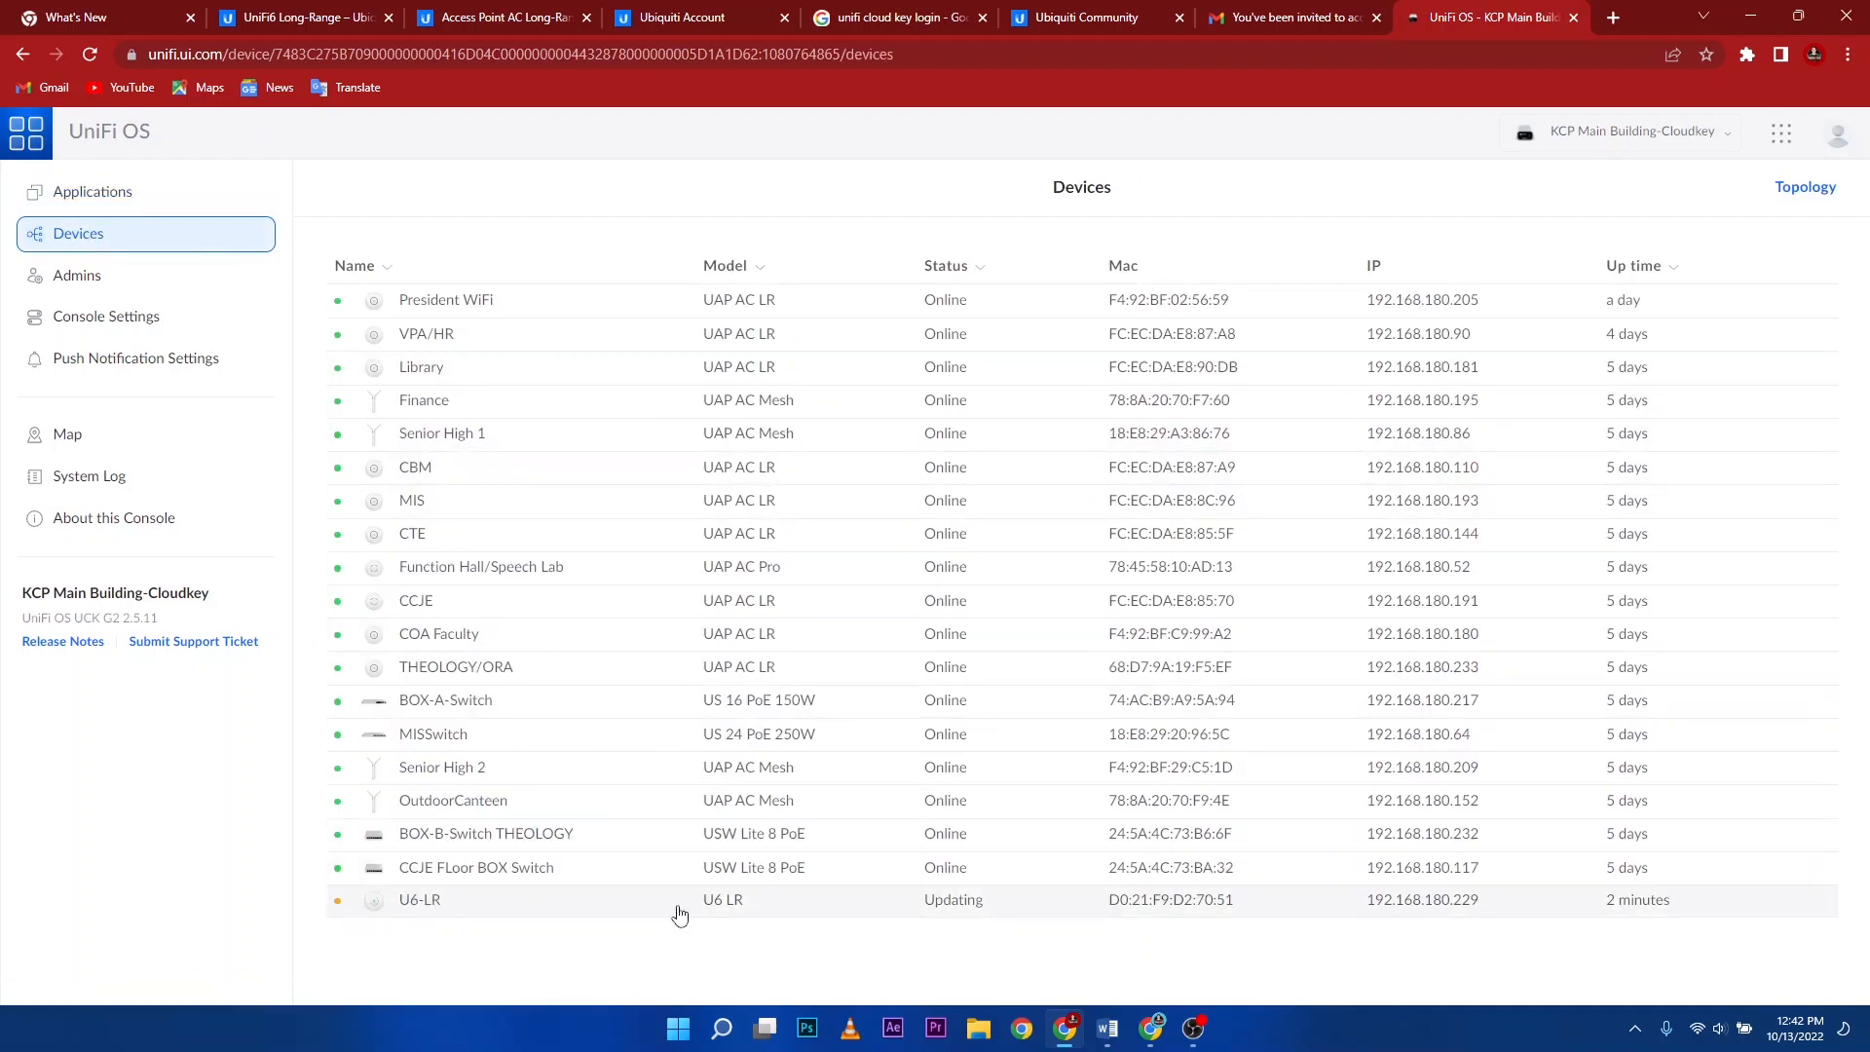
{"action": "mouse_move", "coordinate": [1028, 912]}
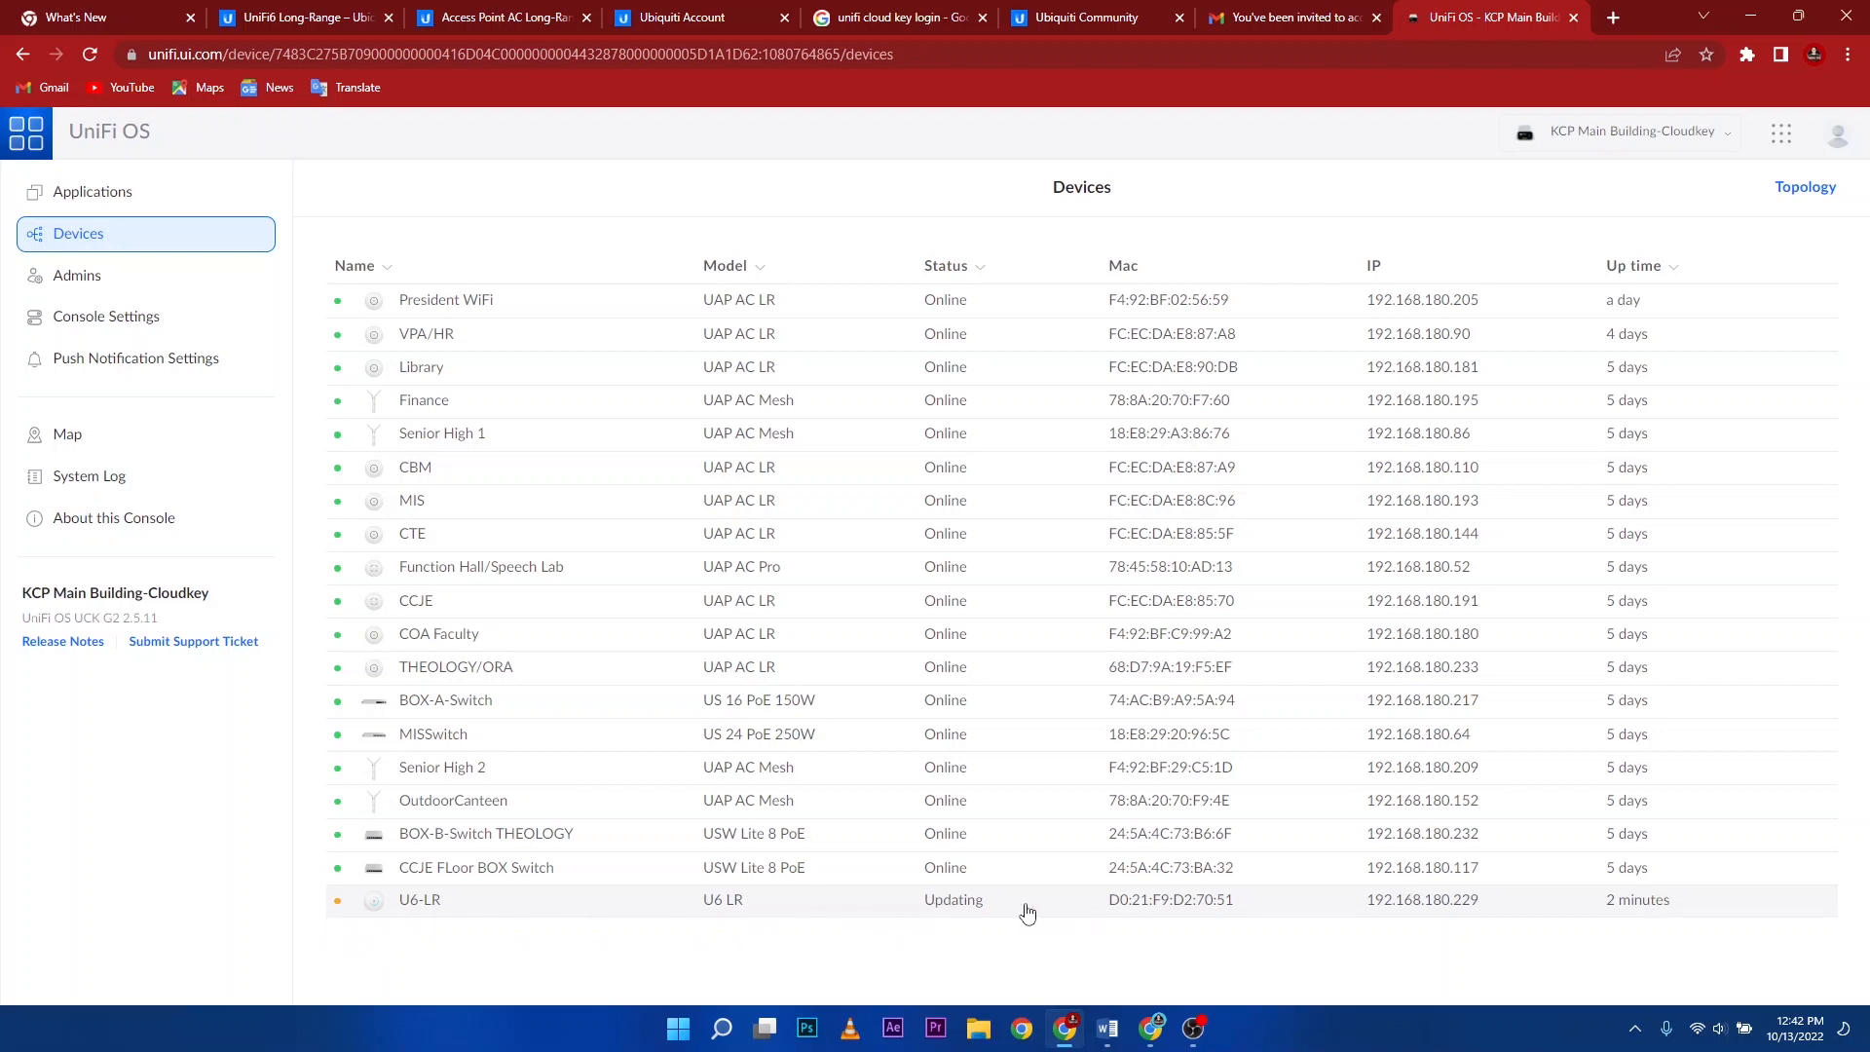
{"action": "mouse_move", "coordinate": [771, 909]}
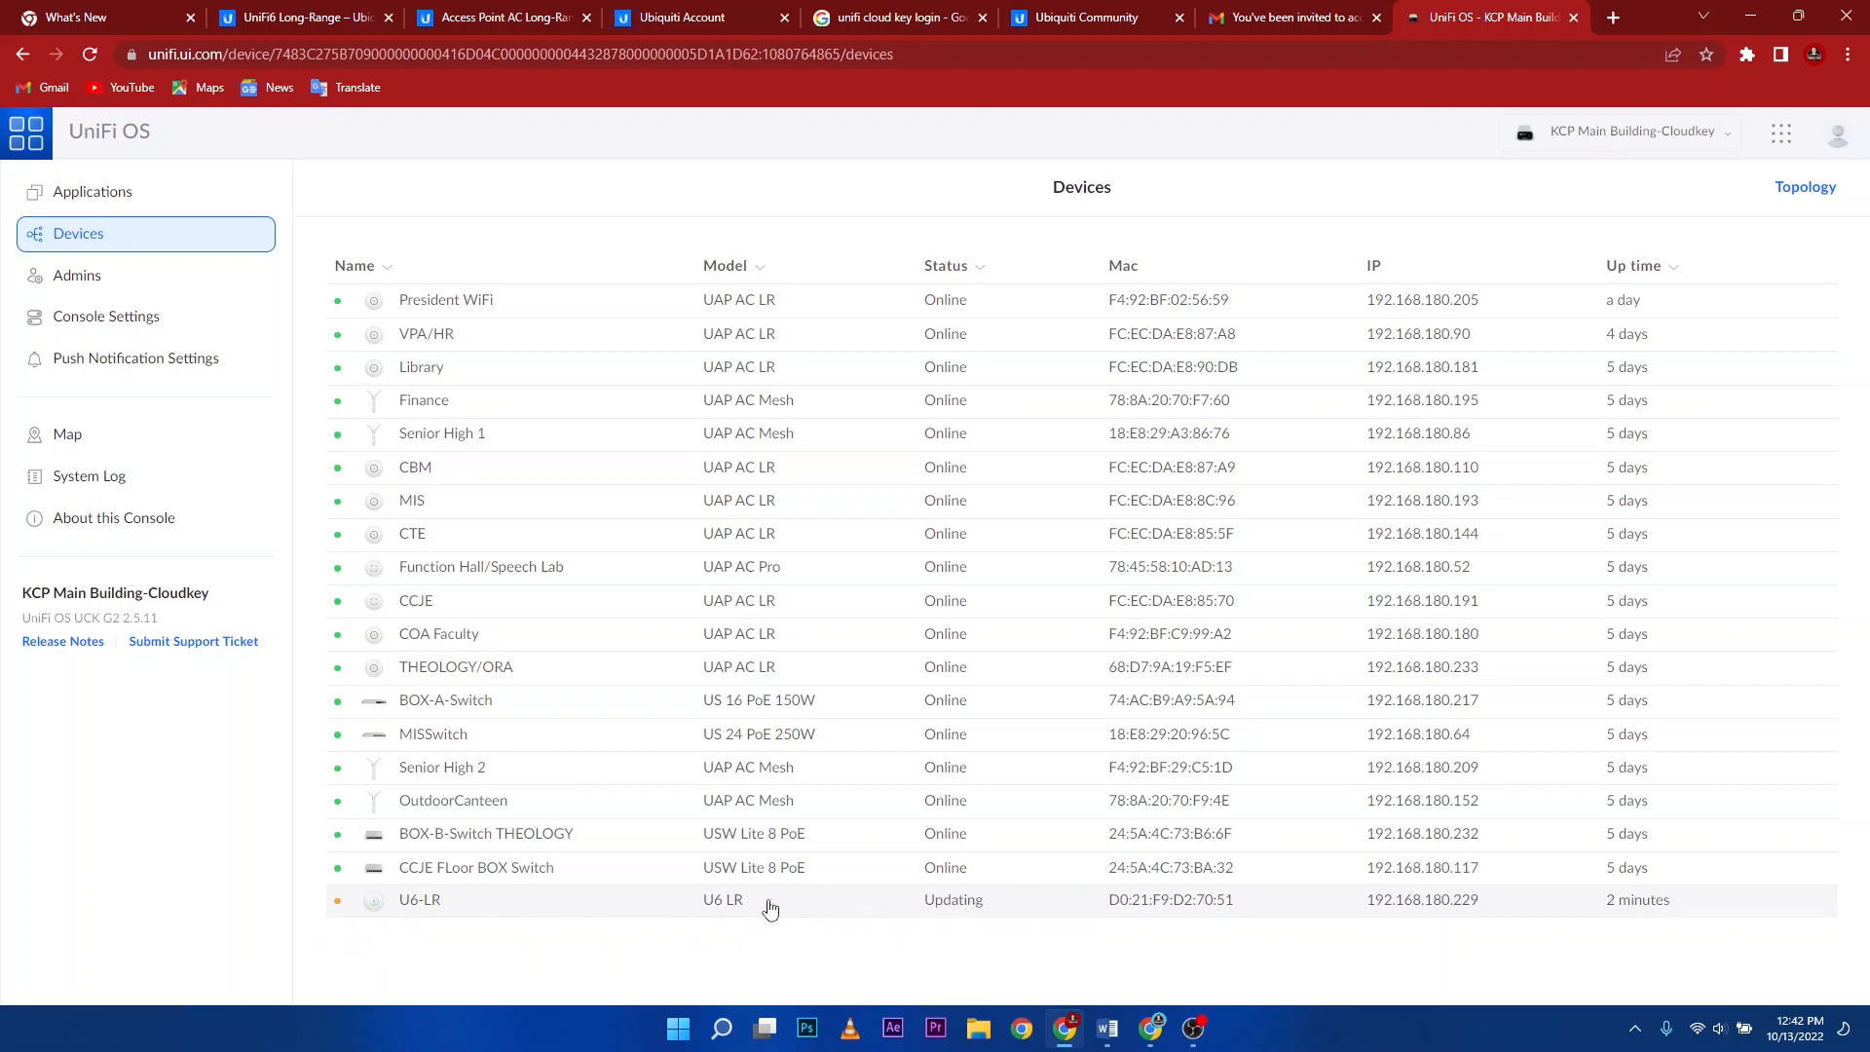
{"action": "mouse_move", "coordinate": [339, 905]}
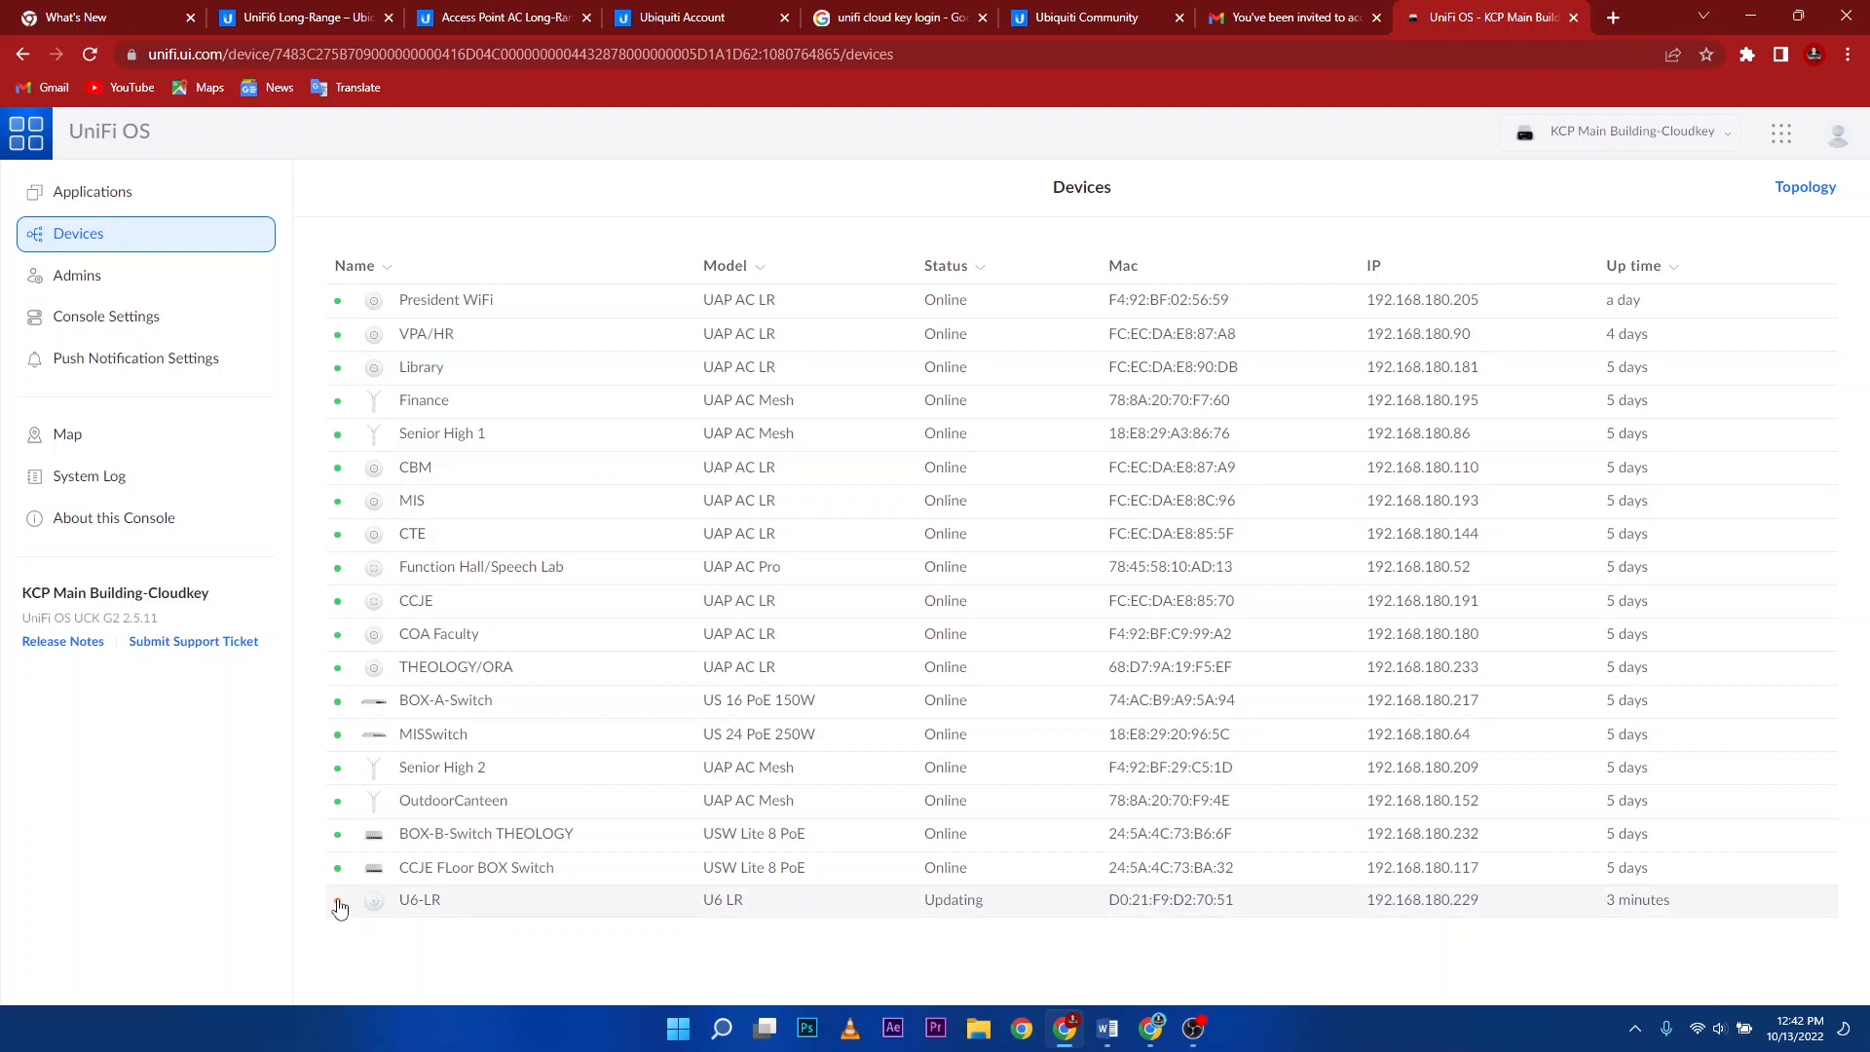
{"action": "mouse_move", "coordinate": [339, 910]}
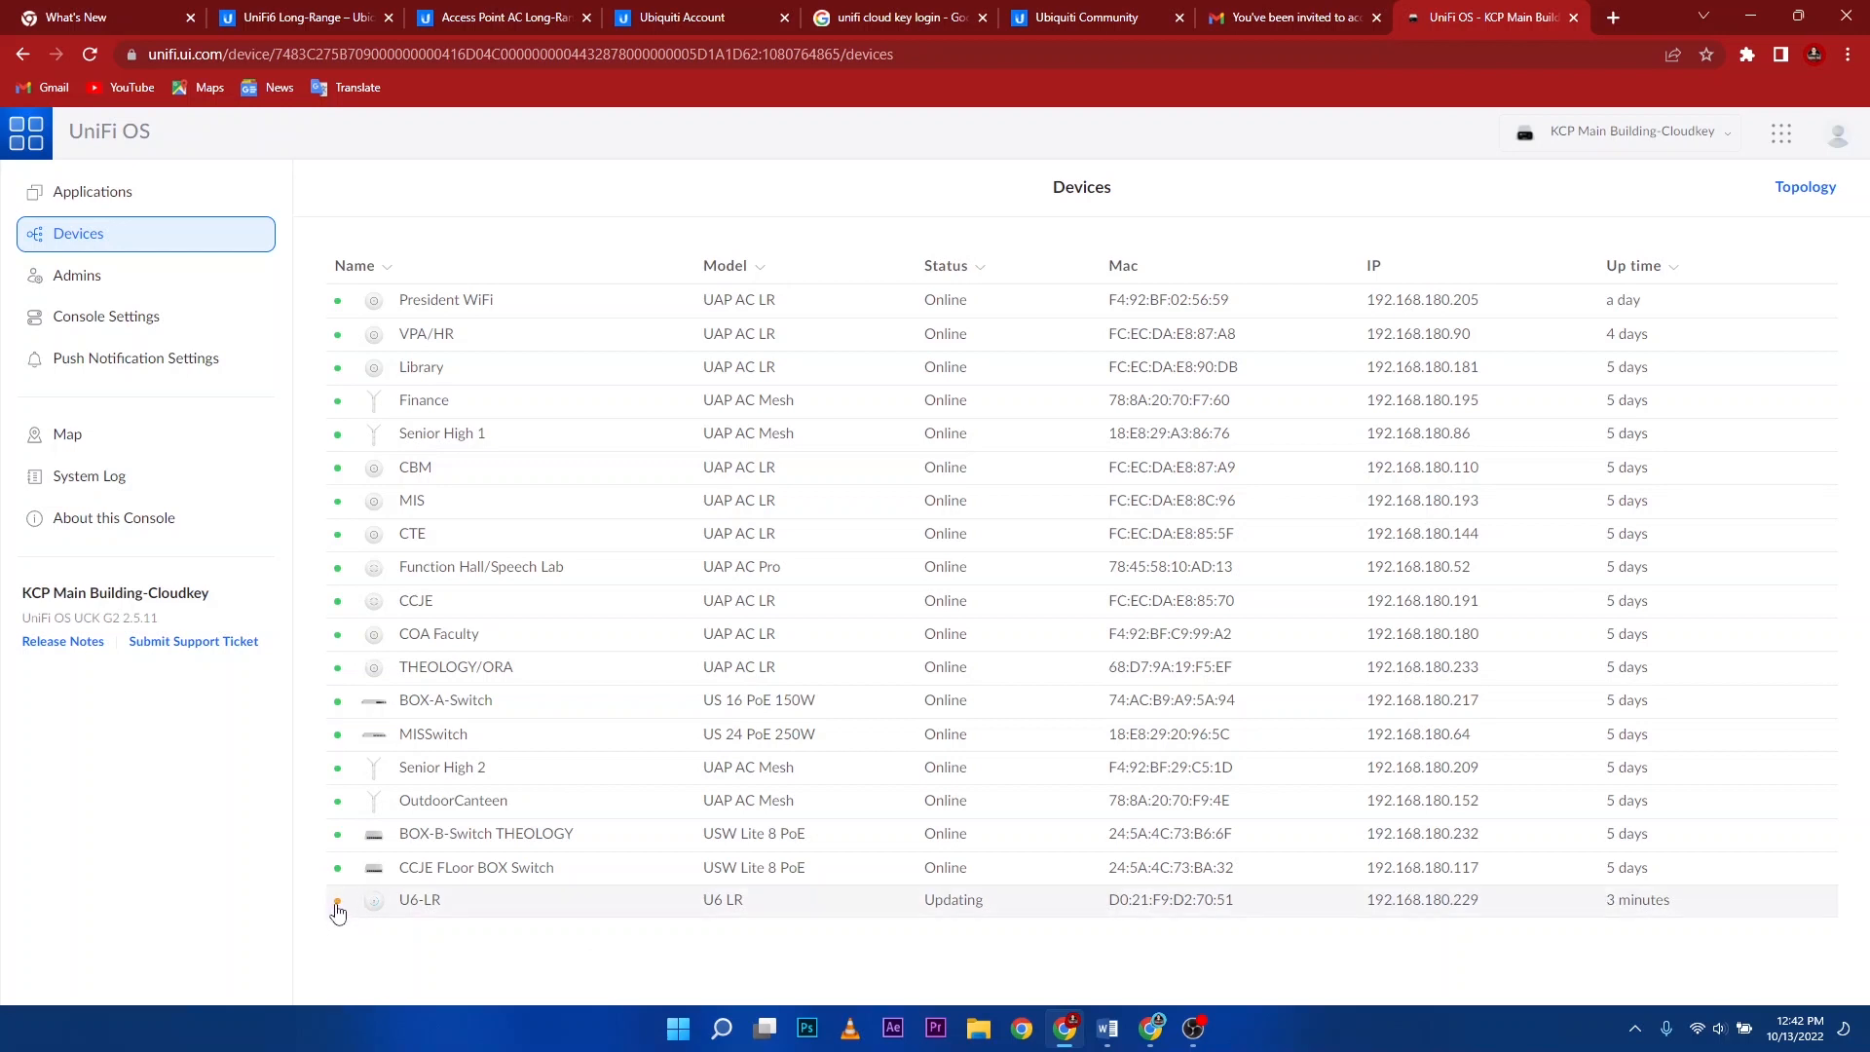
View the U6-LR access point's details until its status reports Online
{"action": "left_click", "coordinate": [419, 900]}
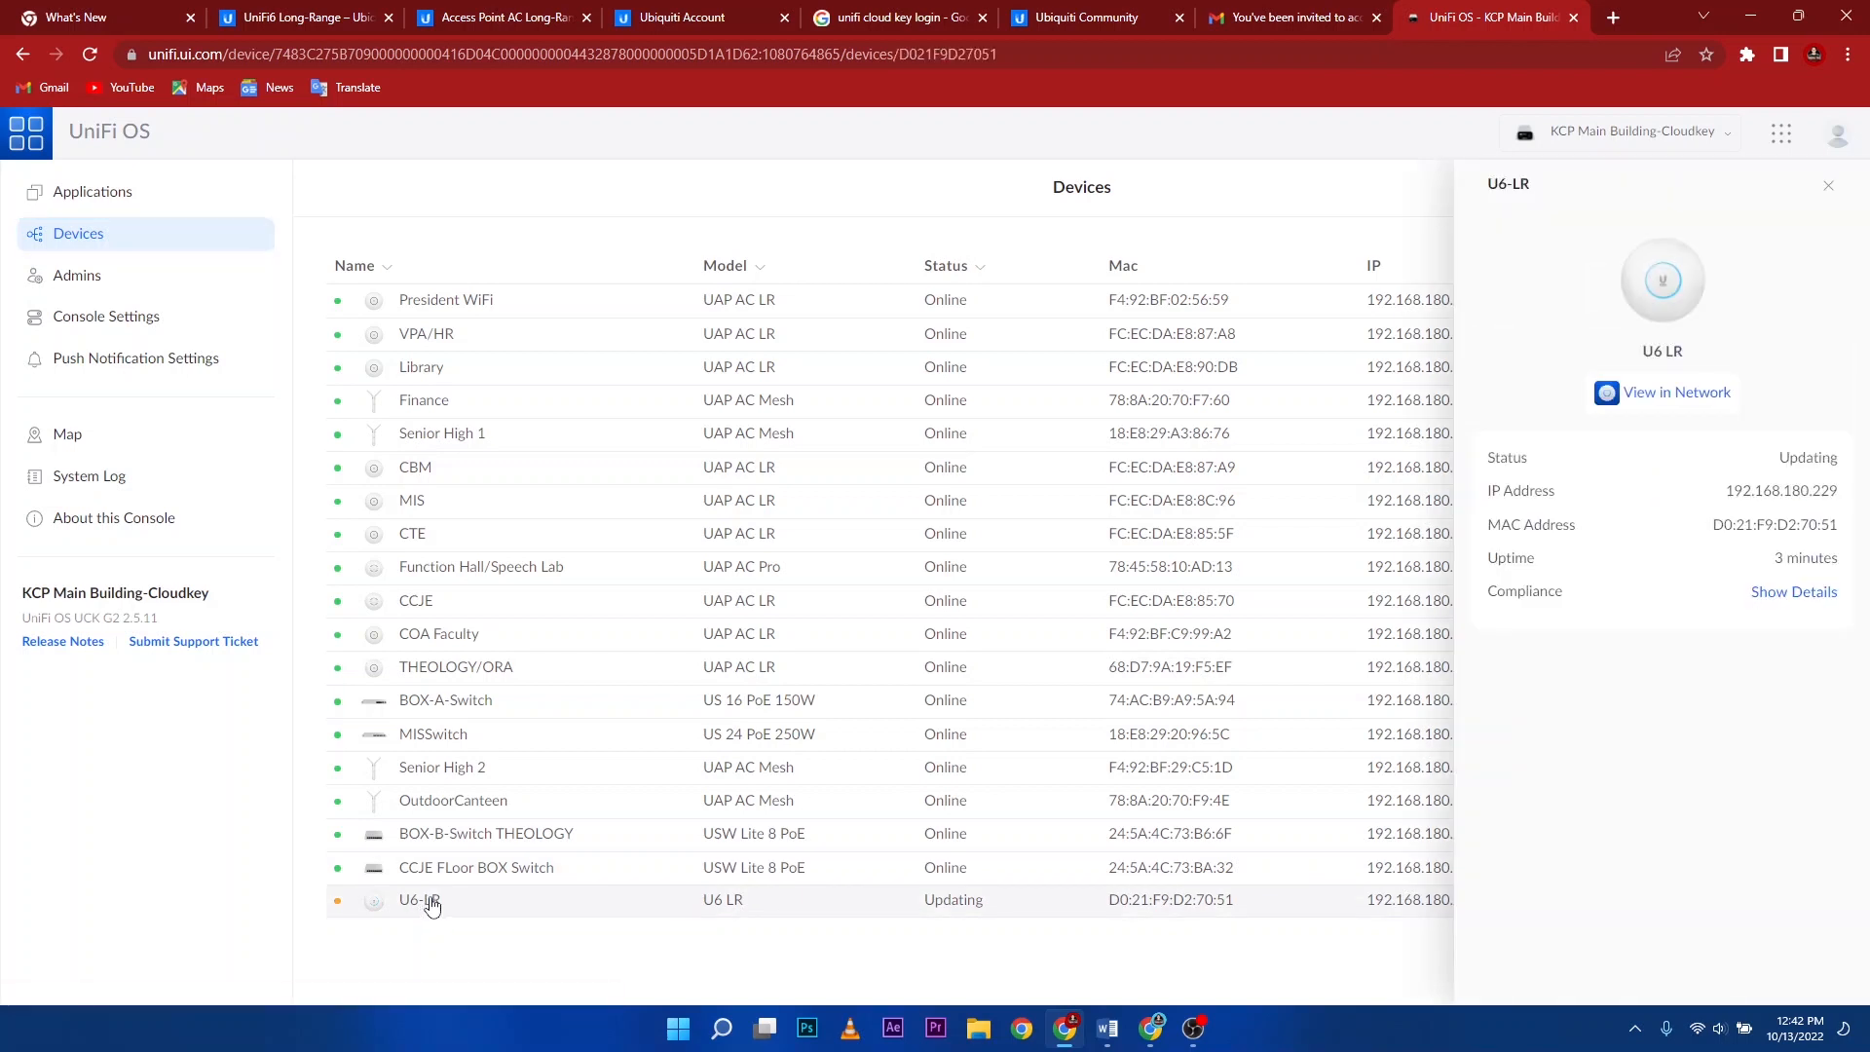
{"action": "mouse_move", "coordinate": [617, 904]}
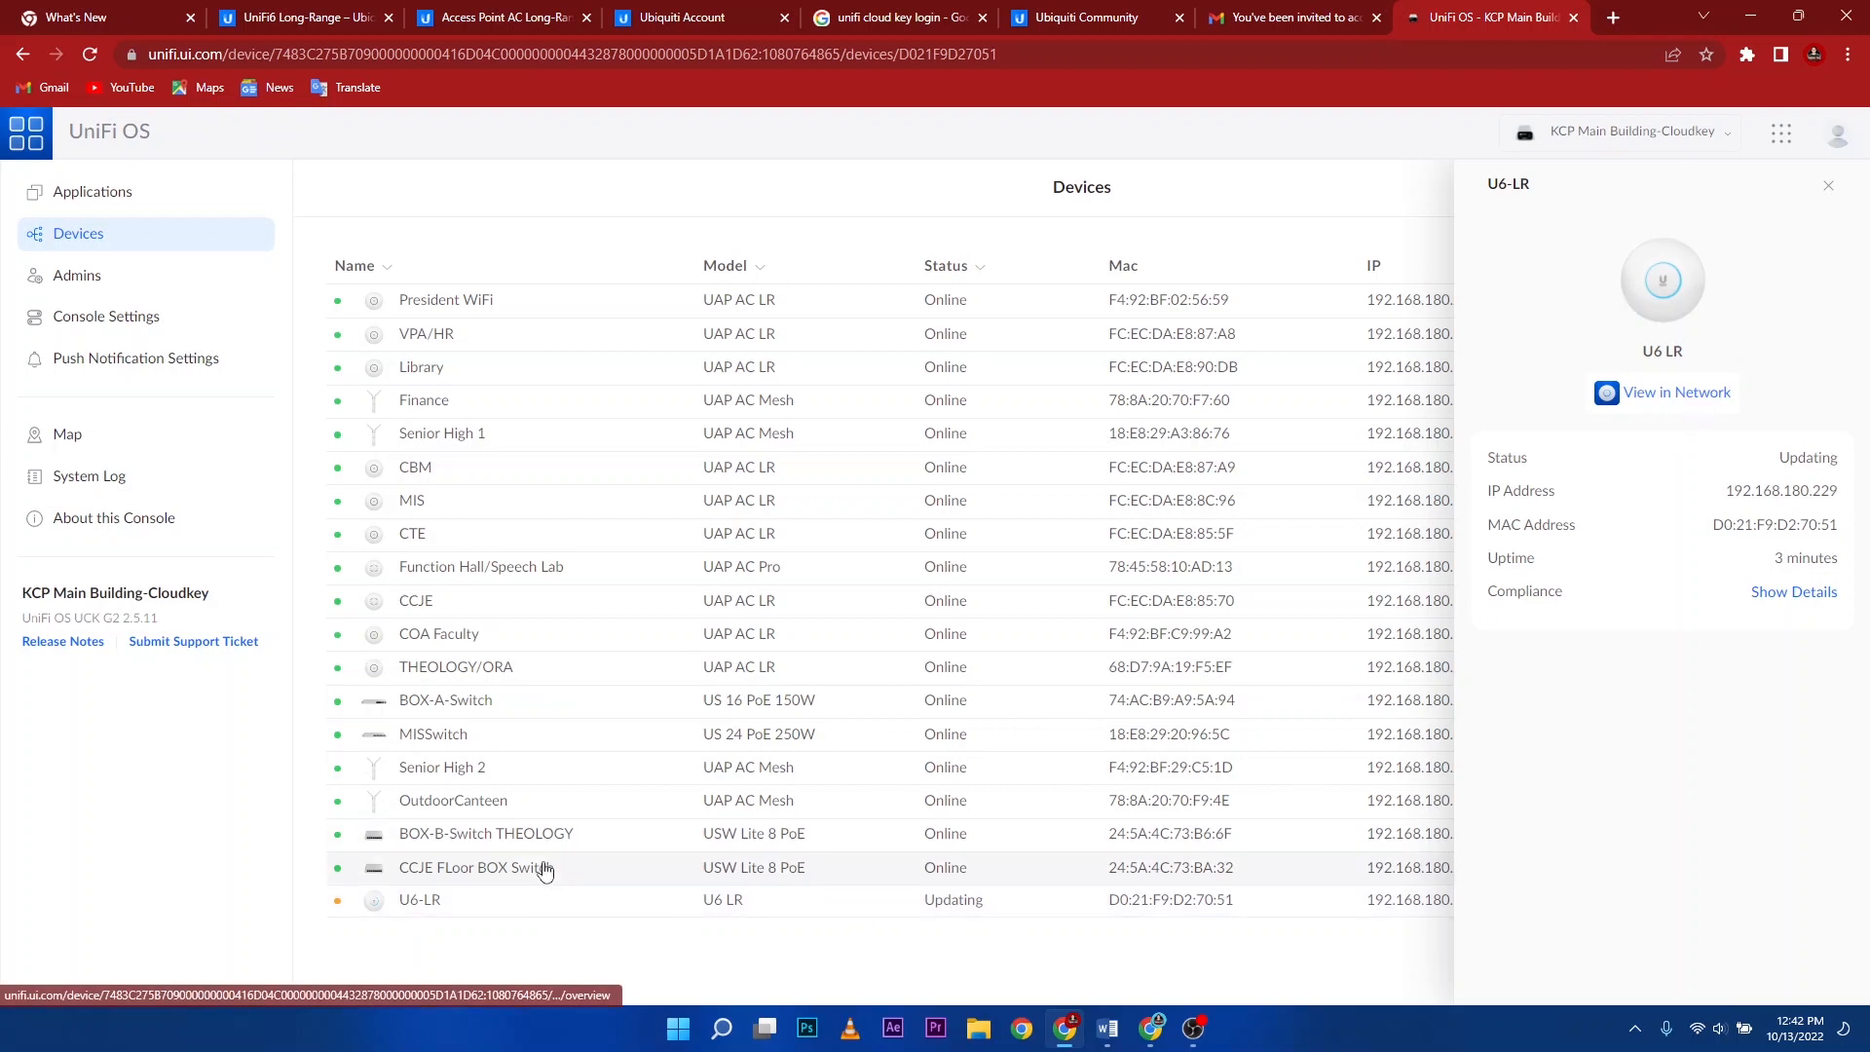
{"action": "mouse_move", "coordinate": [1653, 381]}
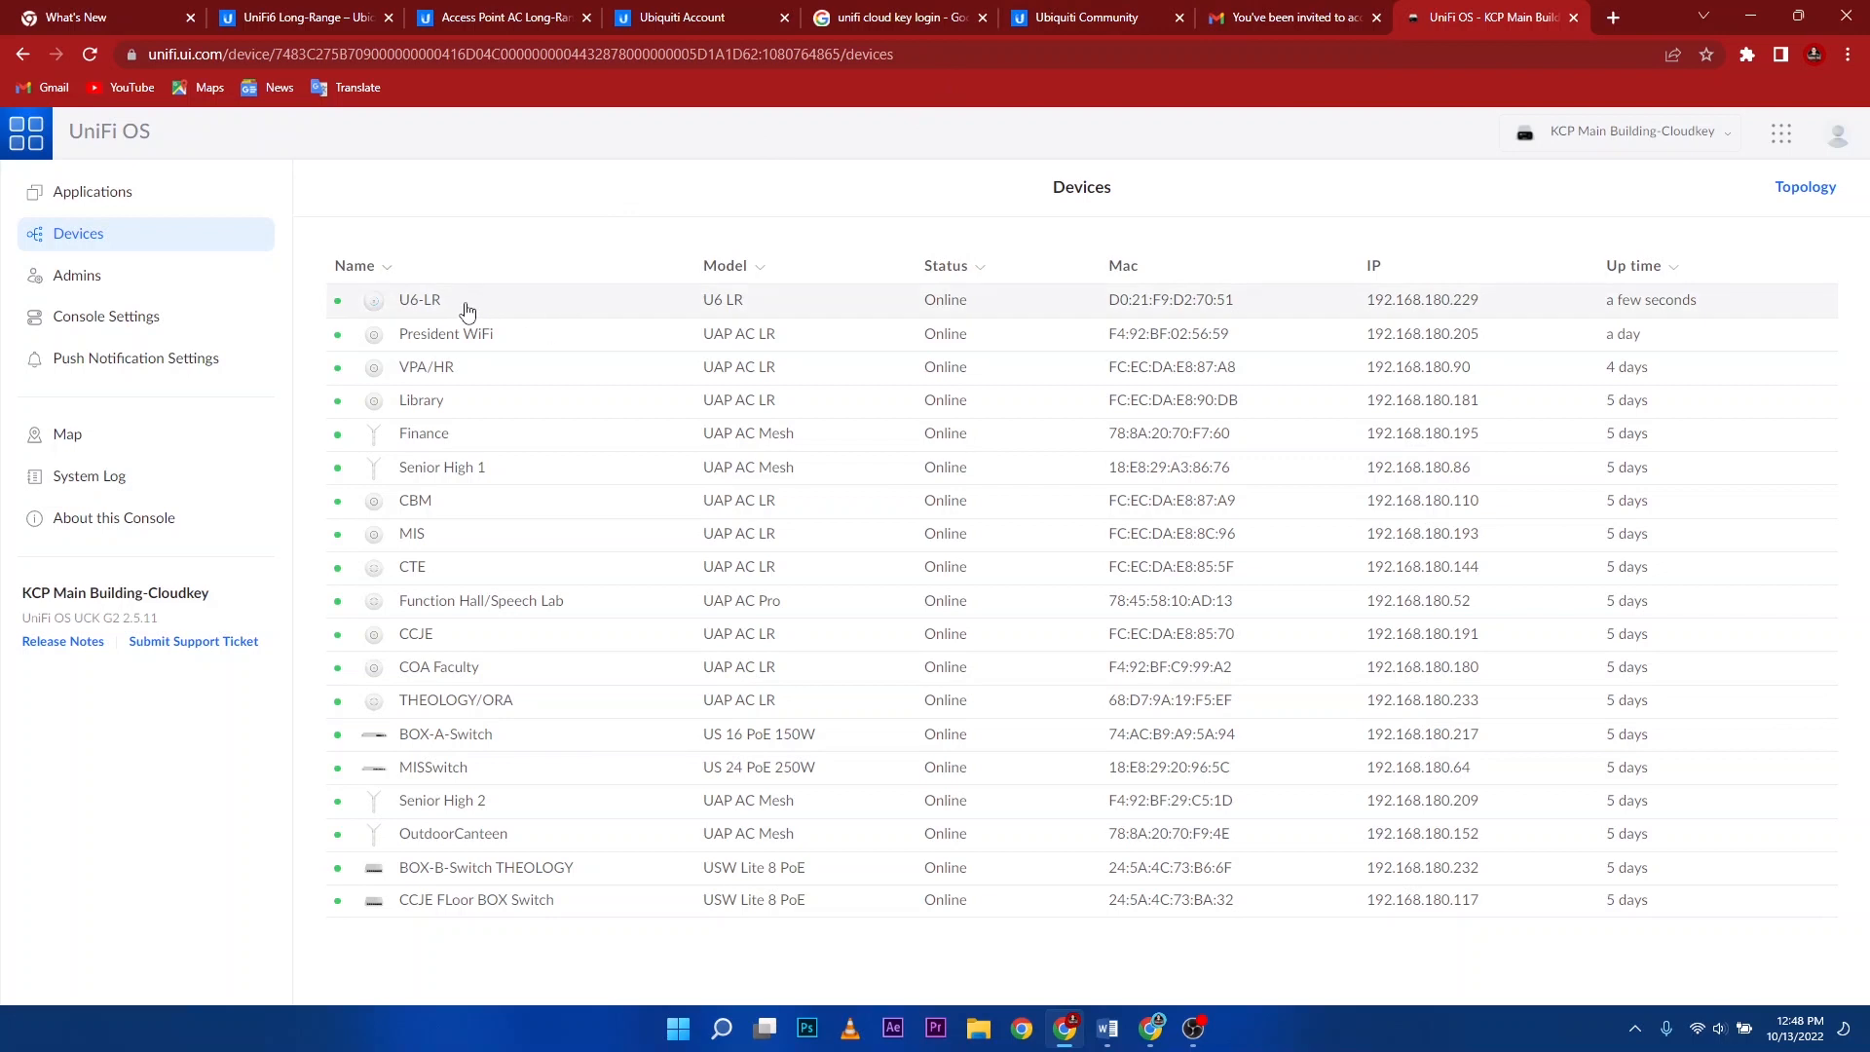
{"action": "left_click", "coordinate": [419, 299]}
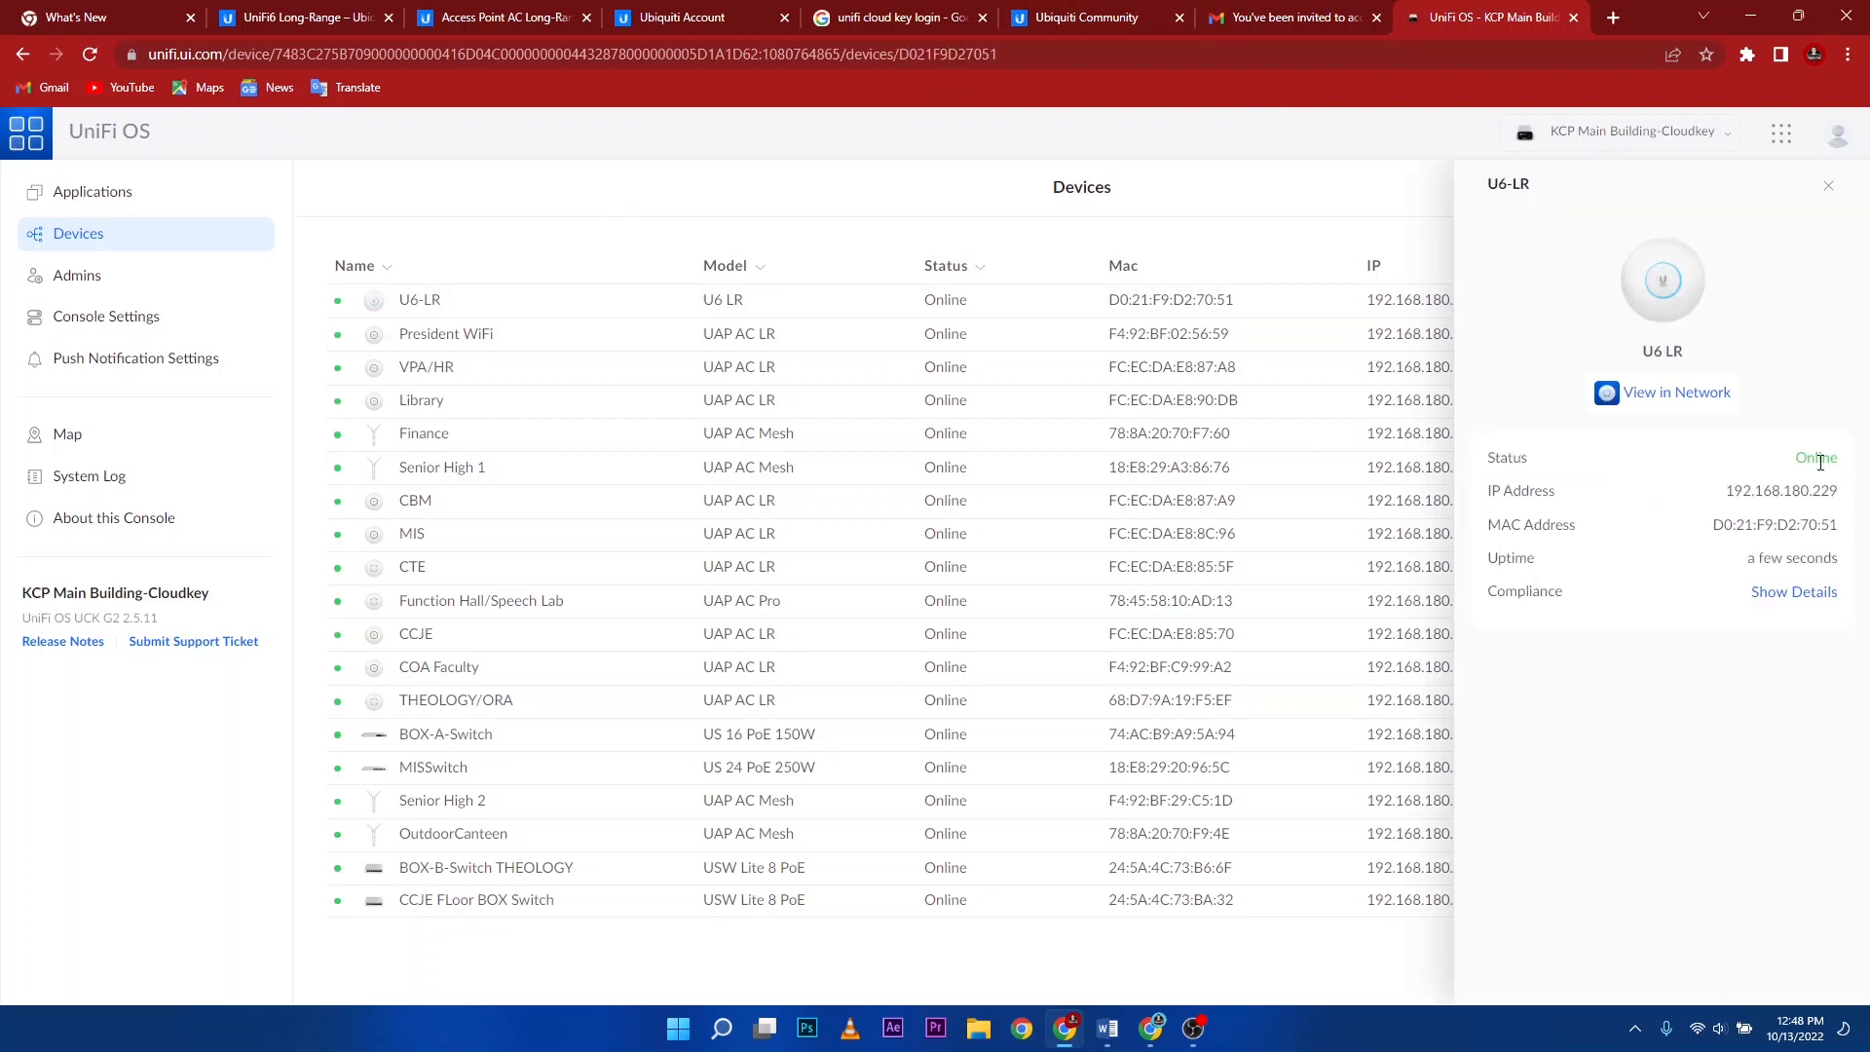
{"action": "mouse_move", "coordinate": [487, 291]}
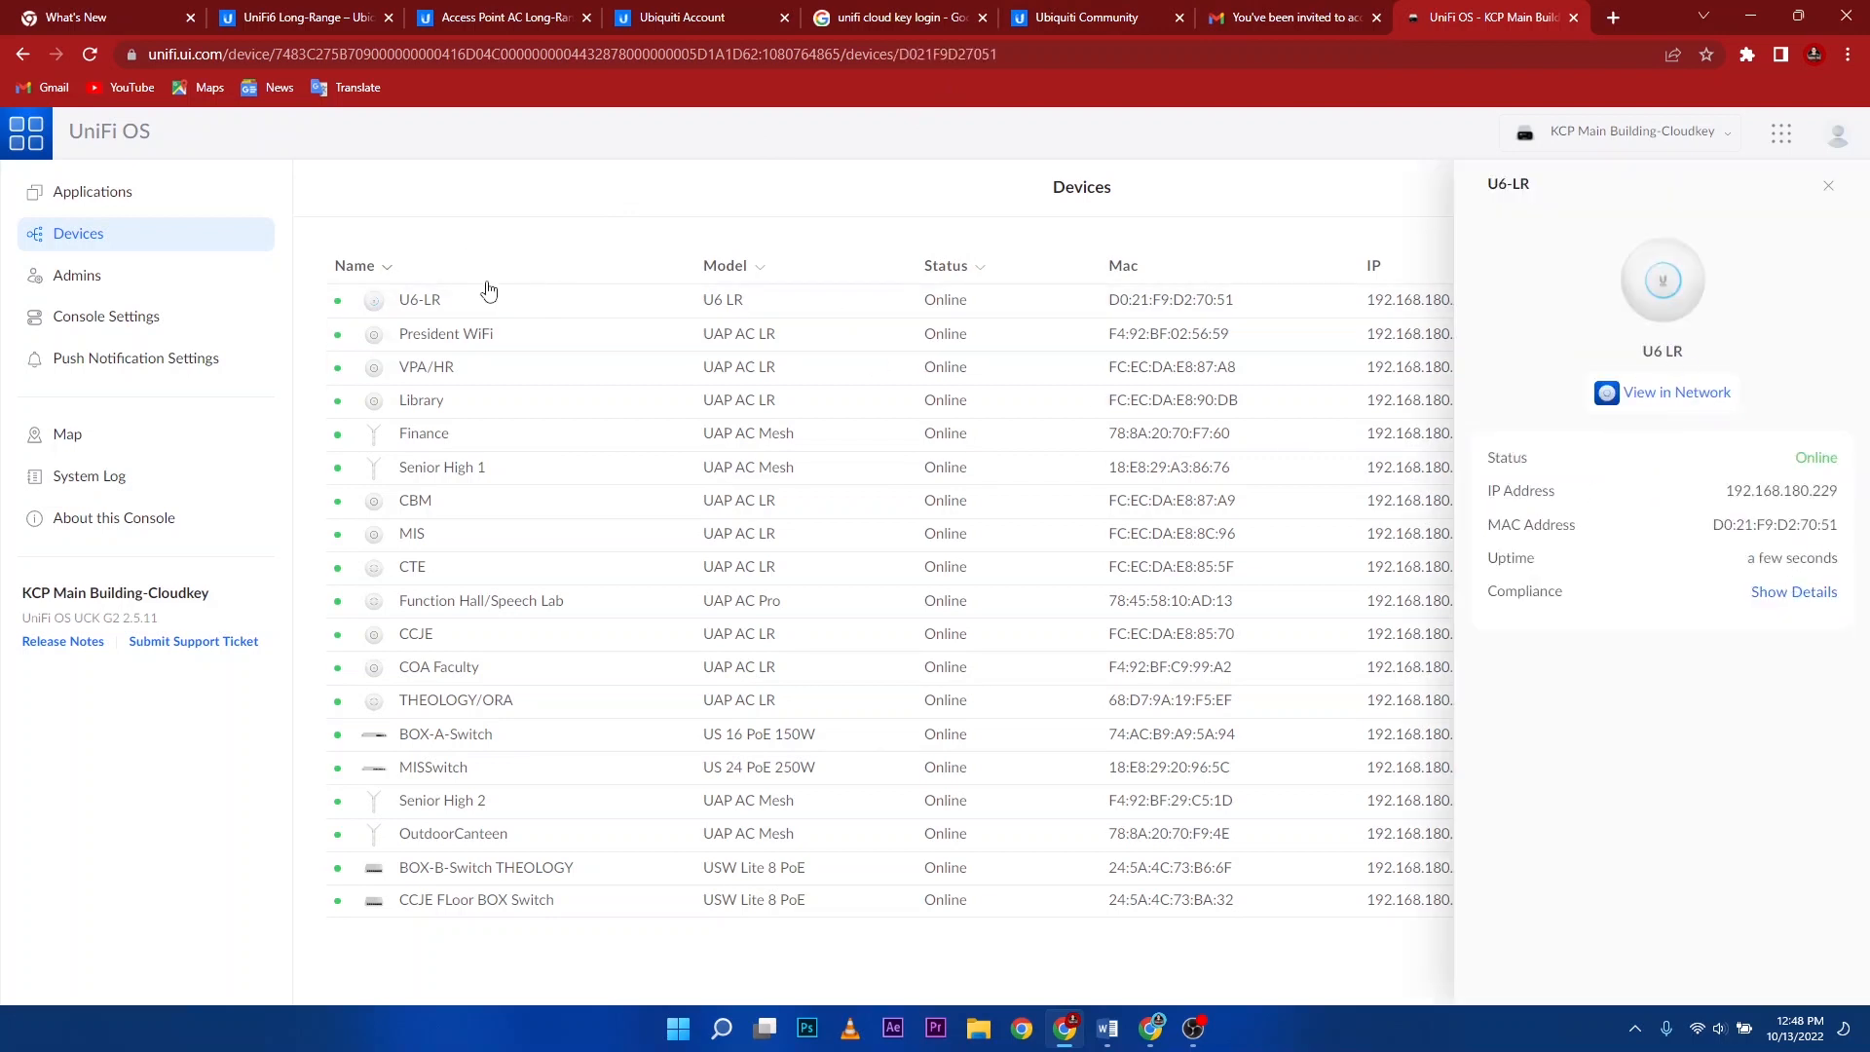
Rename the U6-LR access point to 'Dev Team' in its network settings and apply
{"action": "double_click", "coordinate": [432, 300]}
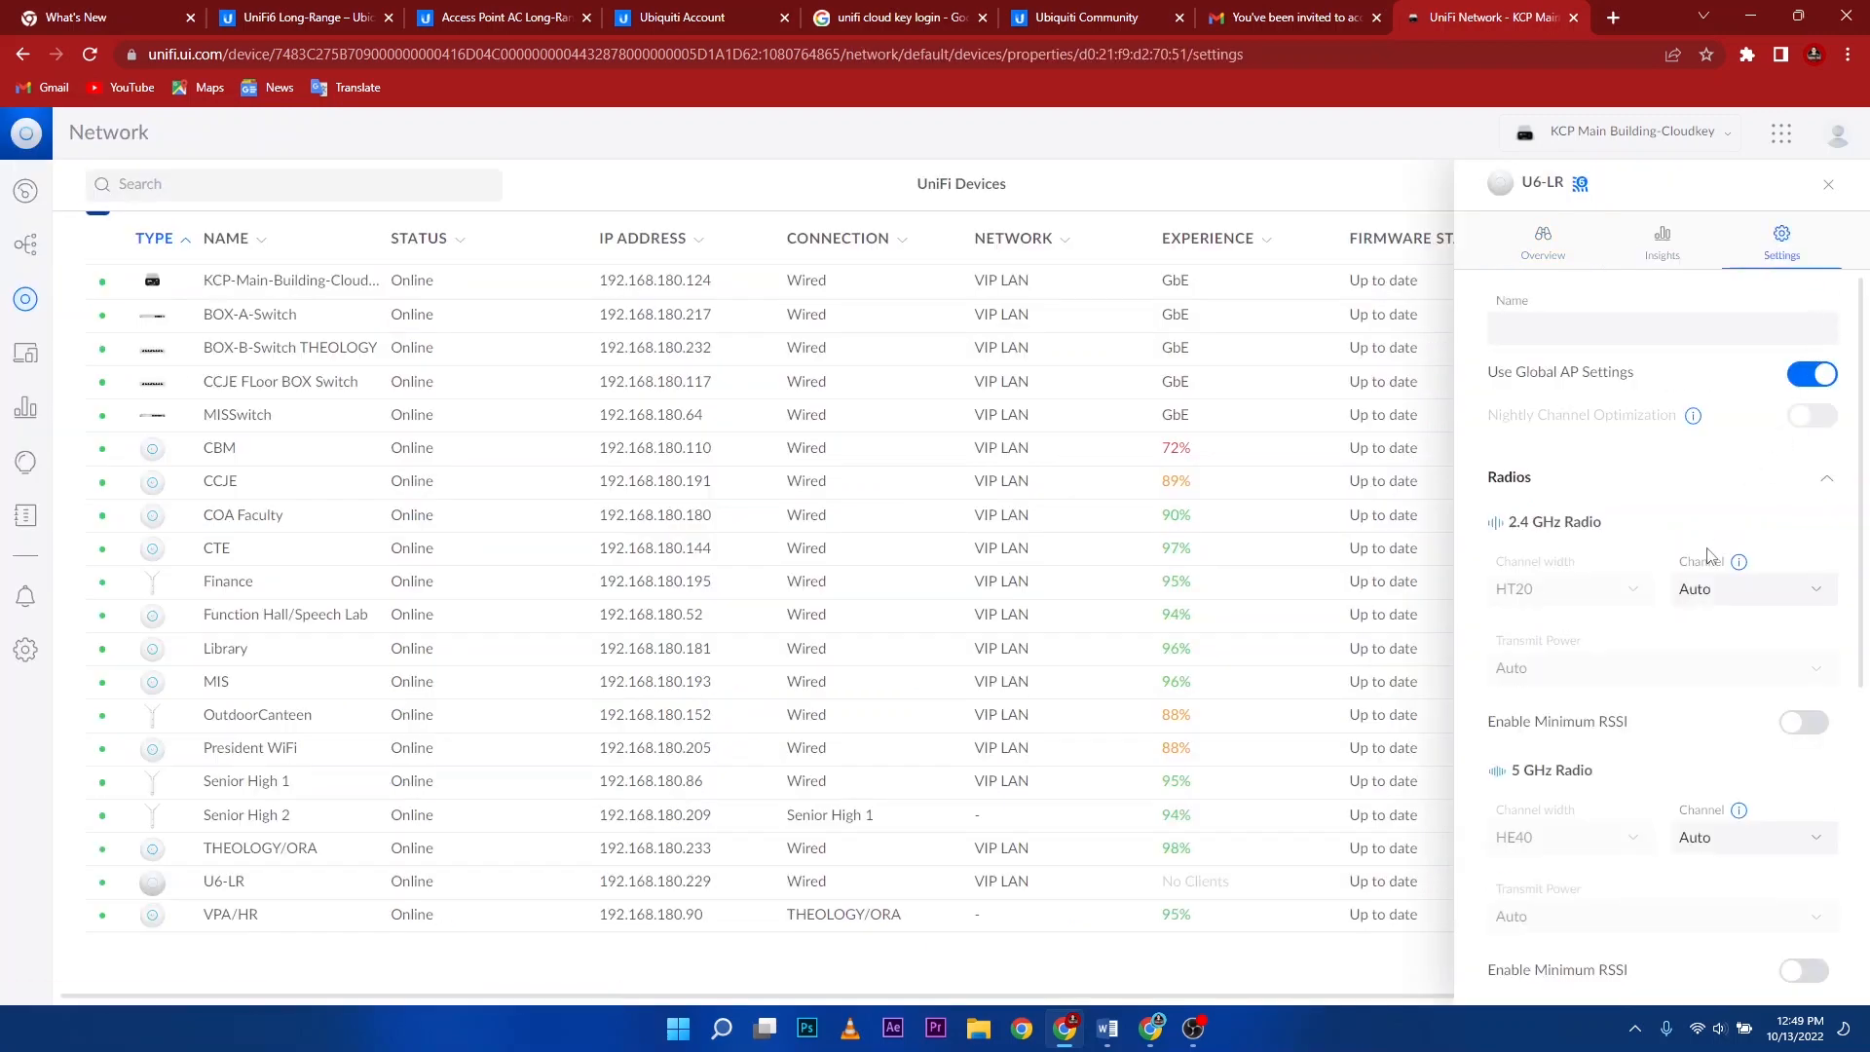
{"action": "left_click", "coordinate": [1662, 327]}
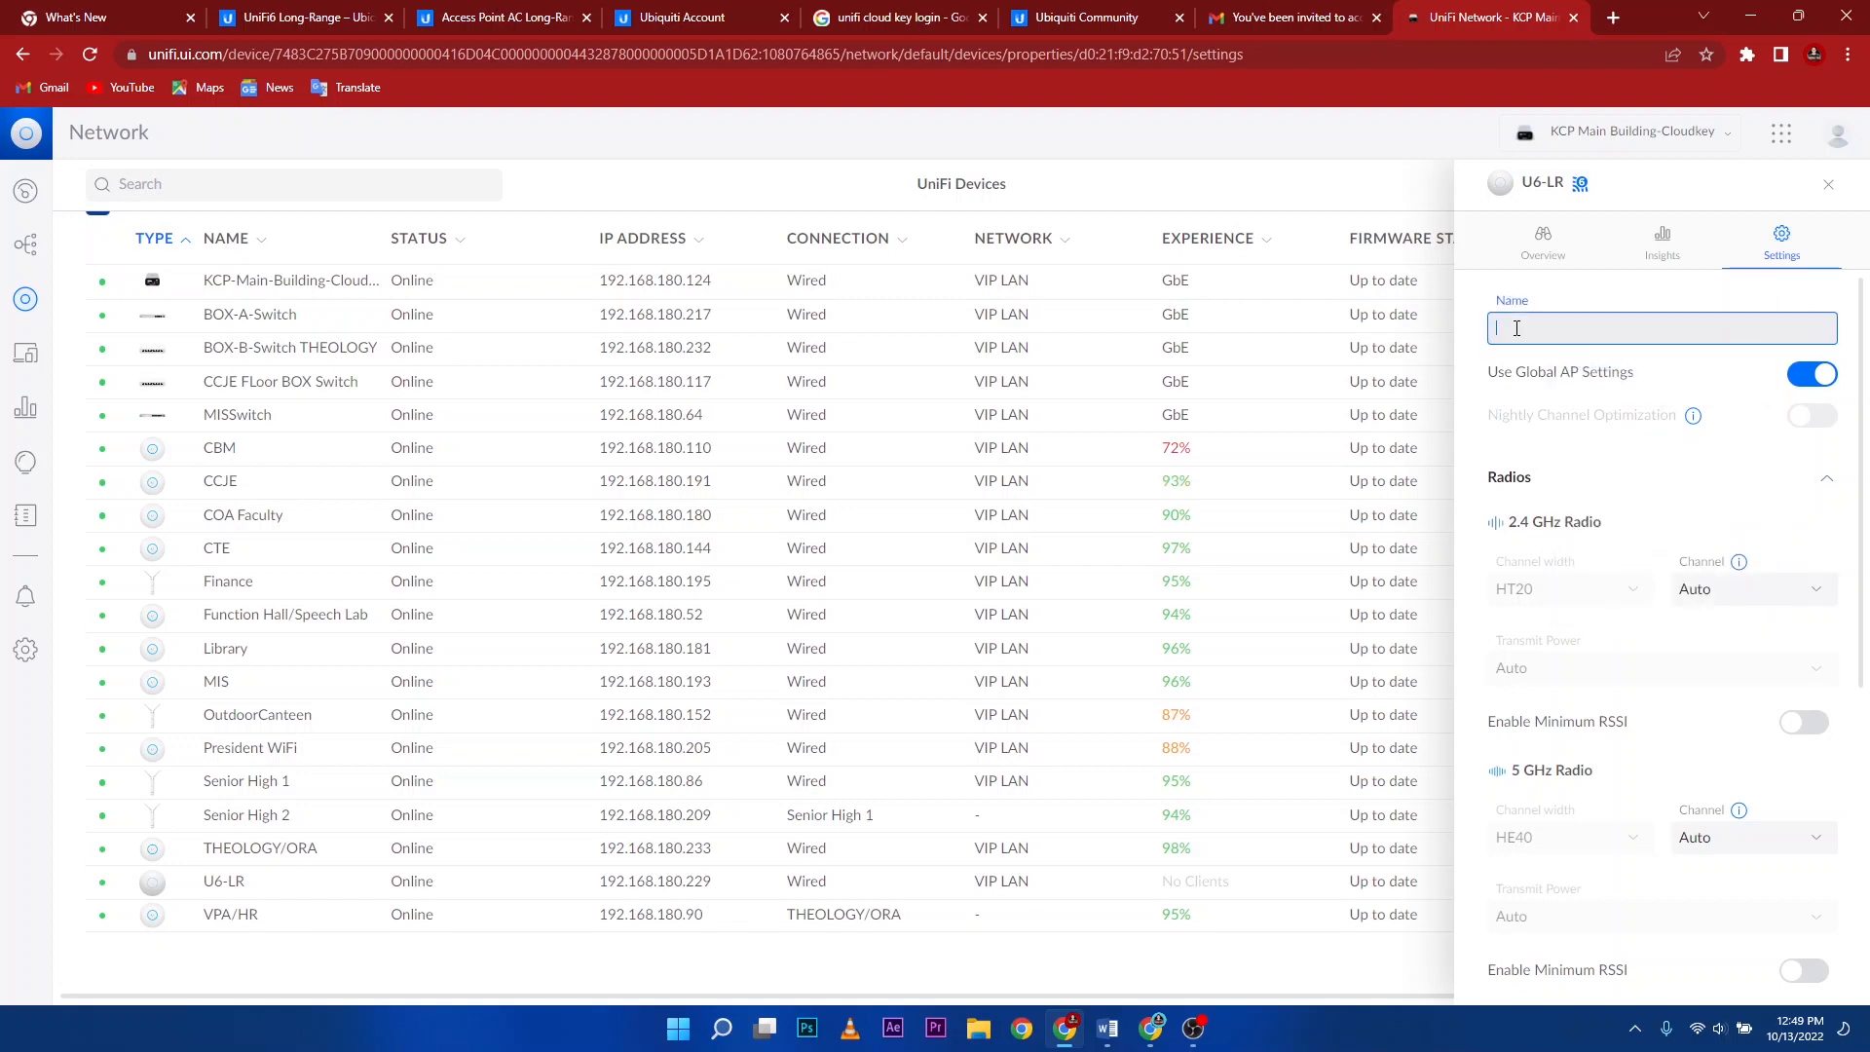
{"action": "type", "text": "Dev"}
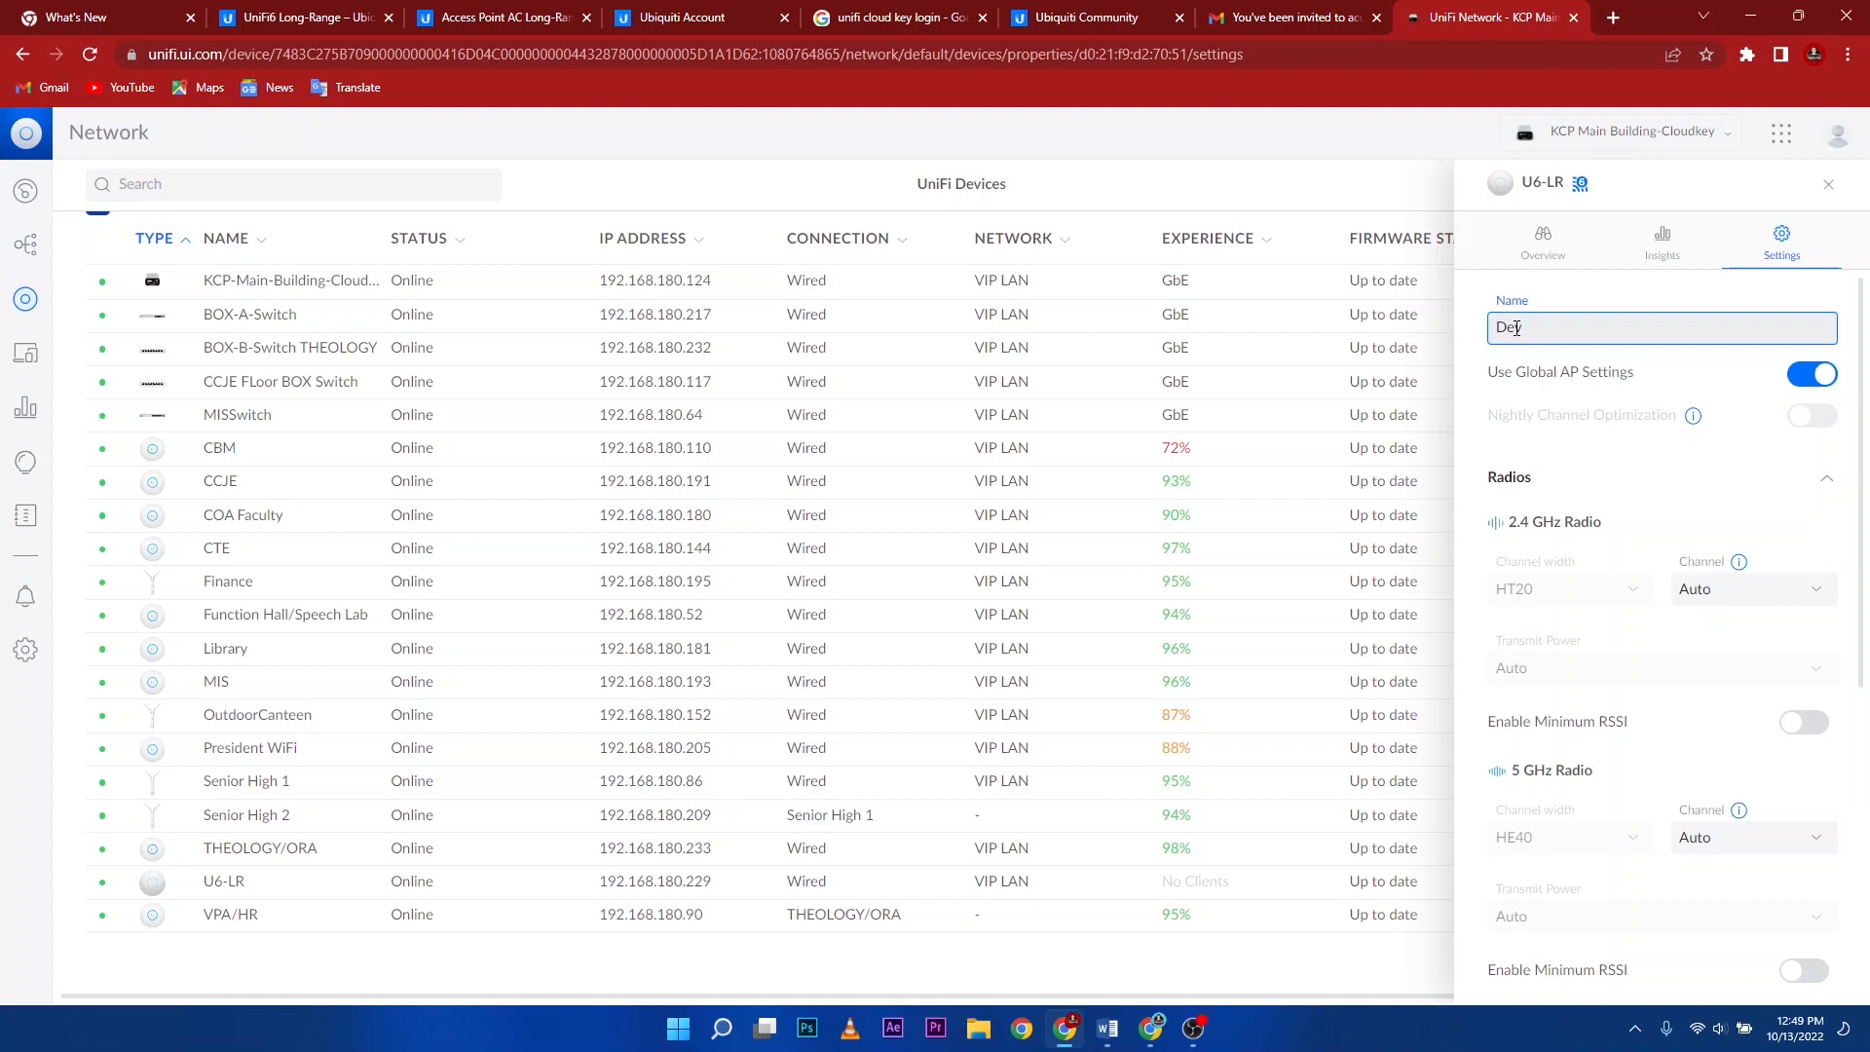
{"action": "type", "text": "Team"}
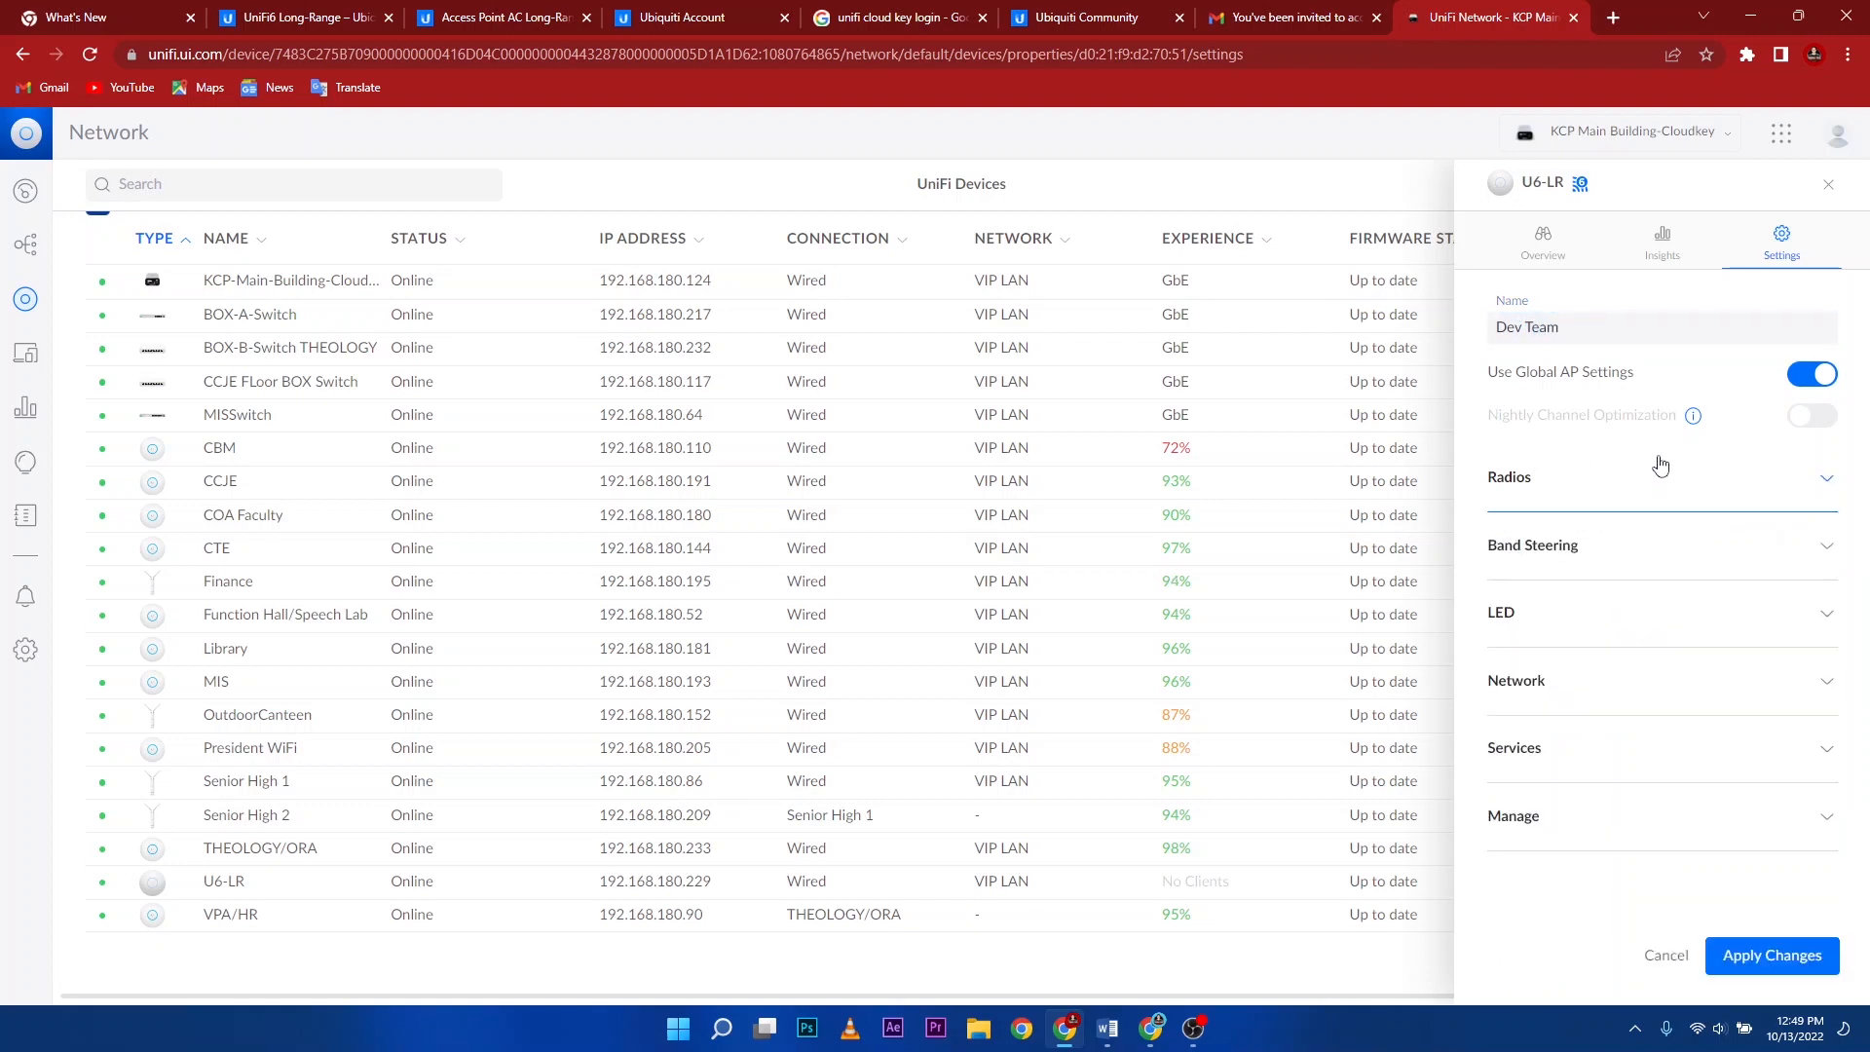
{"action": "left_click", "coordinate": [1770, 955]}
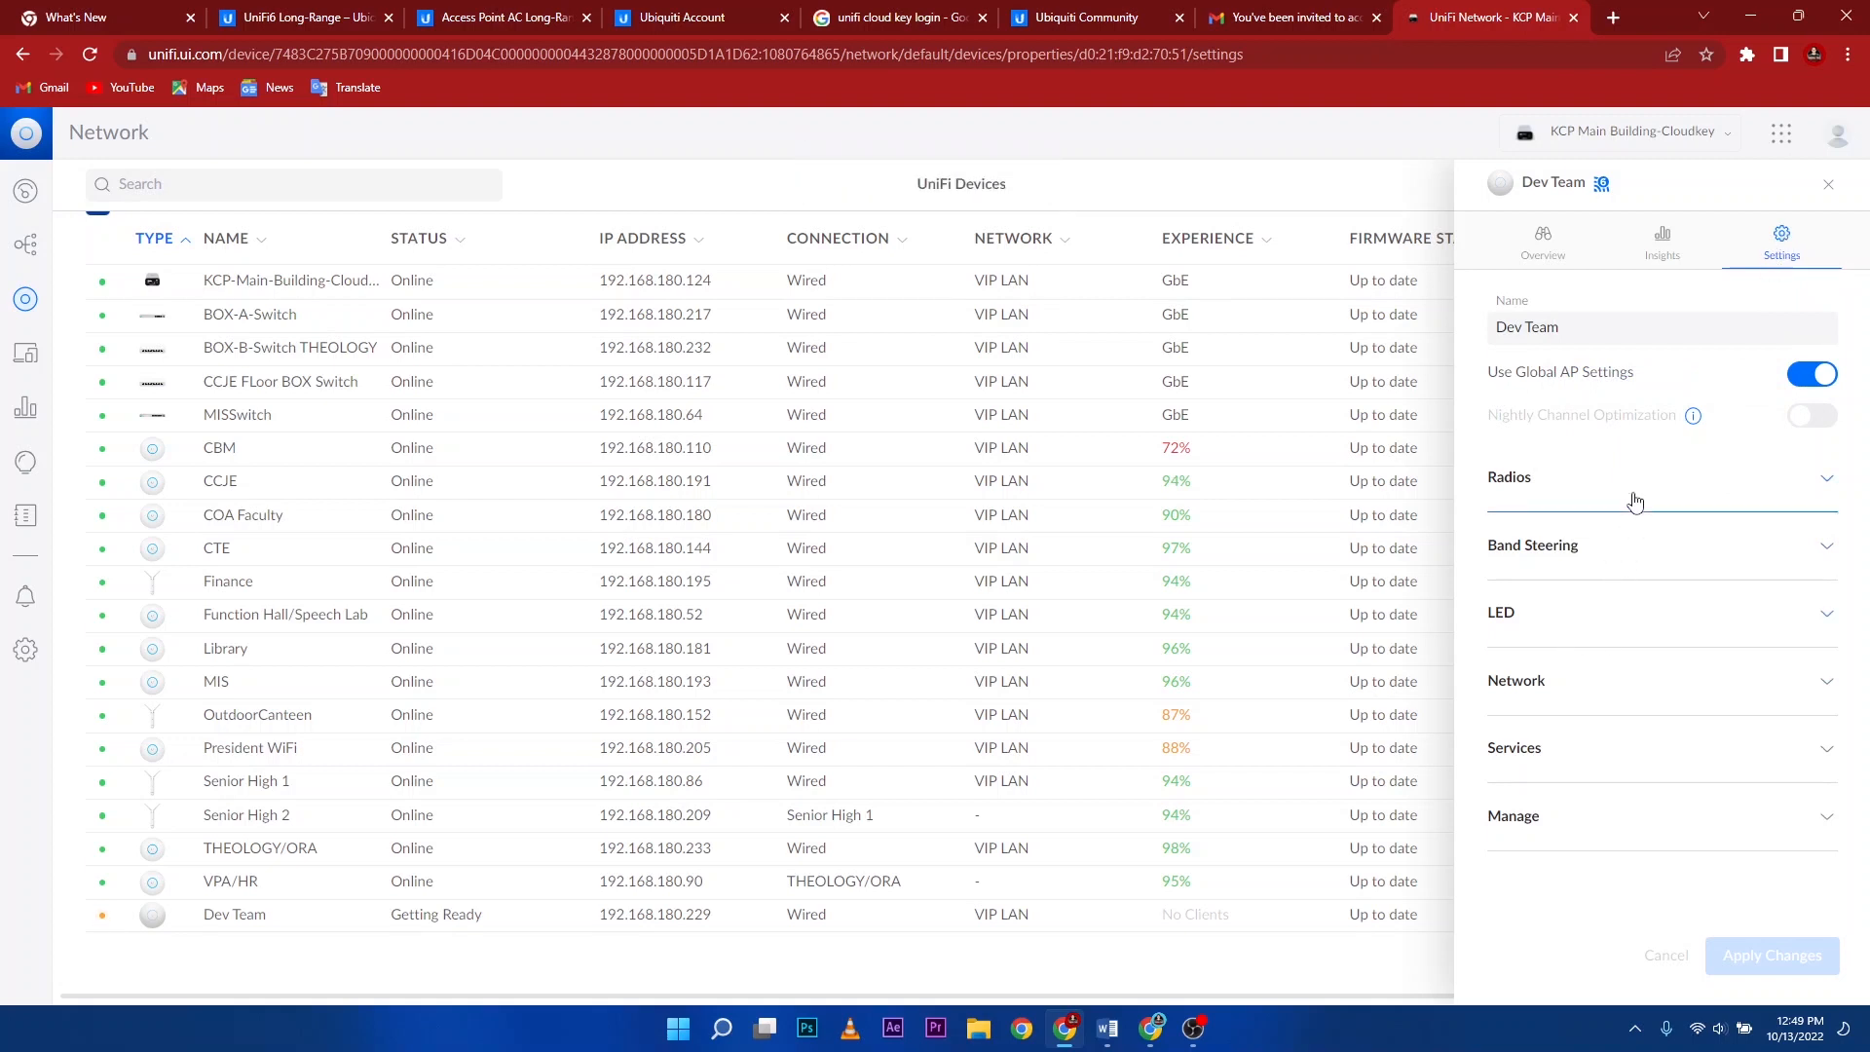
Review the access point's radio settings and close its panel
{"action": "left_click", "coordinate": [1659, 475]}
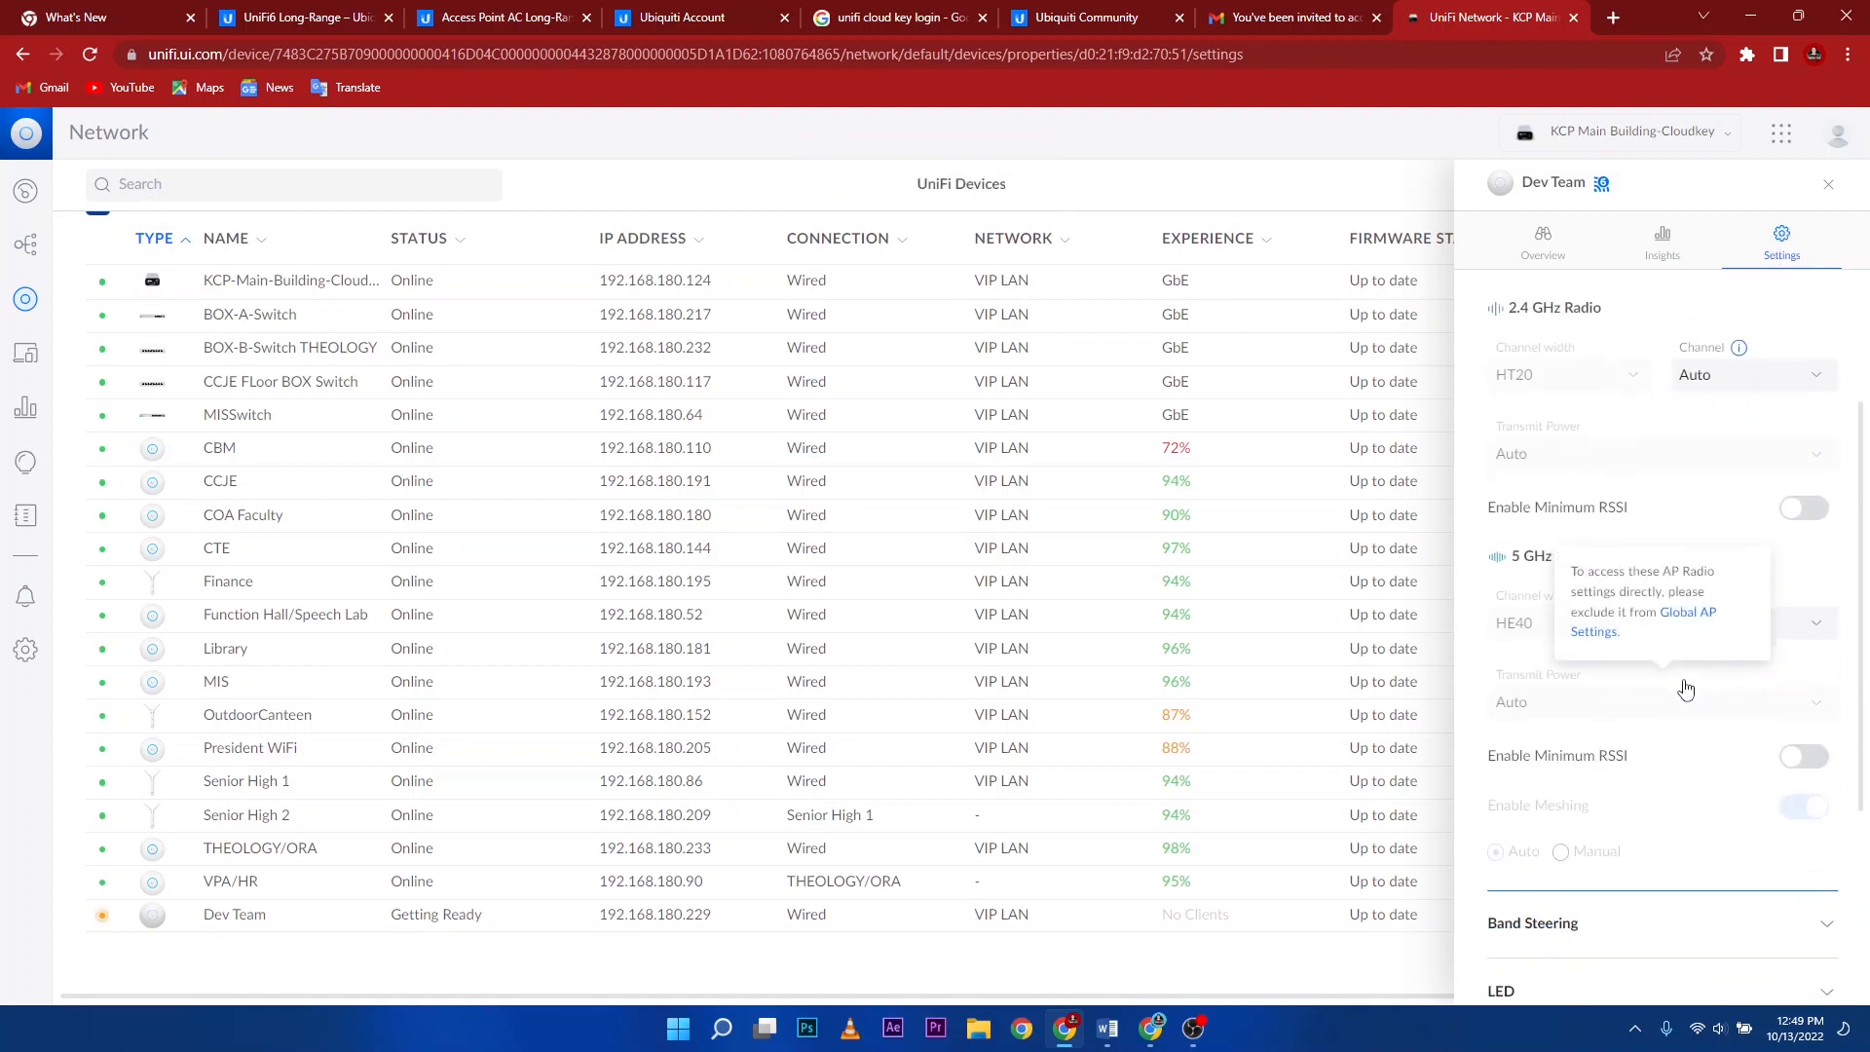
{"action": "scroll", "scroll_direction": "down", "scroll_amount": 3}
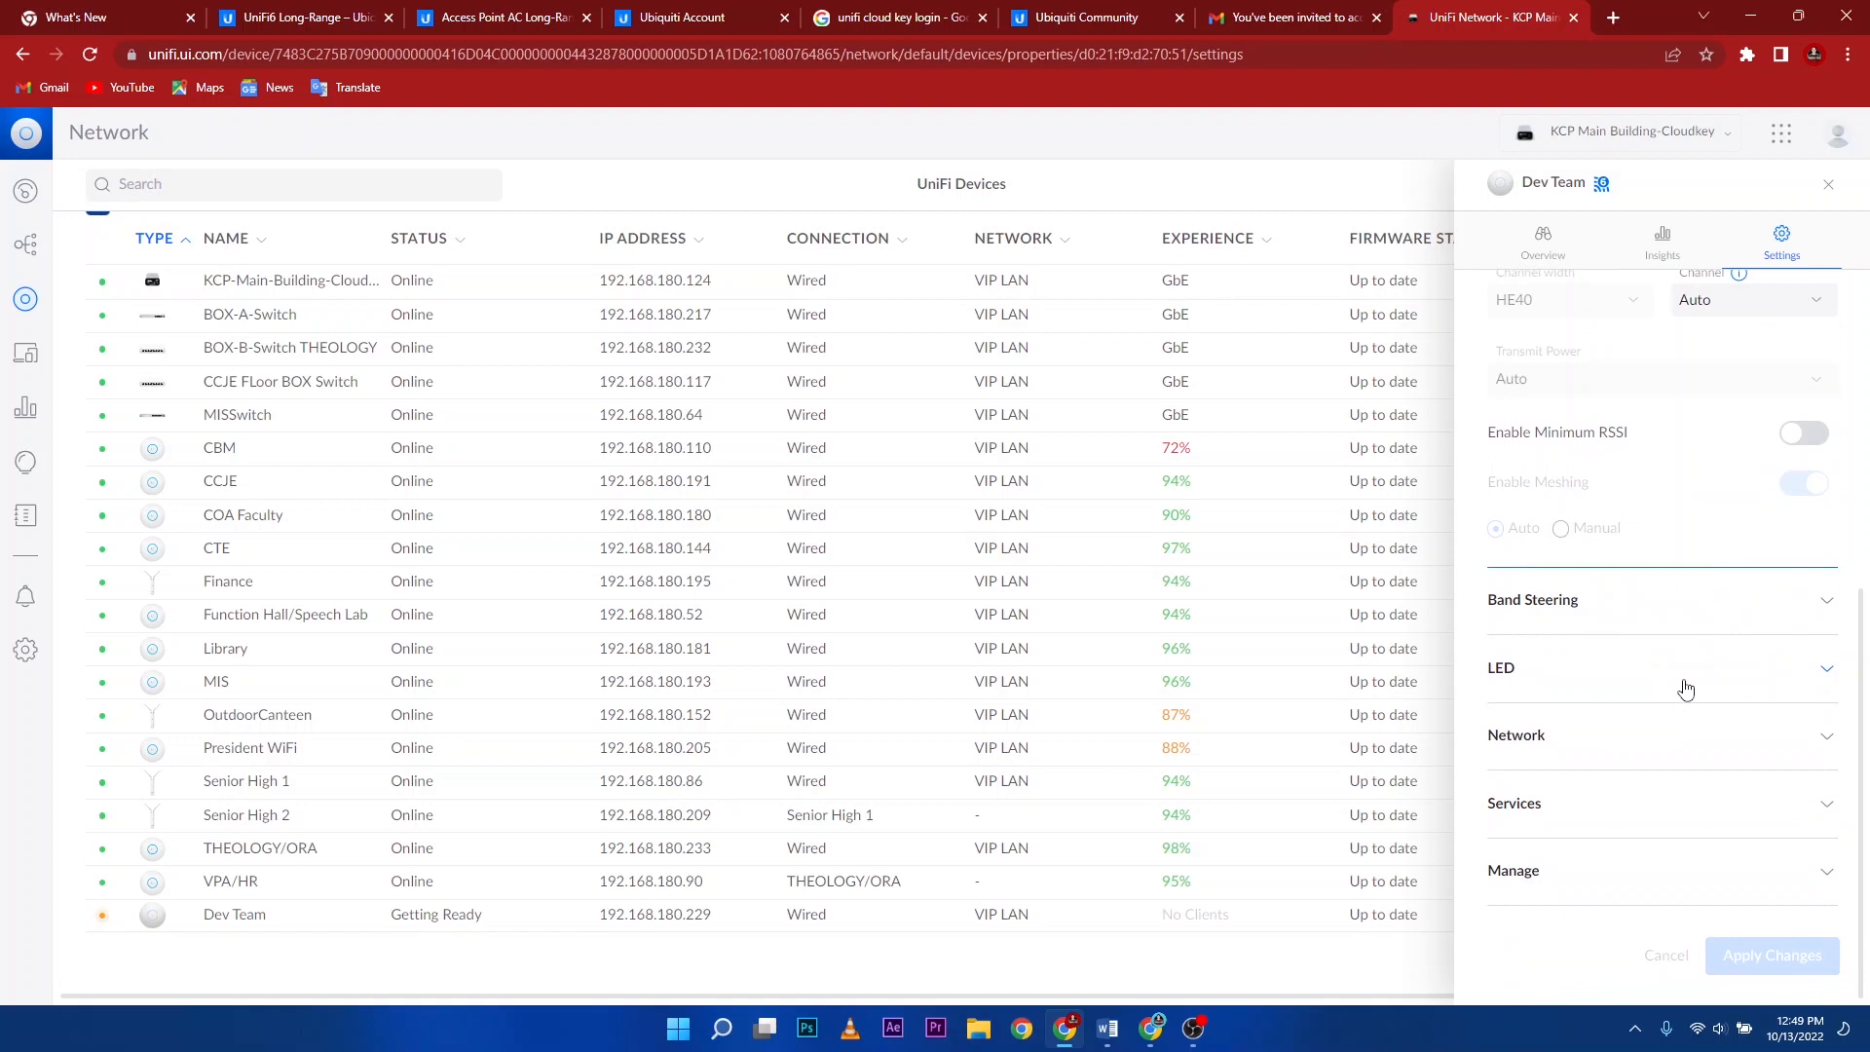
{"action": "left_click", "coordinate": [1827, 183]}
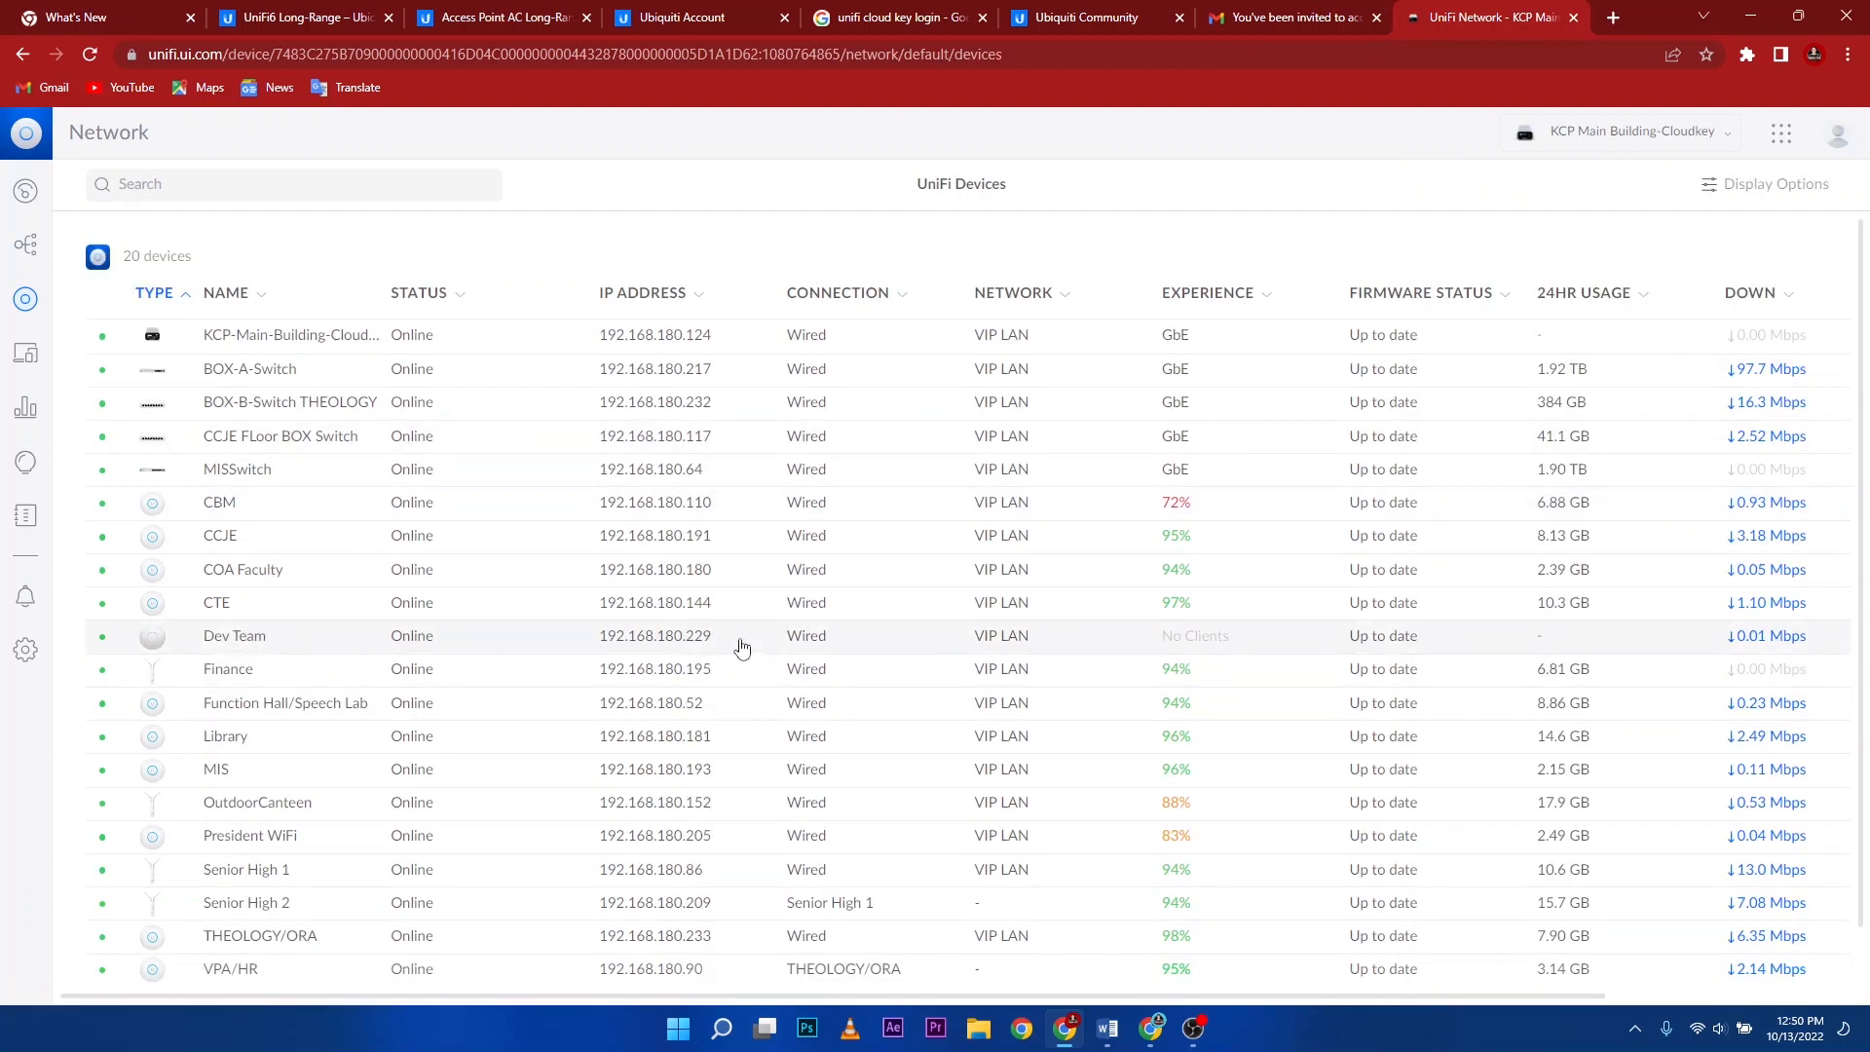
{"action": "mouse_move", "coordinate": [394, 540]}
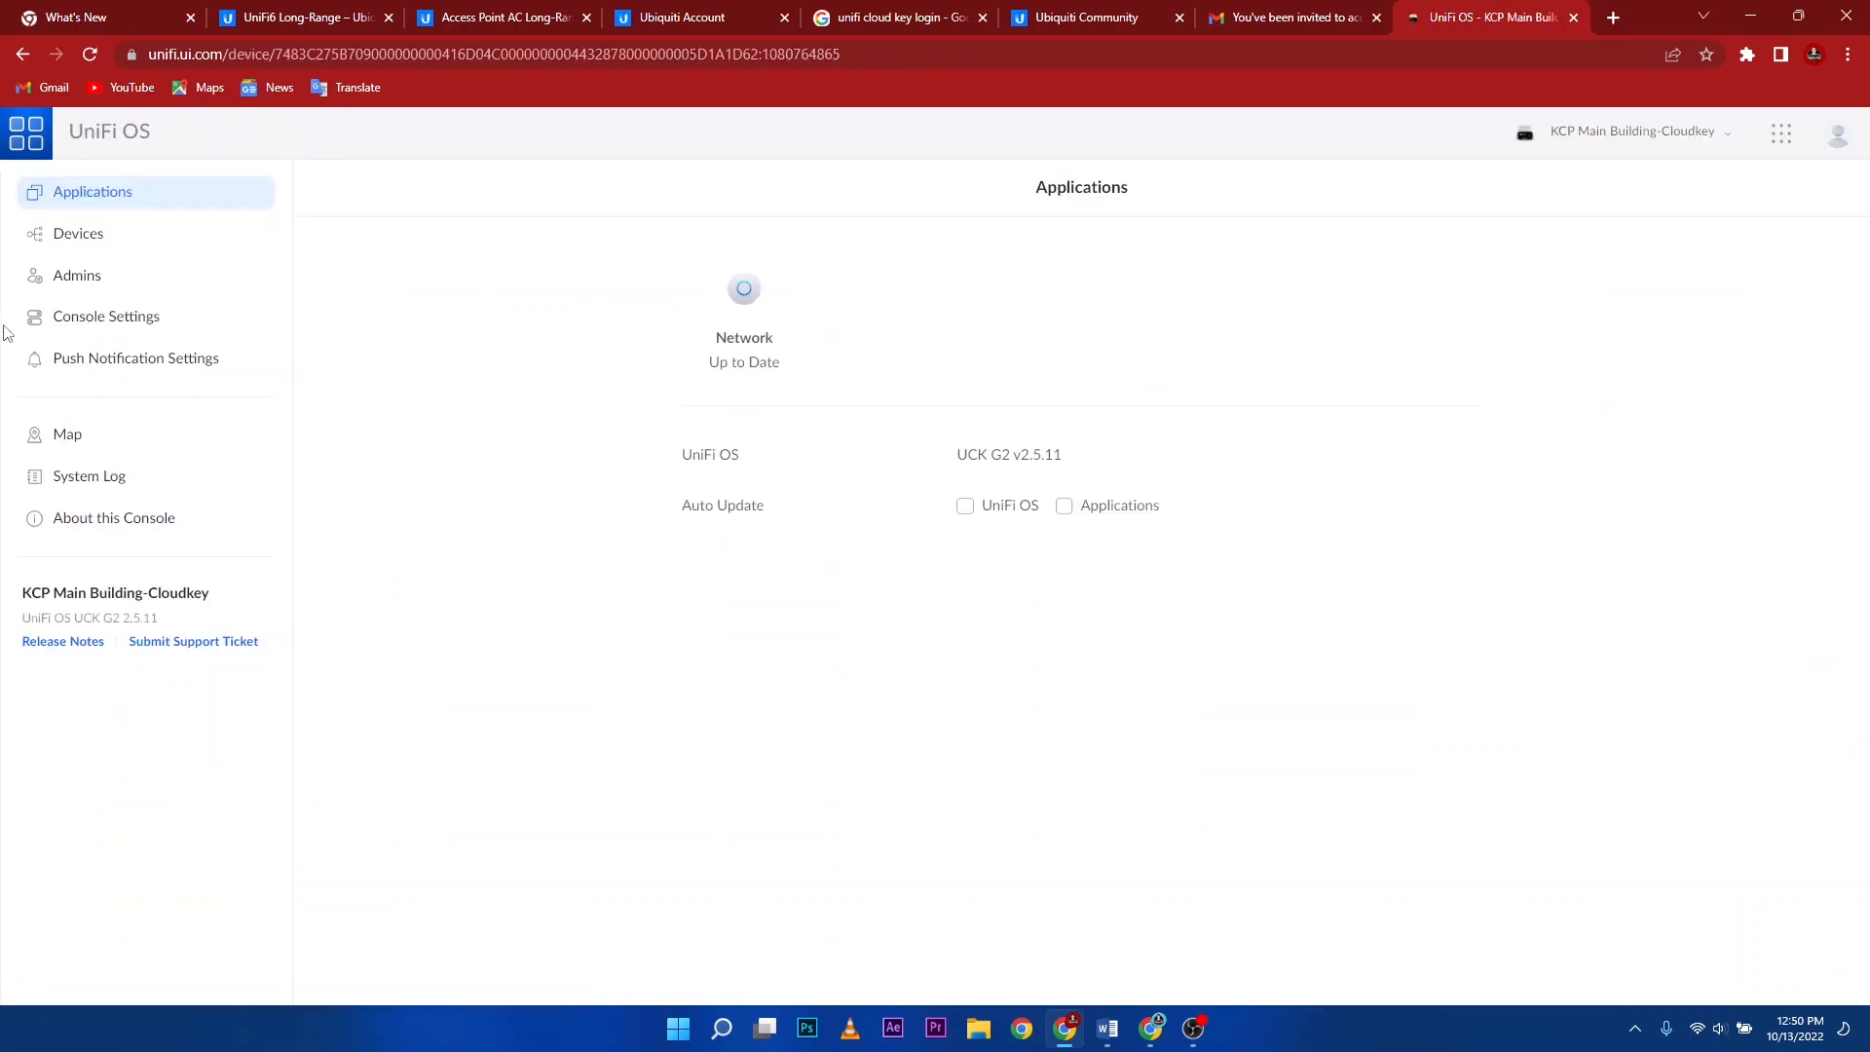
Show the console's device list with Dev Team online, then switch to Topology
{"action": "left_click", "coordinate": [77, 232]}
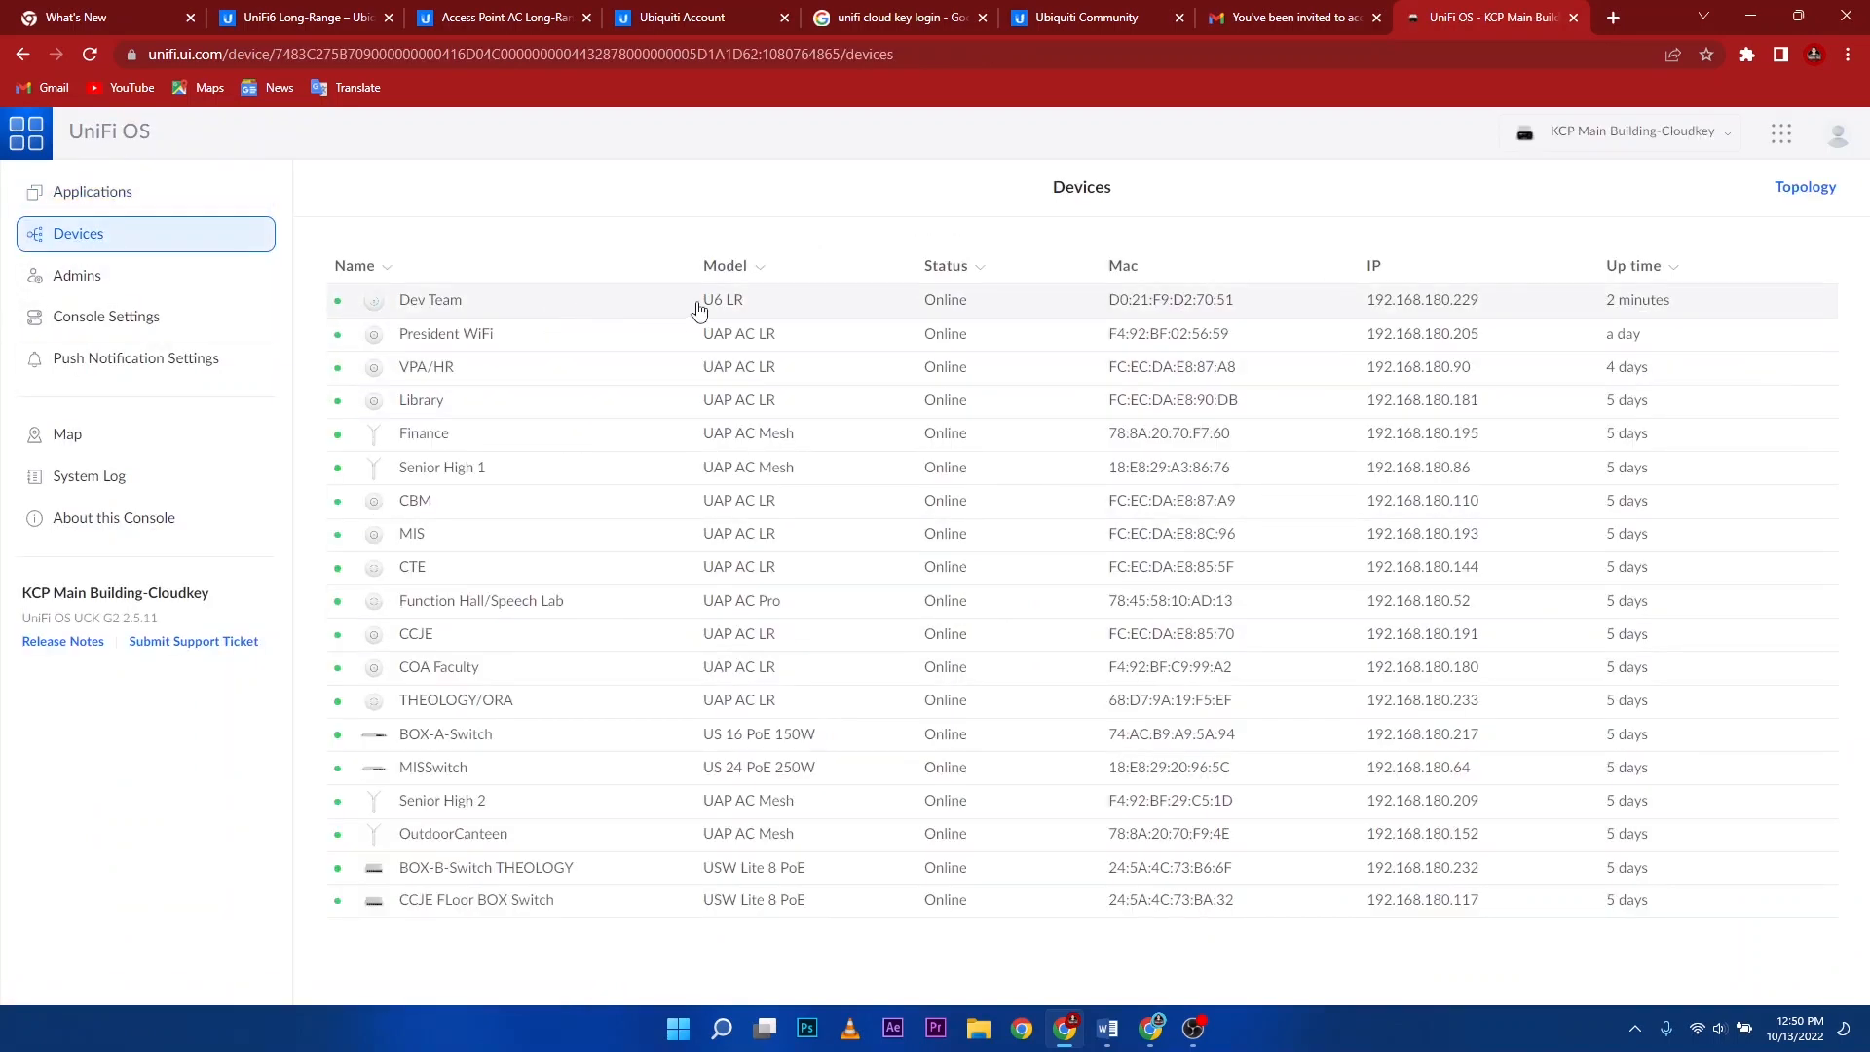
{"action": "mouse_move", "coordinate": [1240, 297]}
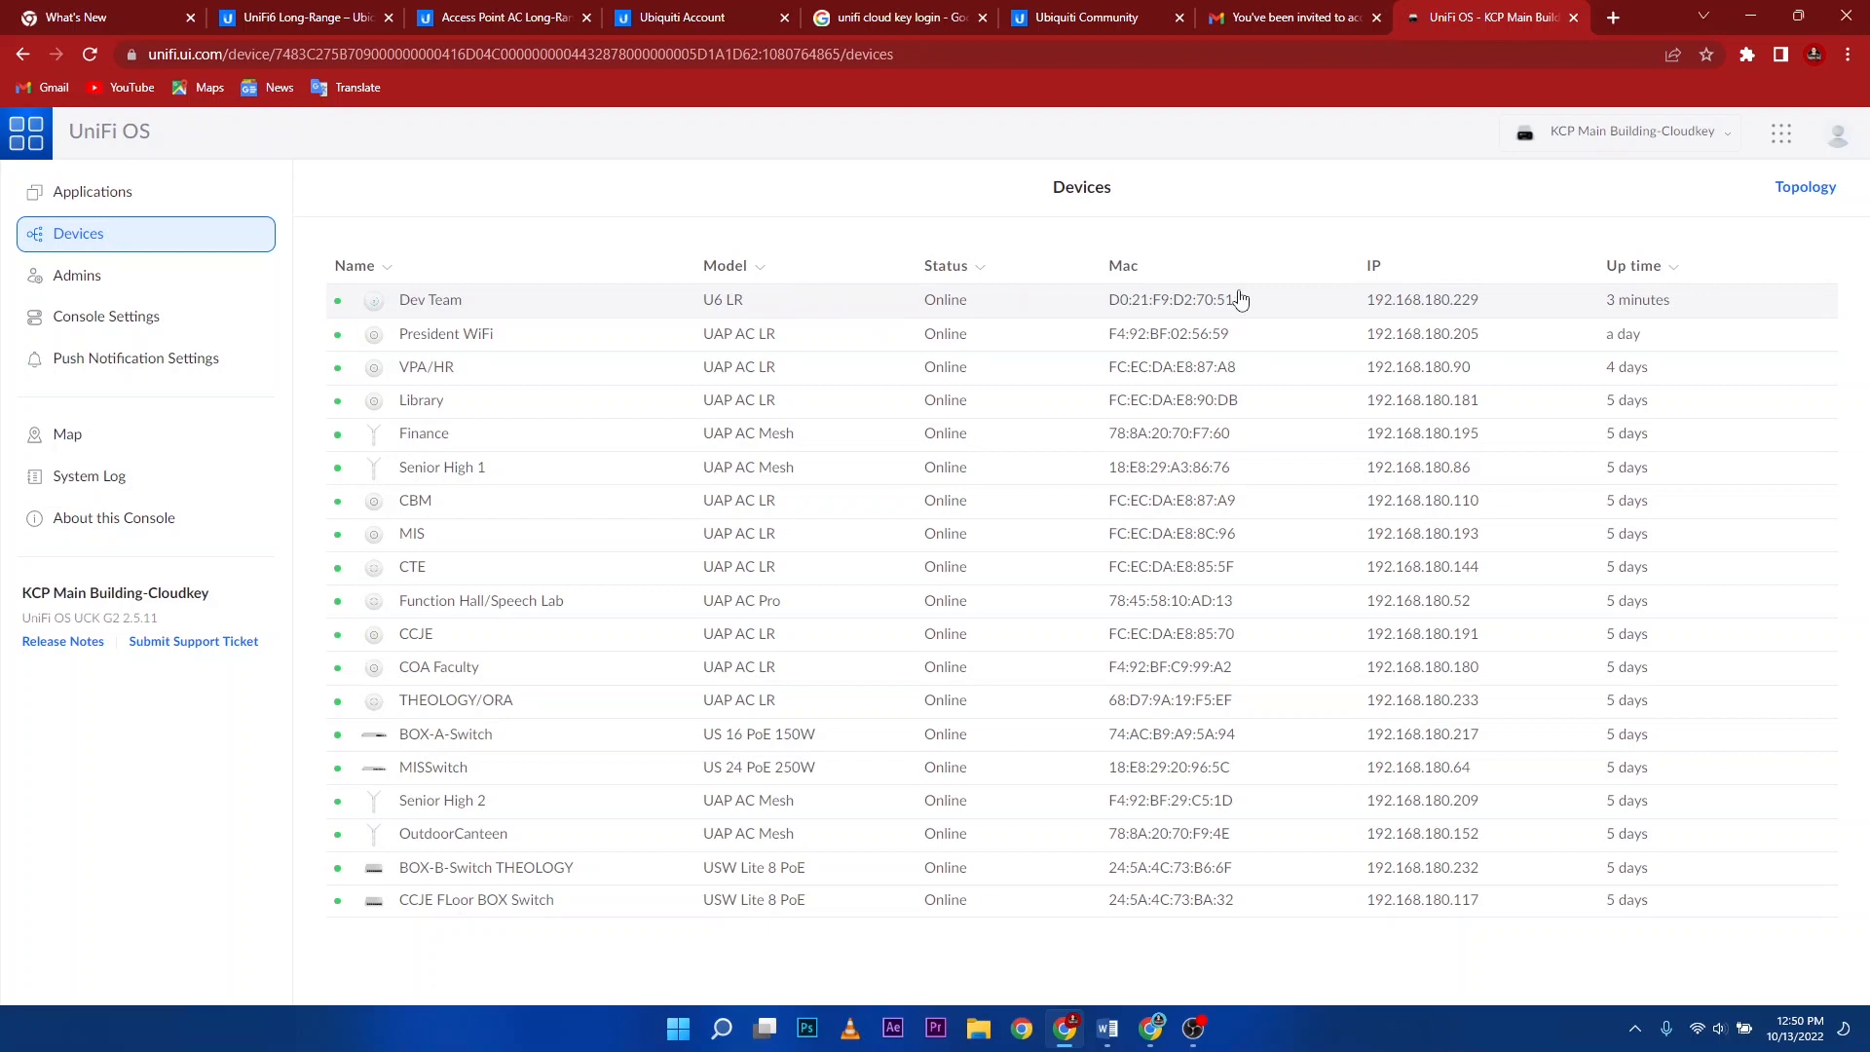
{"action": "left_click", "coordinate": [1803, 187]}
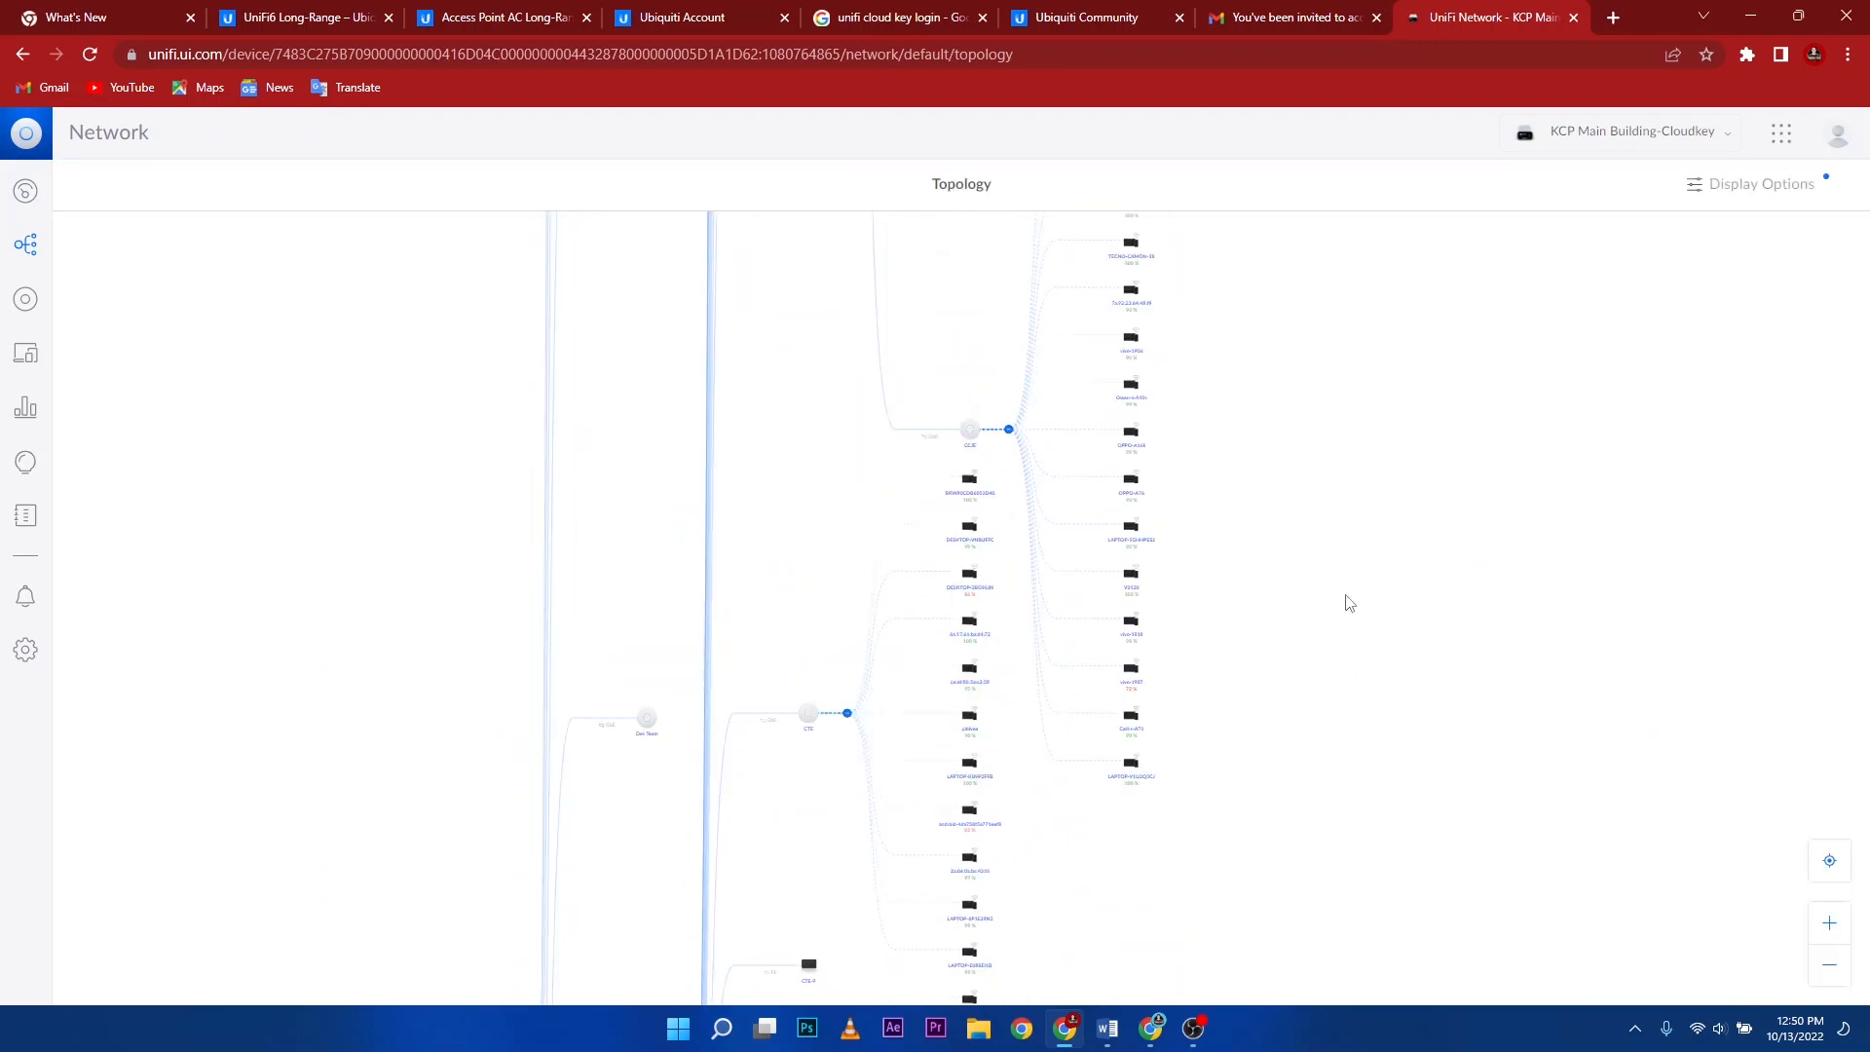
{"action": "mouse_move", "coordinate": [646, 727]}
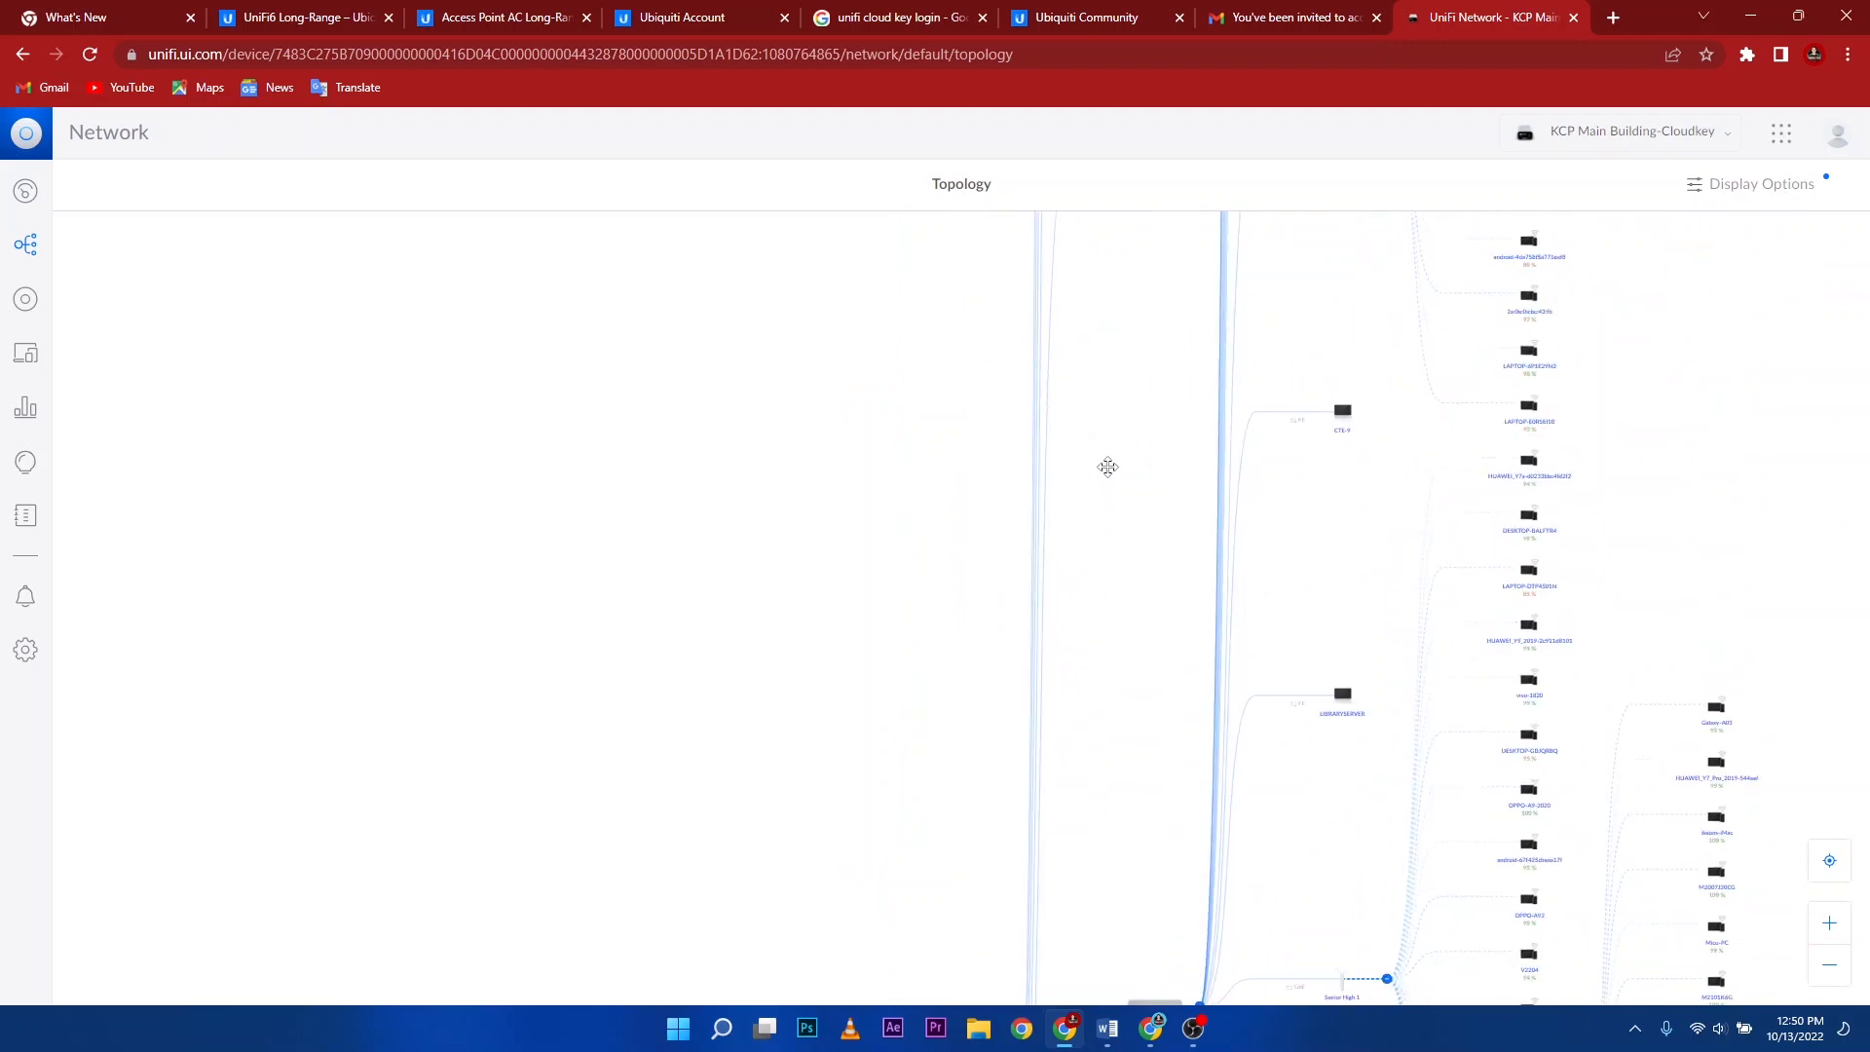
Pan the topology map to view Dev Team among the site's connected devices
{"action": "left_click_drag", "start_coordinate": [1106, 466], "coordinate": [1153, 469]}
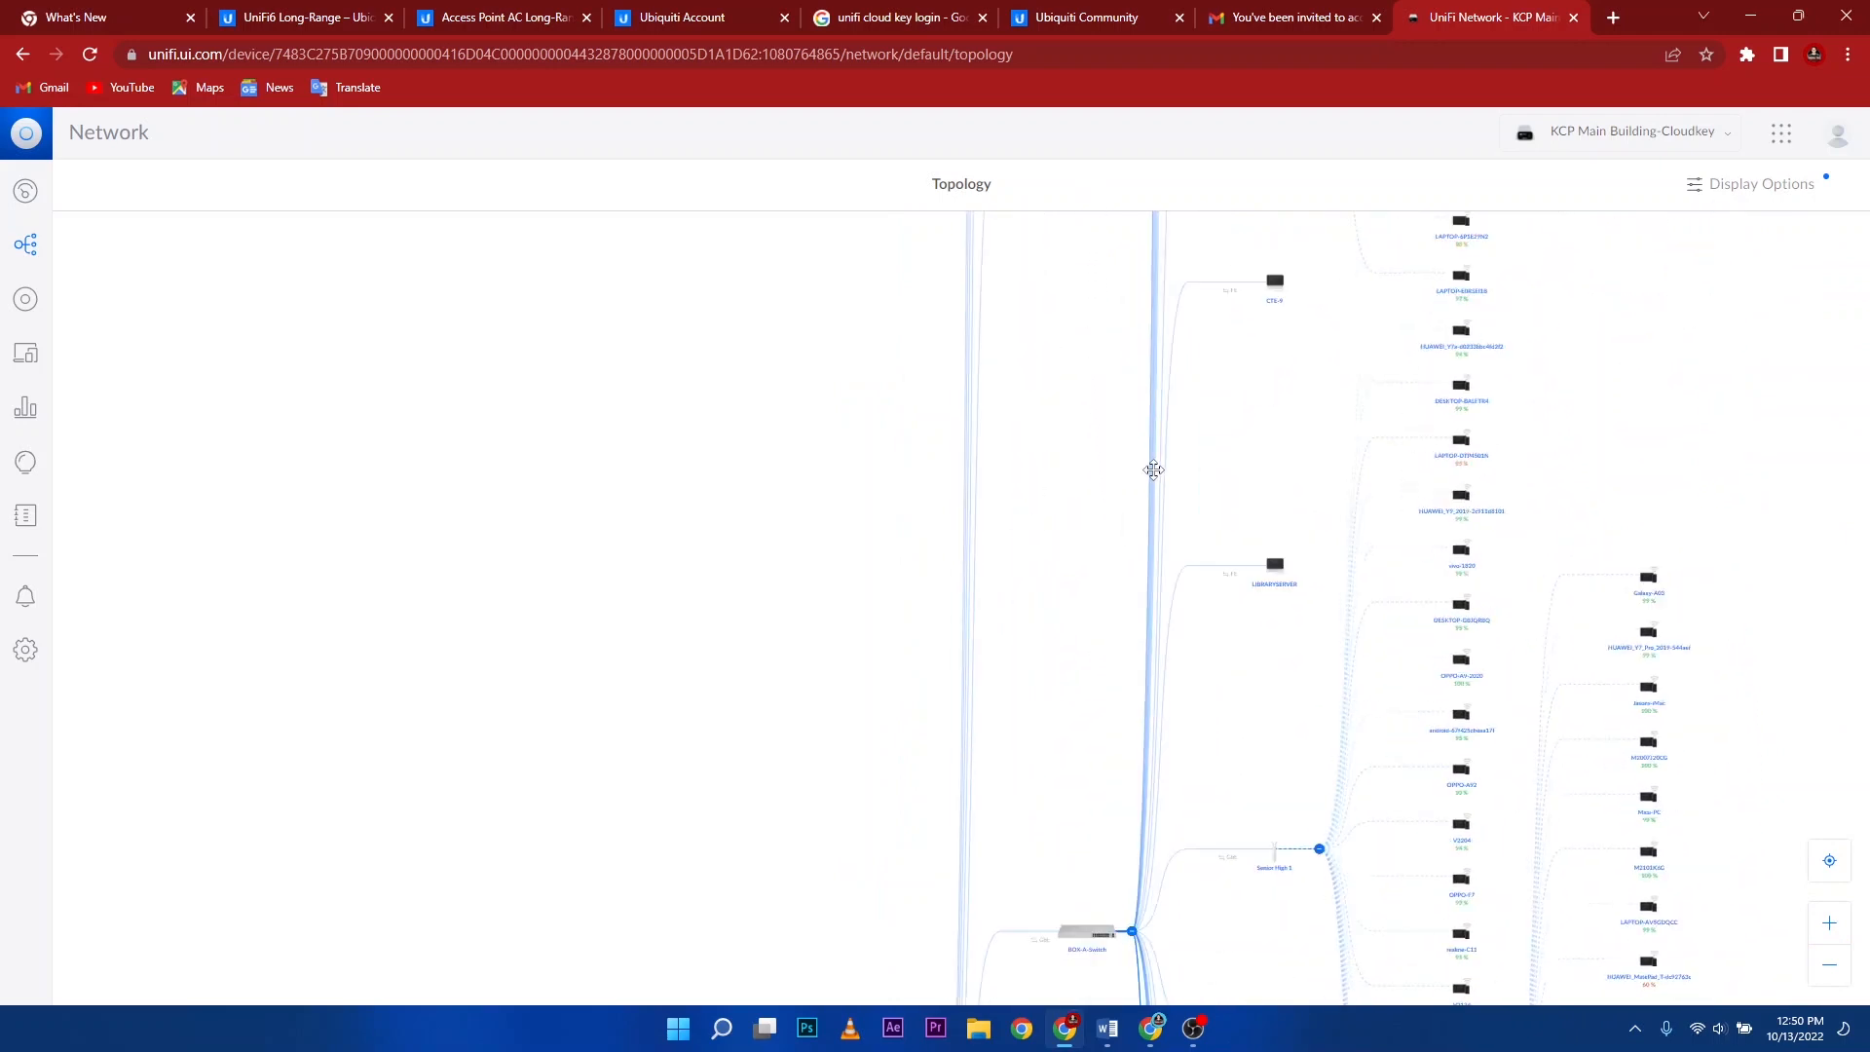